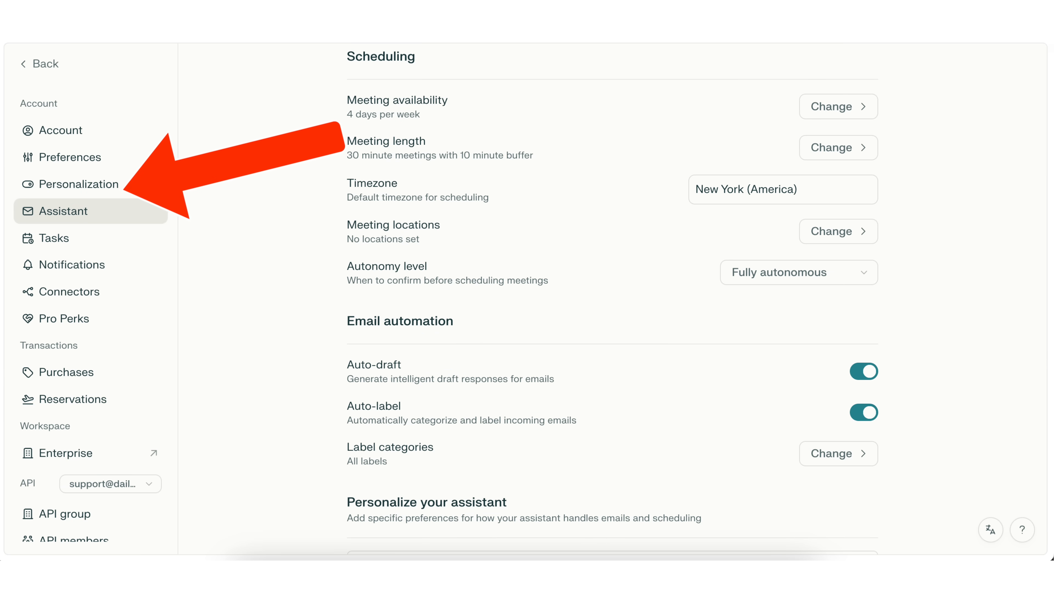
# Step: Leave the account settings and return to the Perplexity home page
pyautogui.click(79, 183)
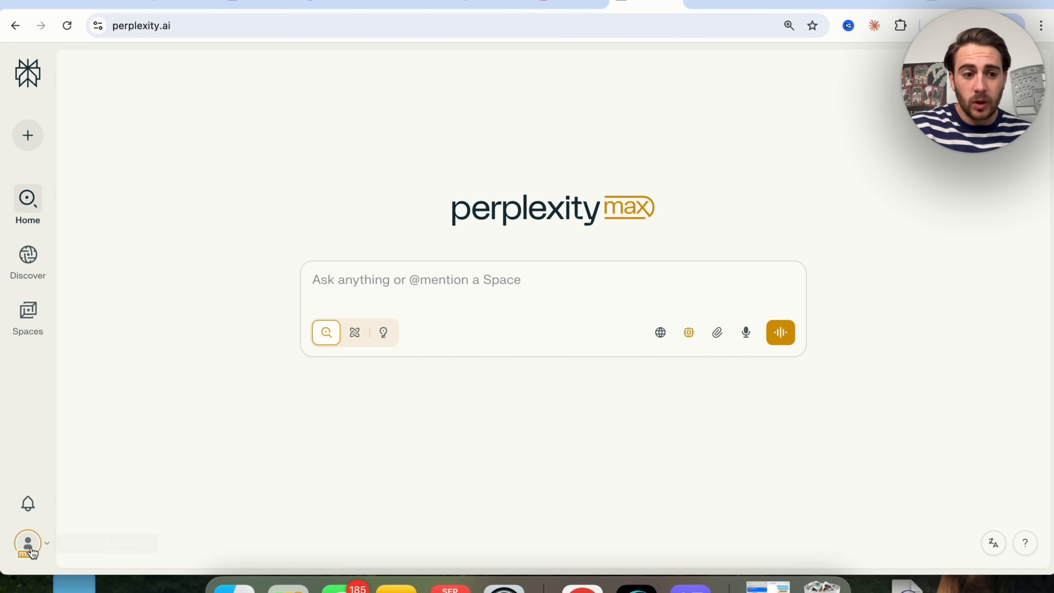
# Step: From the account menu reach Assistant settings, clear the Organization name and save it
pyautogui.click(27, 543)
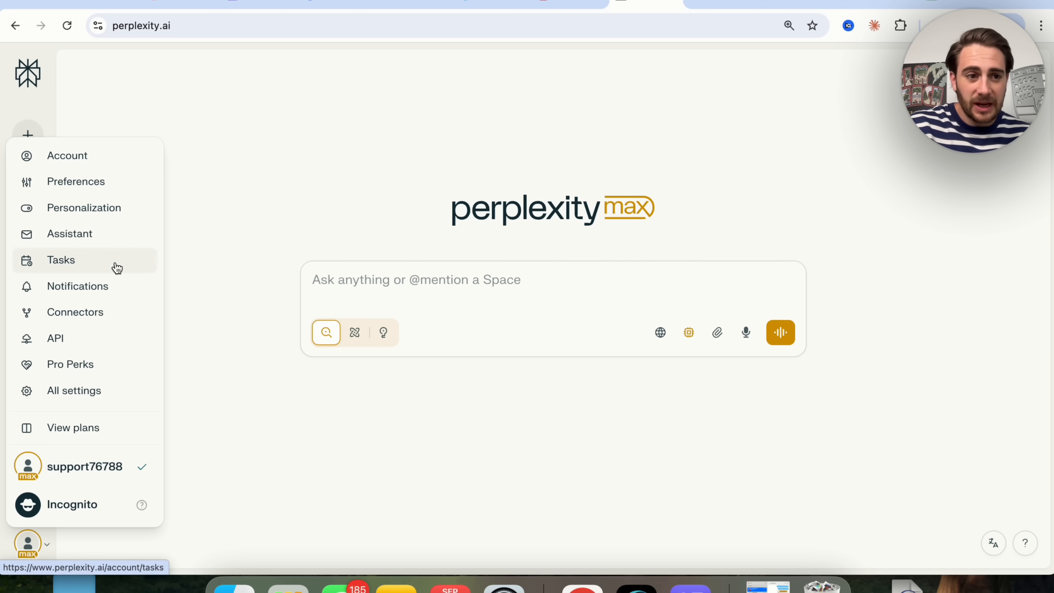
pyautogui.click(70, 233)
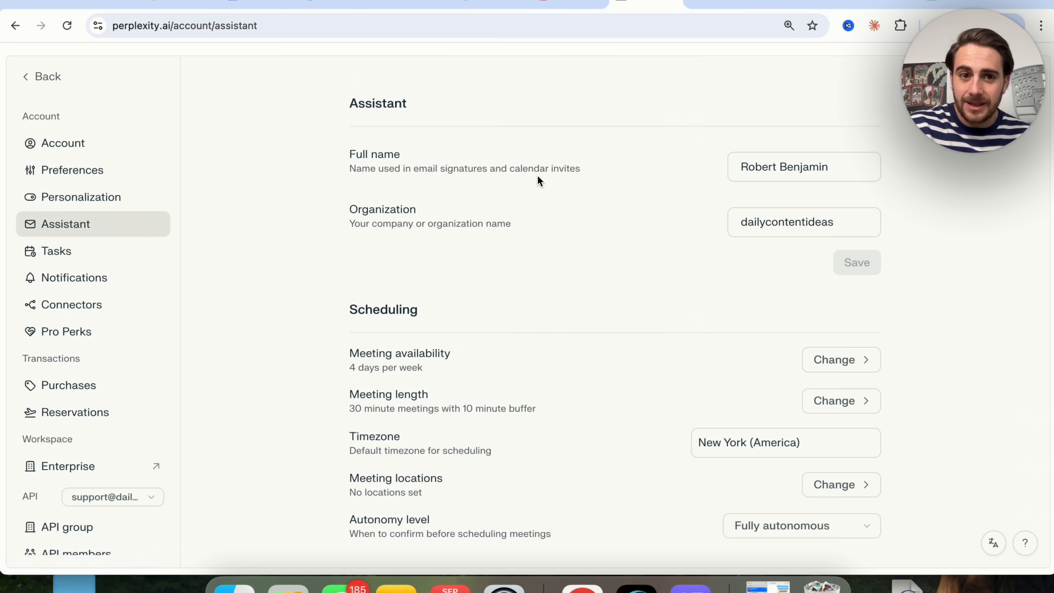
pyautogui.moveTo(279, 203)
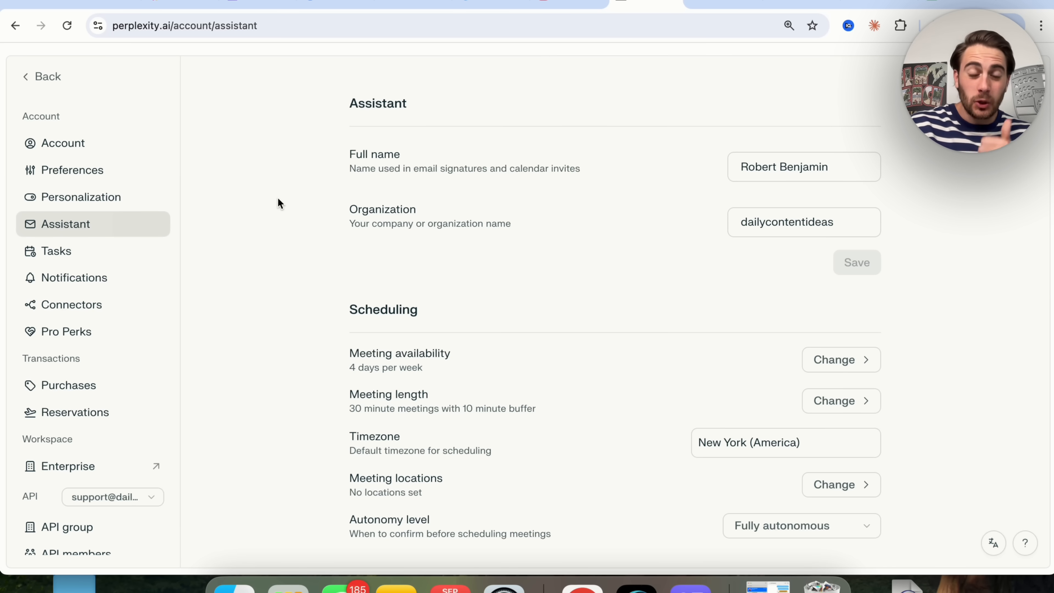
pyautogui.moveTo(568, 165)
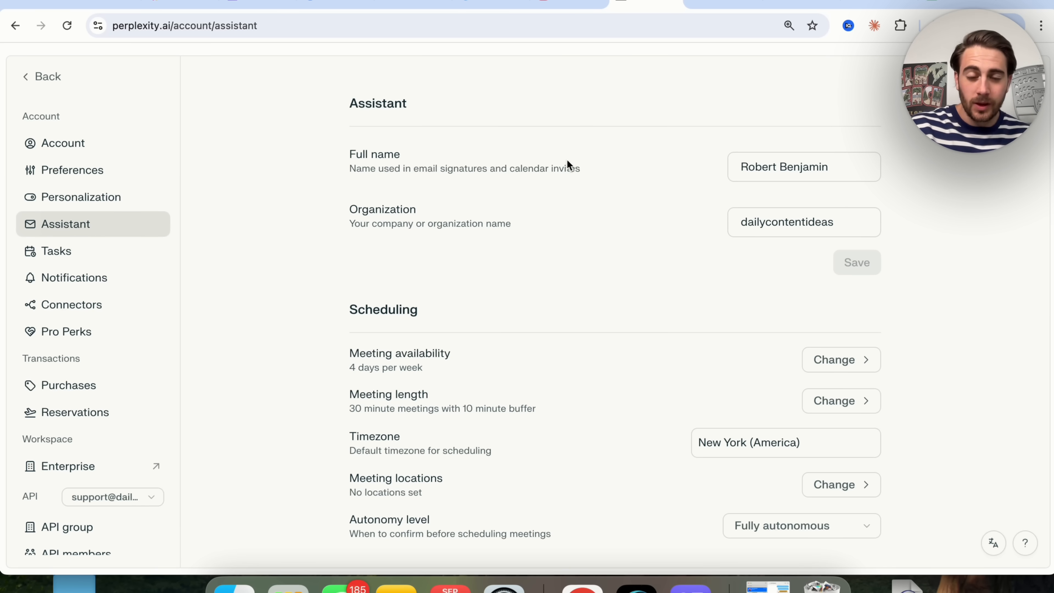
pyautogui.doubleClick(786, 222)
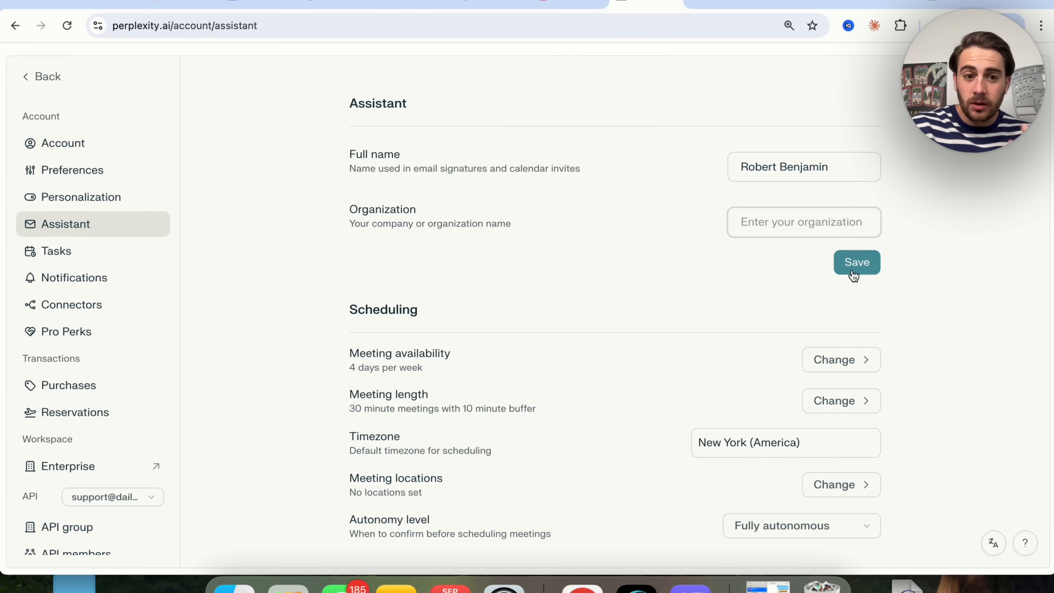
pyautogui.click(856, 262)
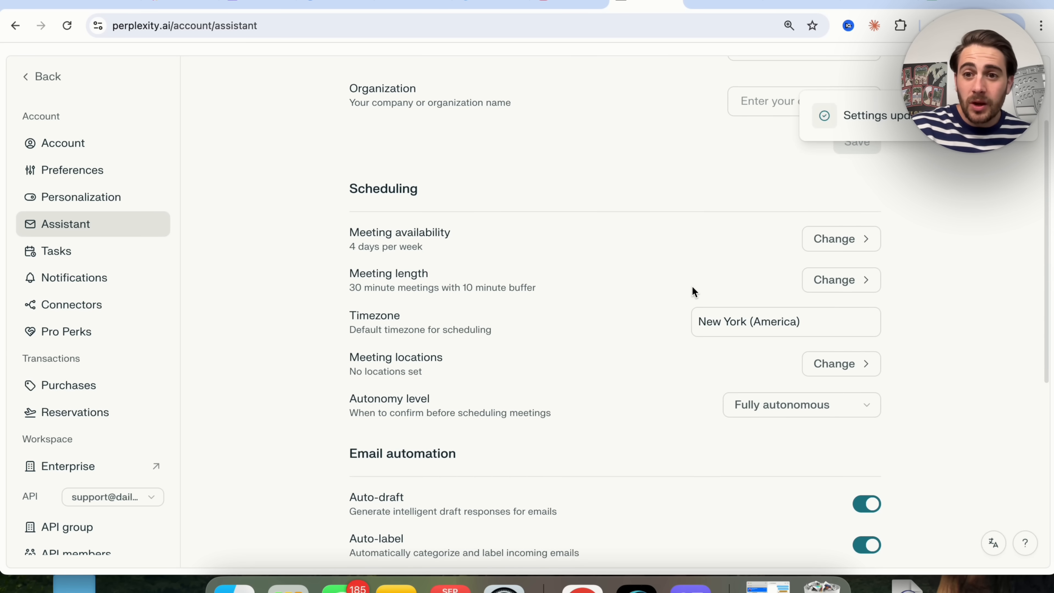
pyautogui.scroll(-3)
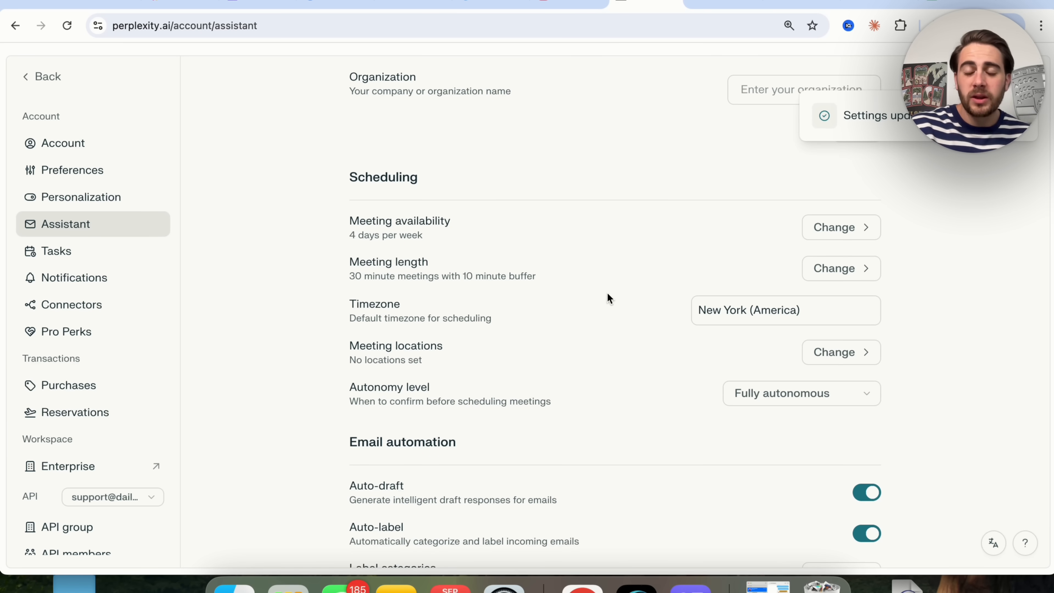
pyautogui.moveTo(867, 209)
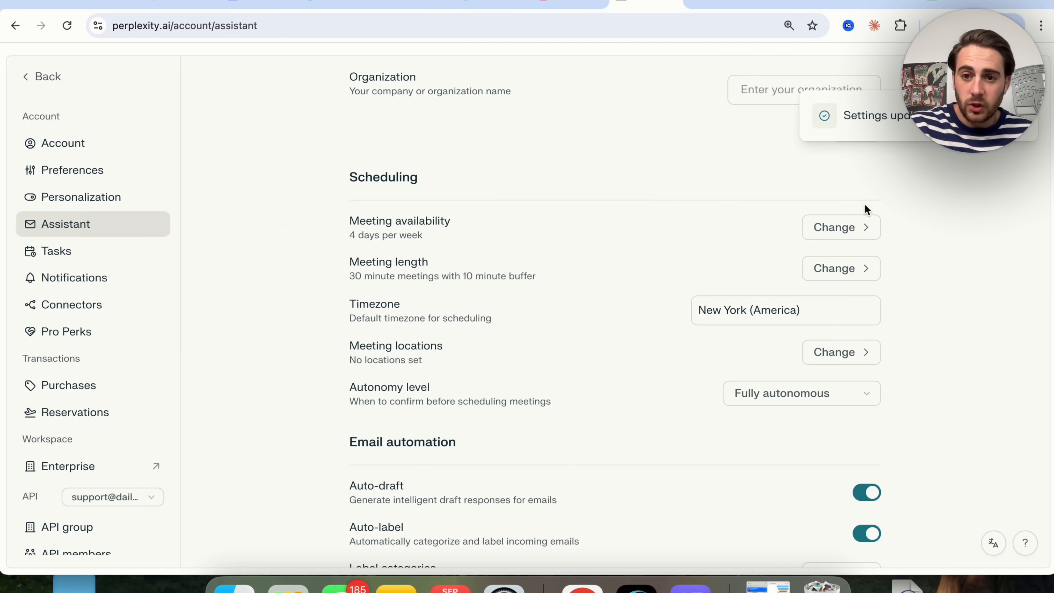
# Step: Set Thursday's meeting availability to 9:00am–5:00pm, removing the extra slot, and close the schedule
pyautogui.click(836, 226)
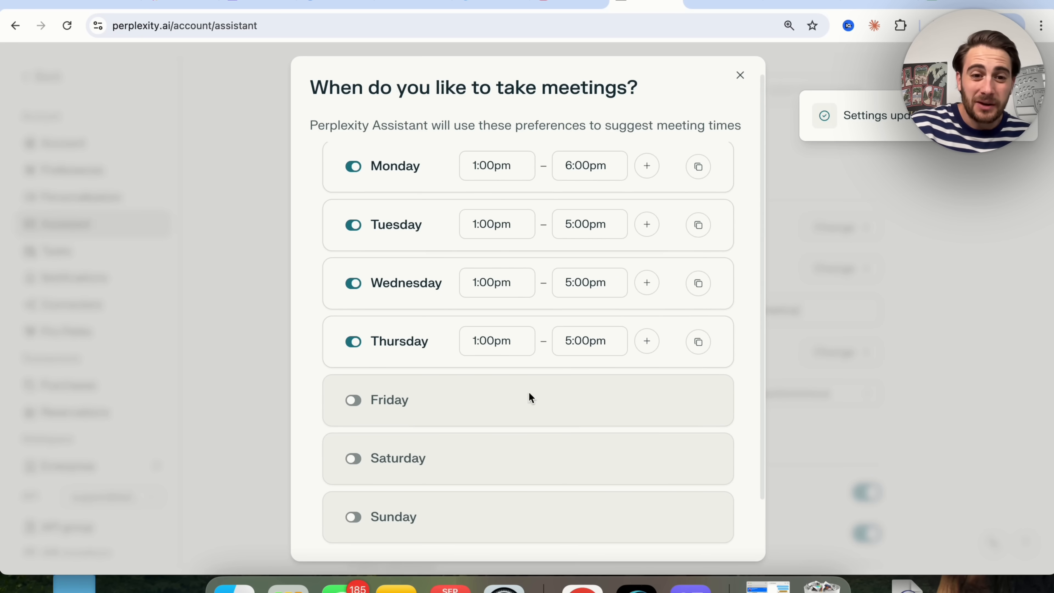
pyautogui.moveTo(456, 222)
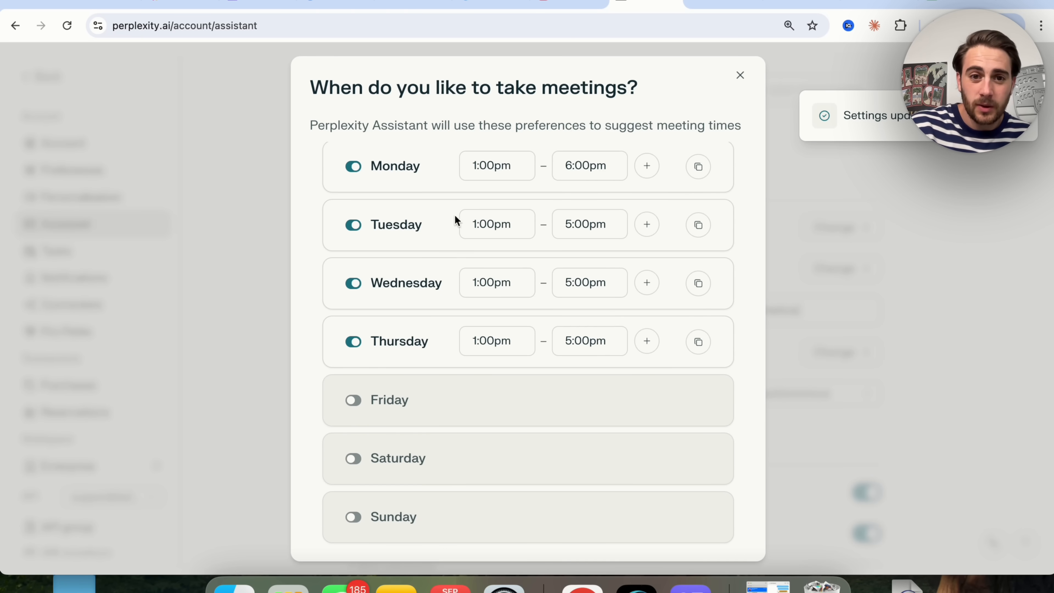
pyautogui.moveTo(580, 166)
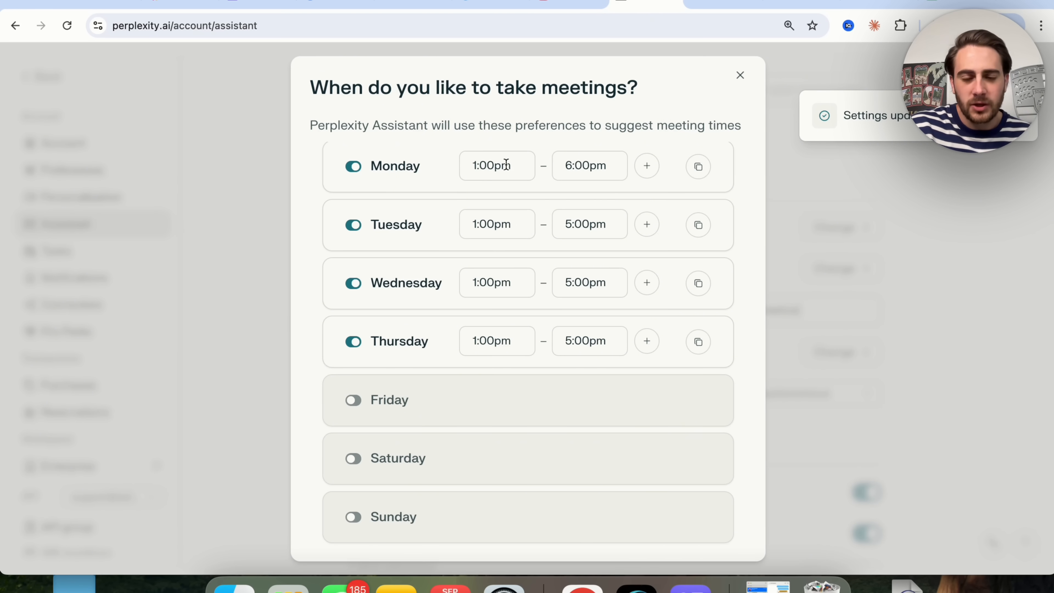
pyautogui.moveTo(504, 255)
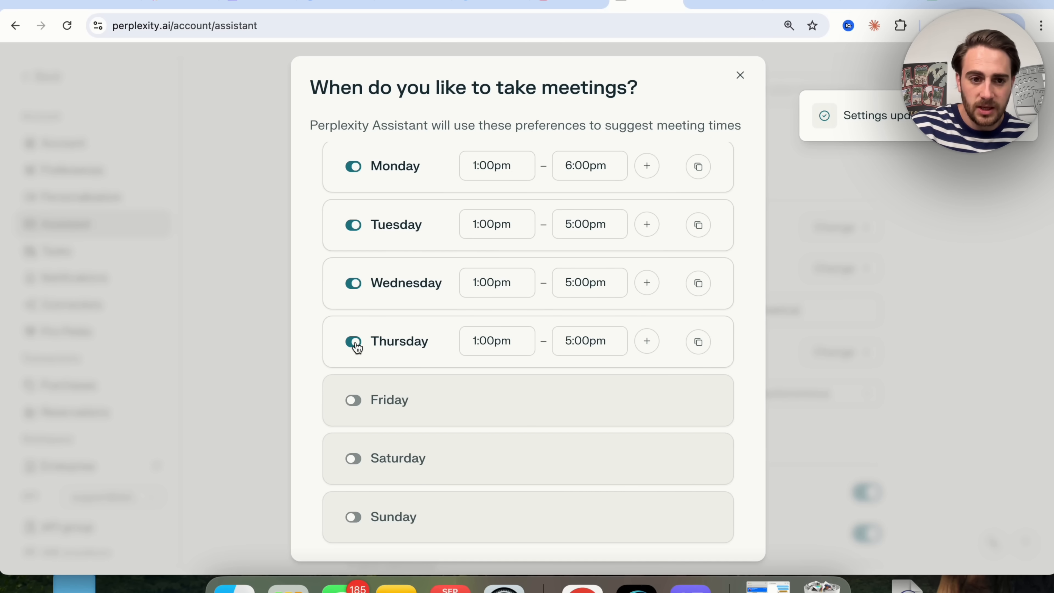
pyautogui.click(646, 341)
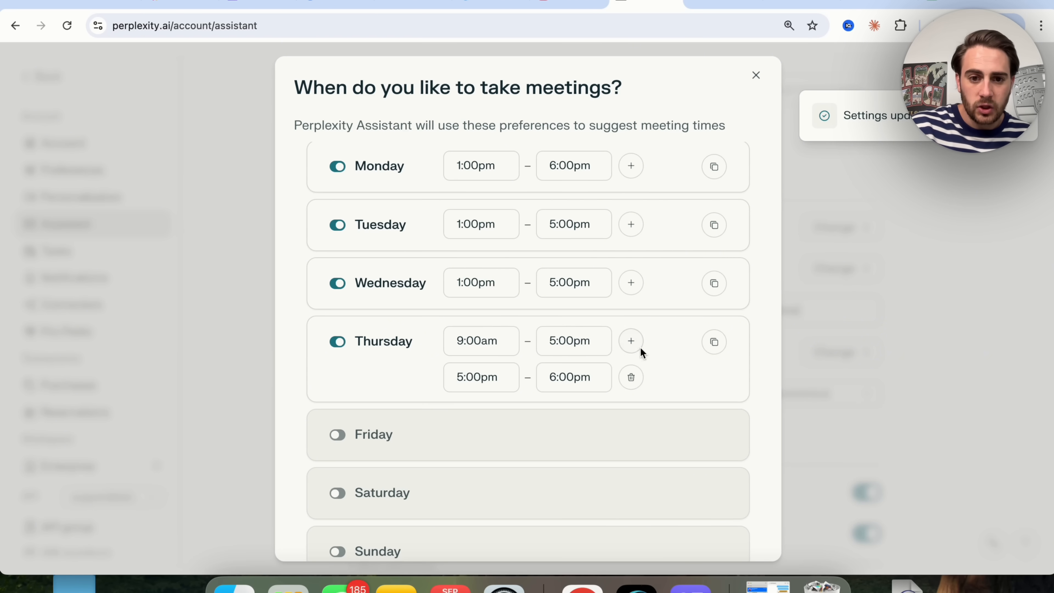
pyautogui.click(631, 377)
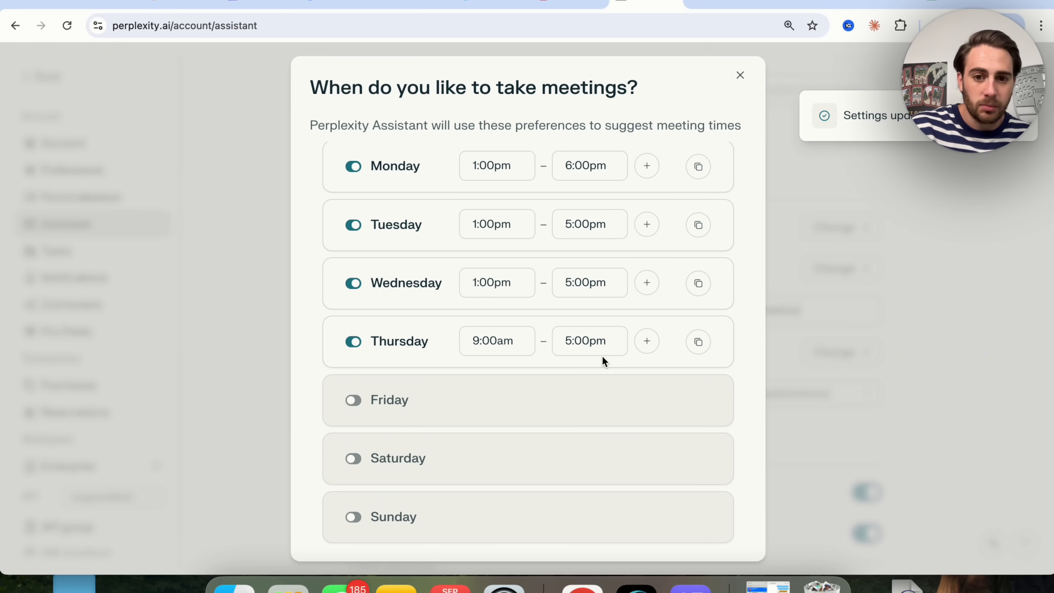
pyautogui.click(740, 75)
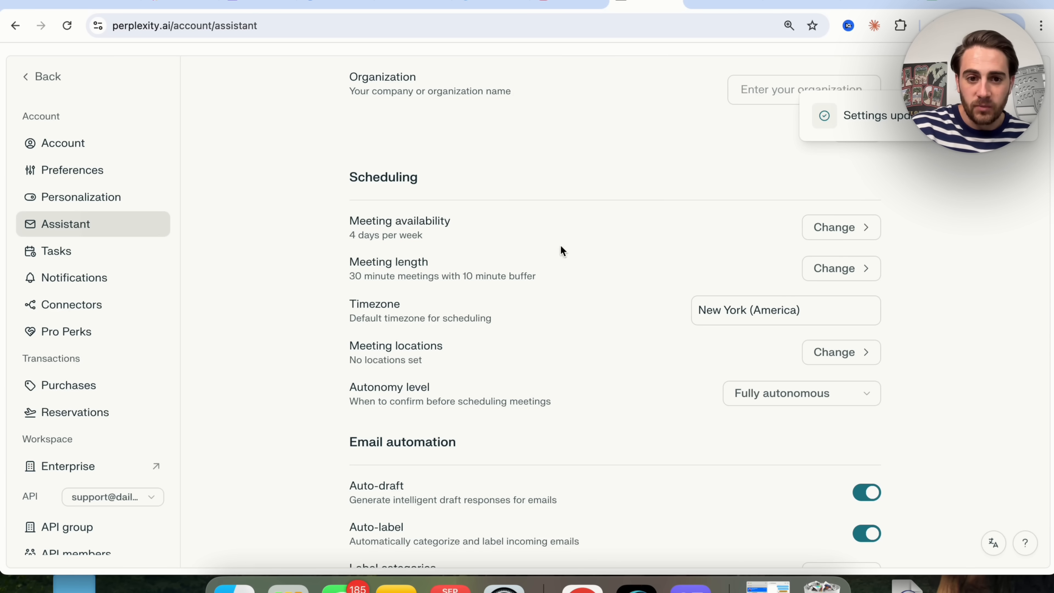
pyautogui.click(833, 268)
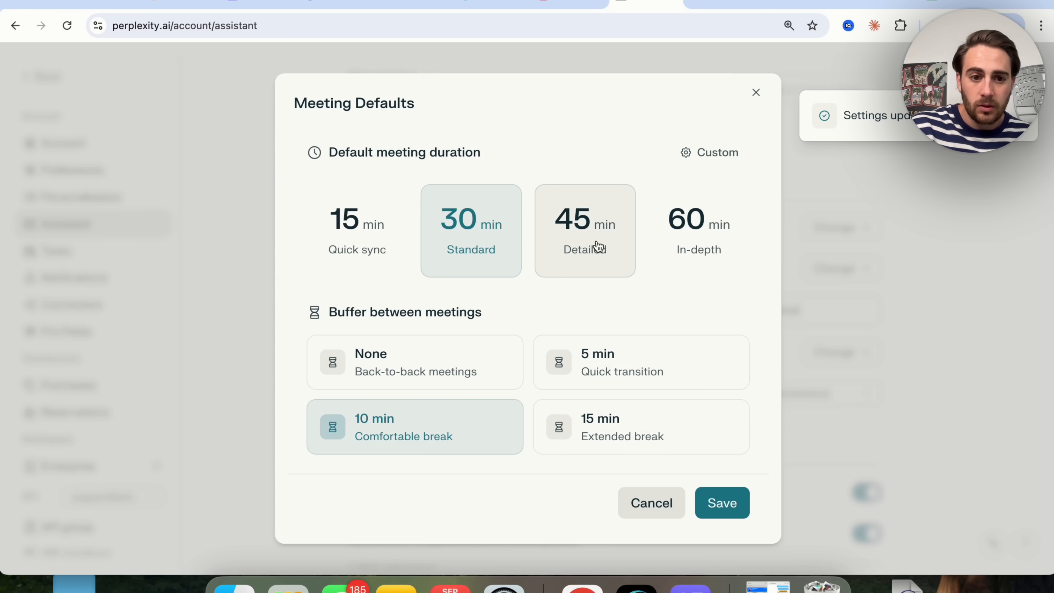
pyautogui.moveTo(356, 330)
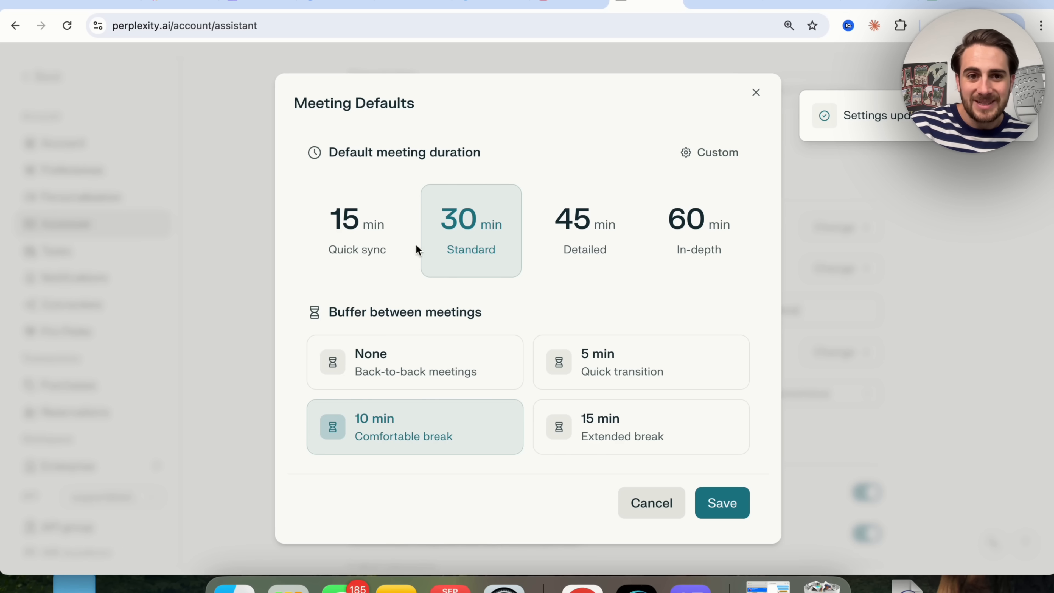
pyautogui.click(708, 152)
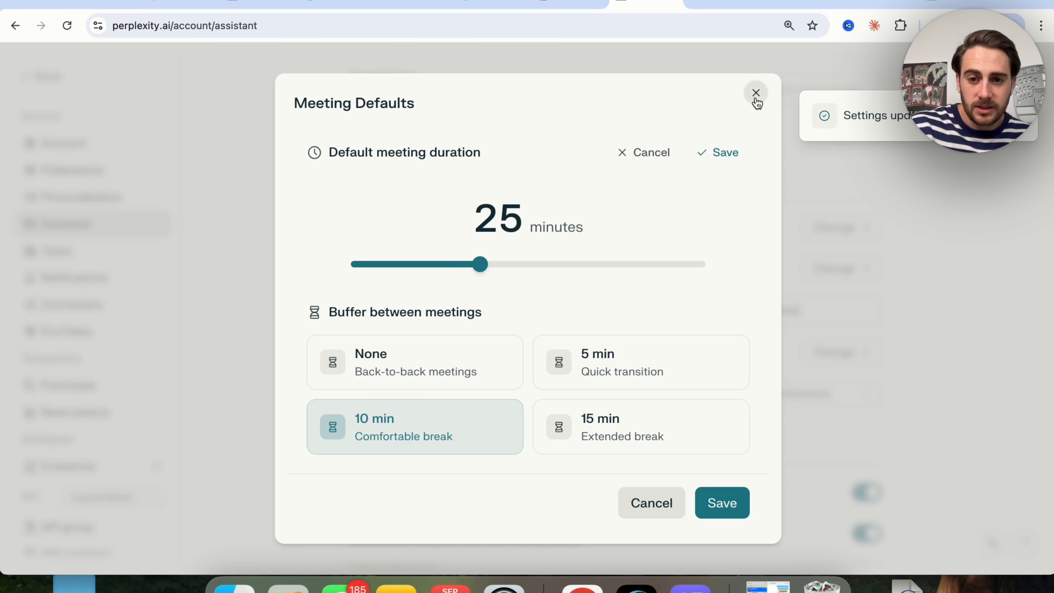
pyautogui.click(755, 92)
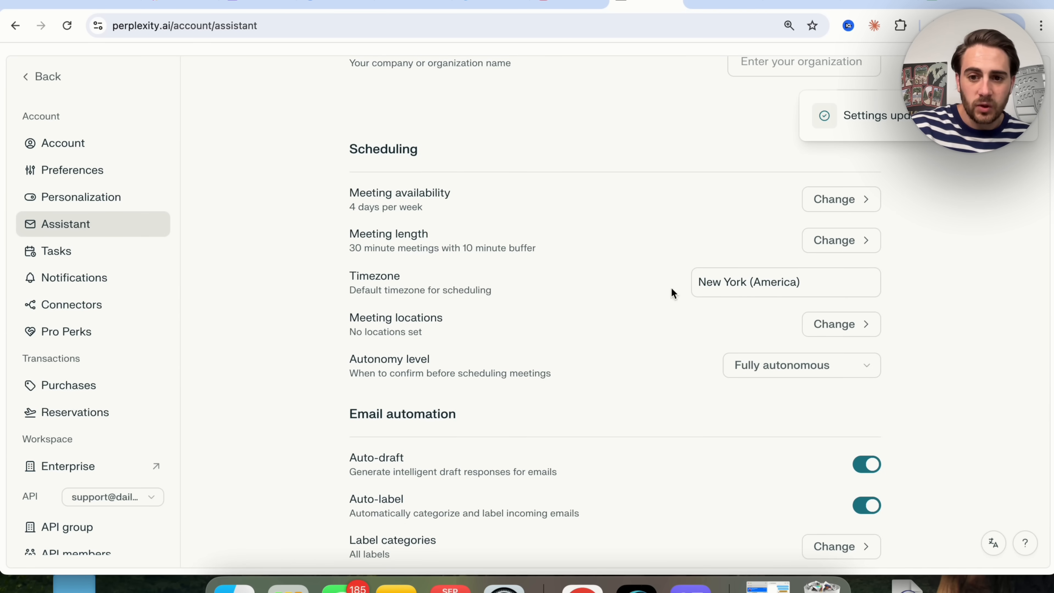
# Step: Review the Meeting locations dialog and close it without adding a location
pyautogui.click(833, 324)
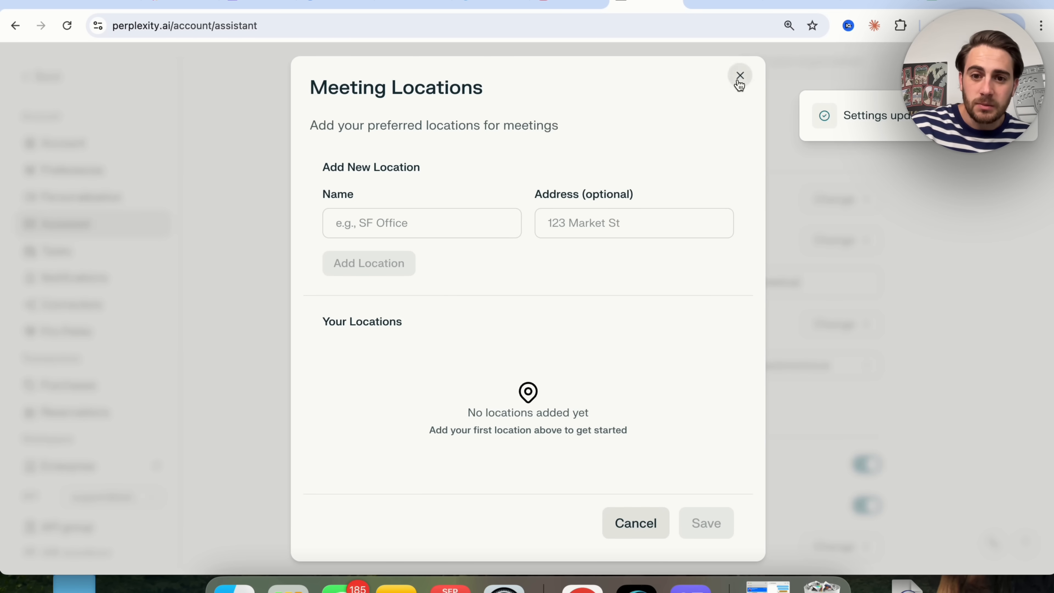
pyautogui.click(740, 75)
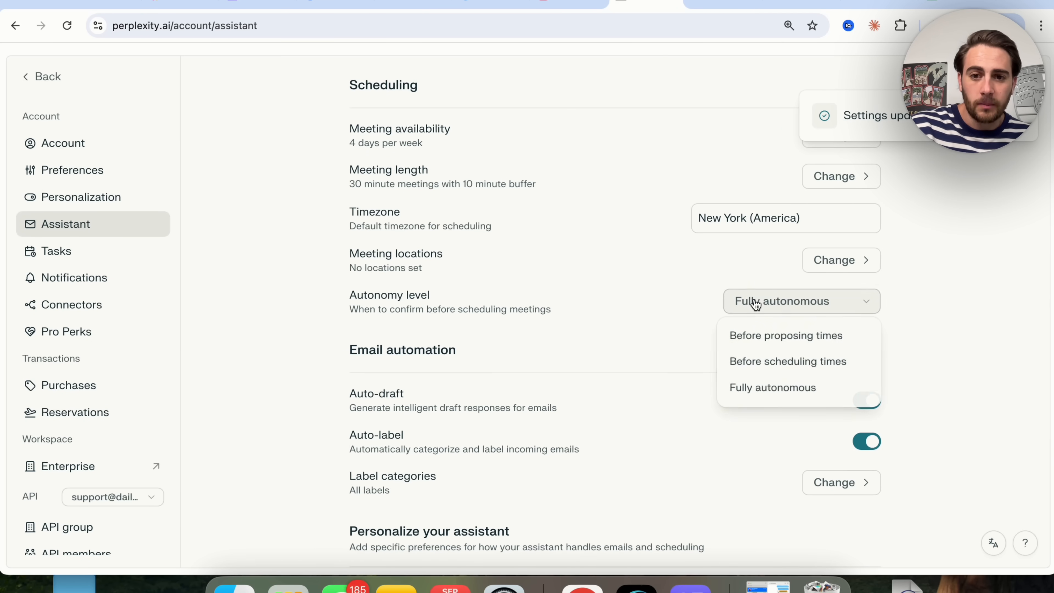
pyautogui.moveTo(489, 310)
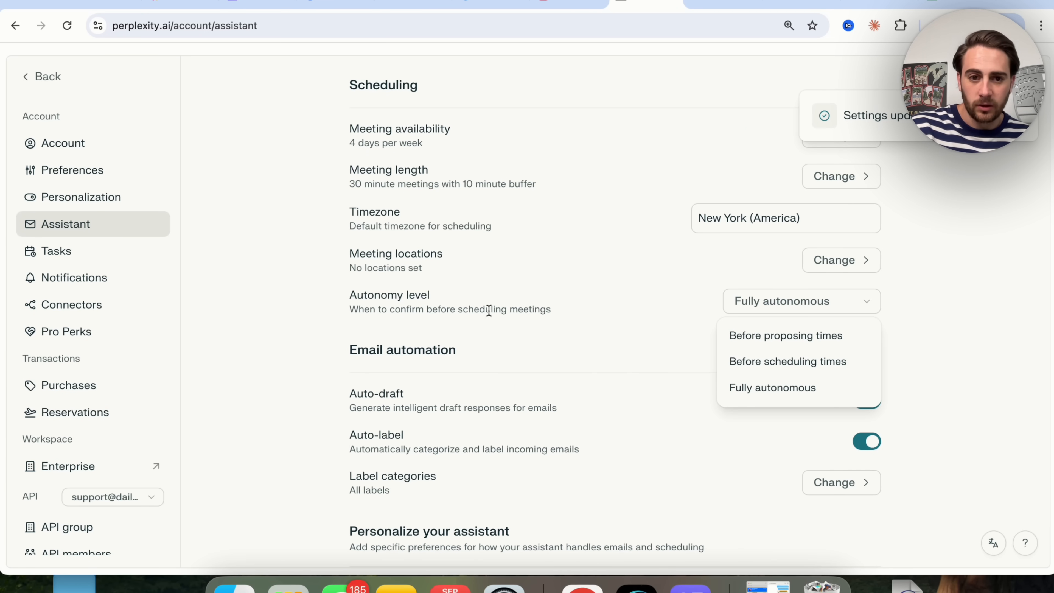
pyautogui.moveTo(554, 171)
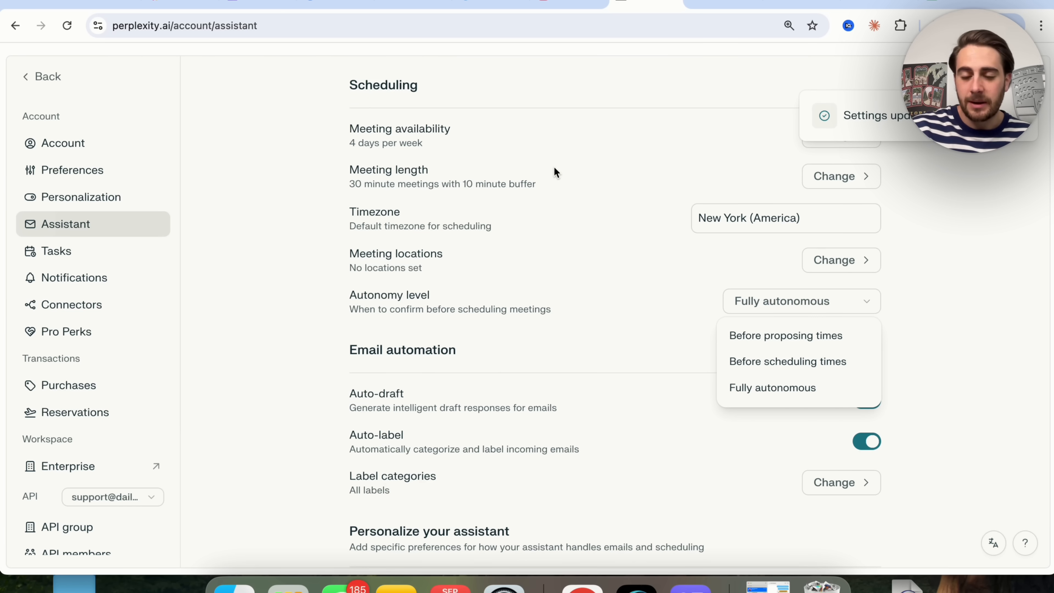
pyautogui.moveTo(799, 385)
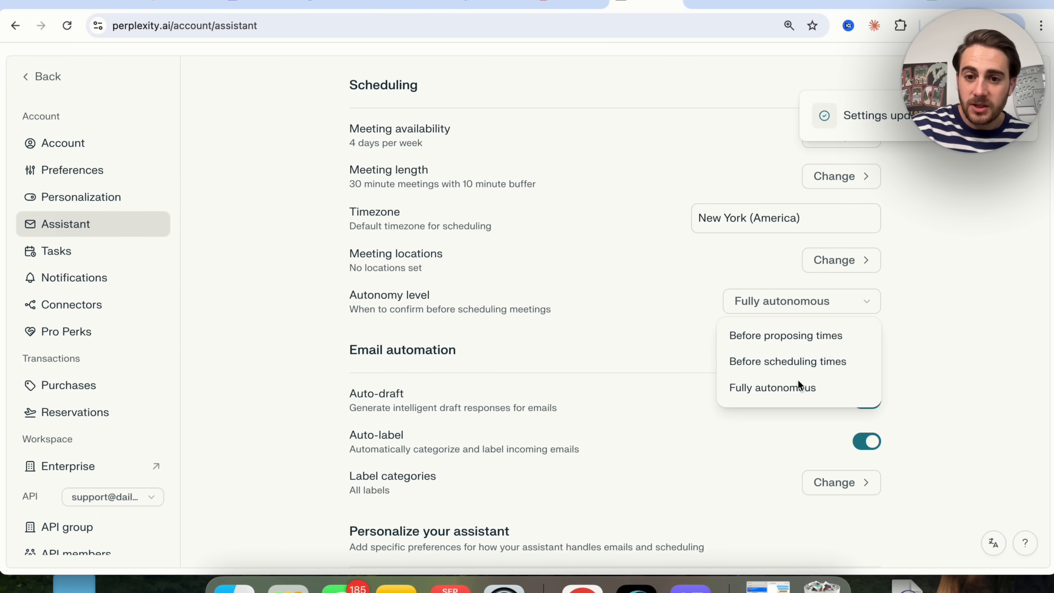
pyautogui.moveTo(772, 366)
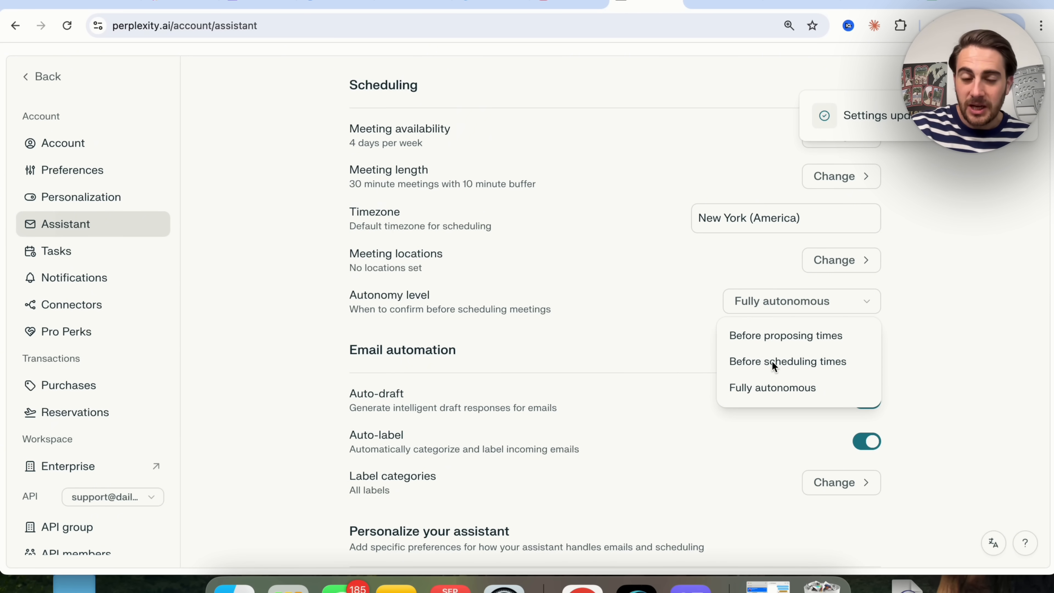
pyautogui.moveTo(957, 297)
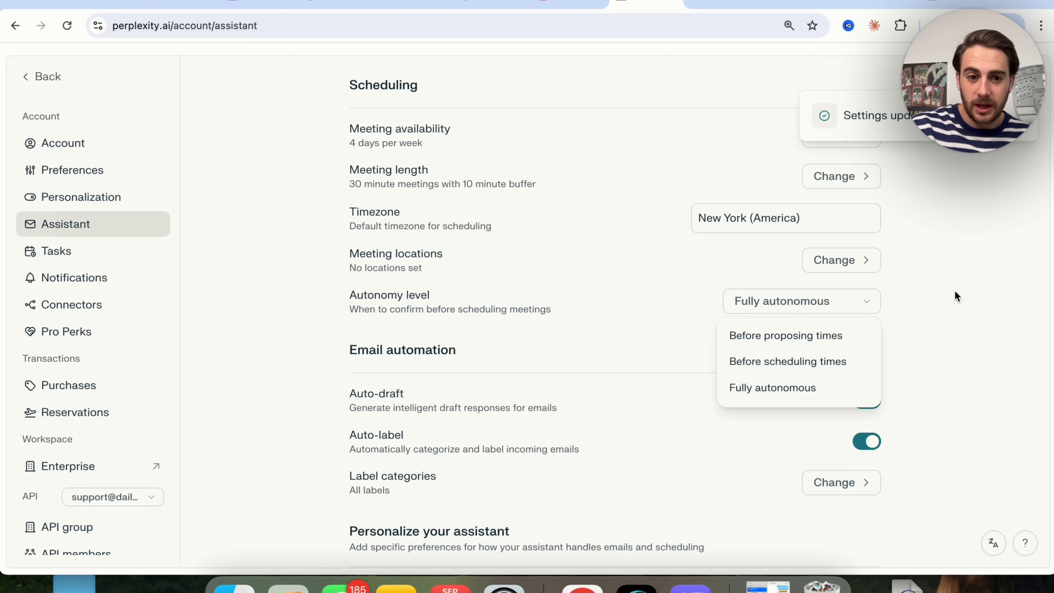
pyautogui.click(772, 387)
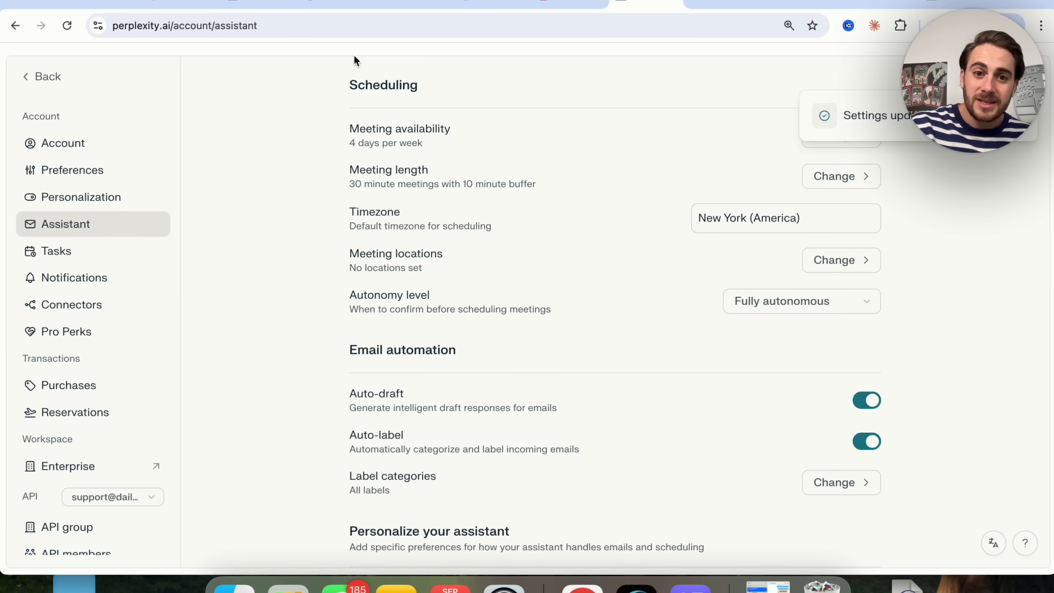
pyautogui.scroll(-3)
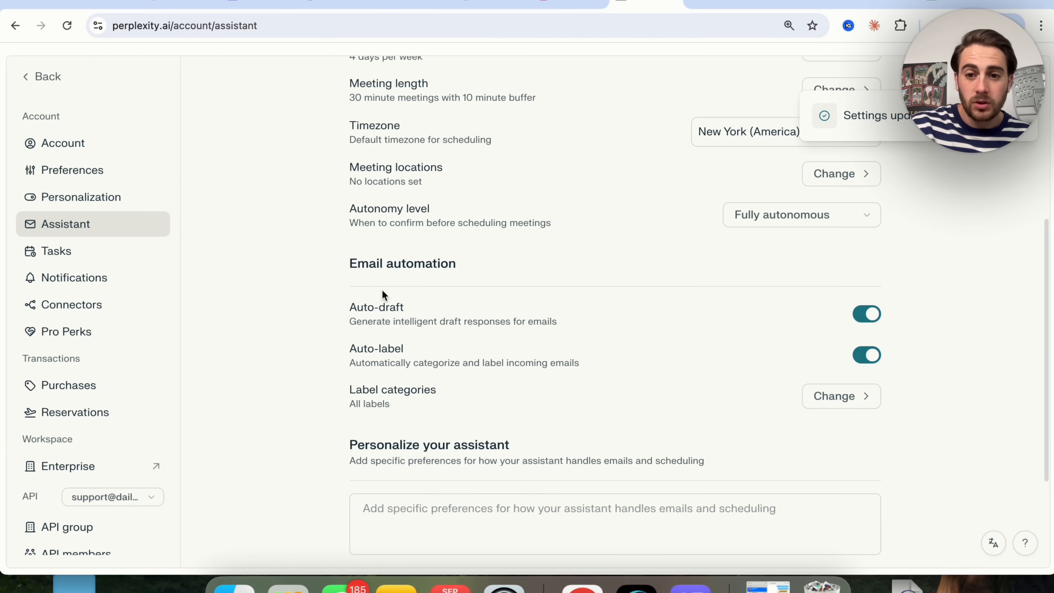
pyautogui.moveTo(459, 314)
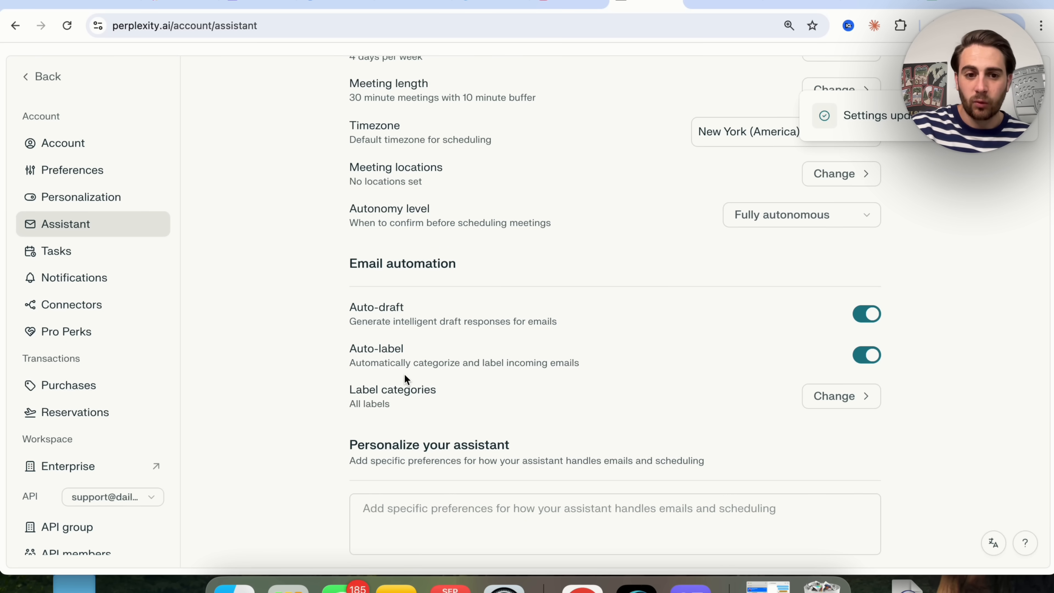
pyautogui.click(833, 395)
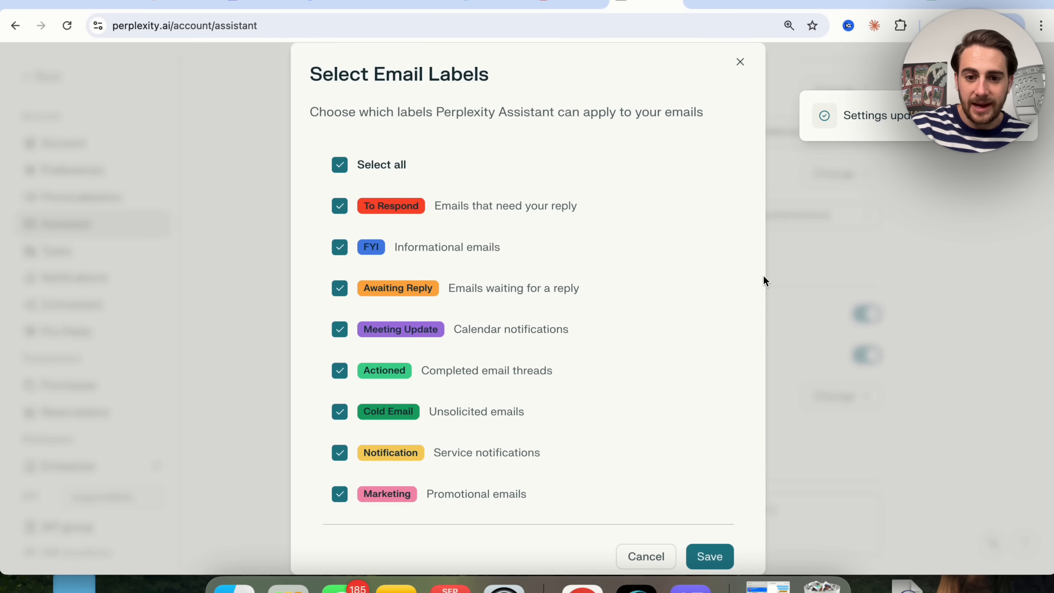
pyautogui.scroll(3)
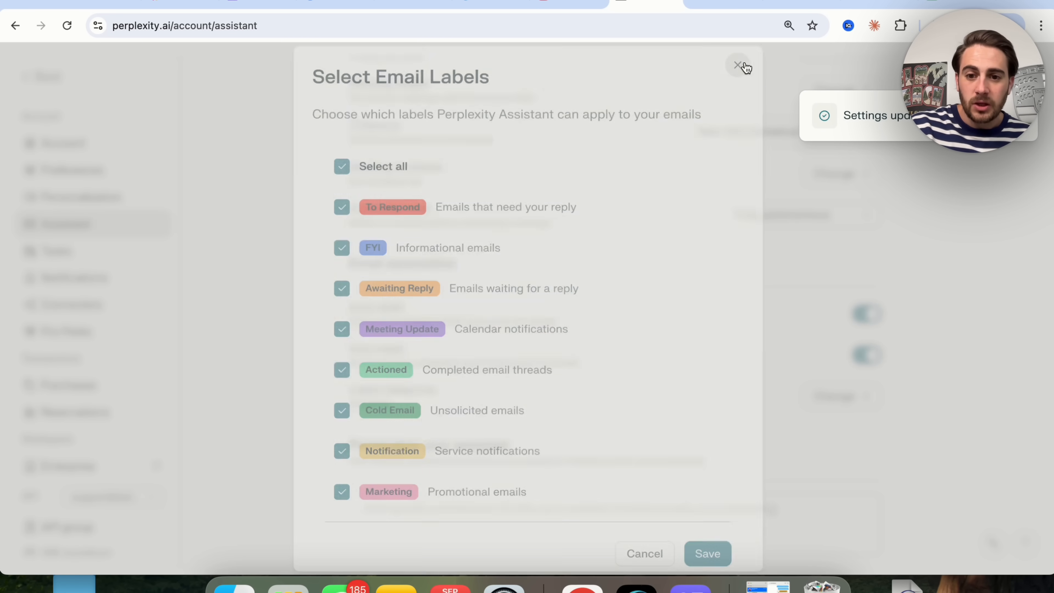
pyautogui.click(739, 66)
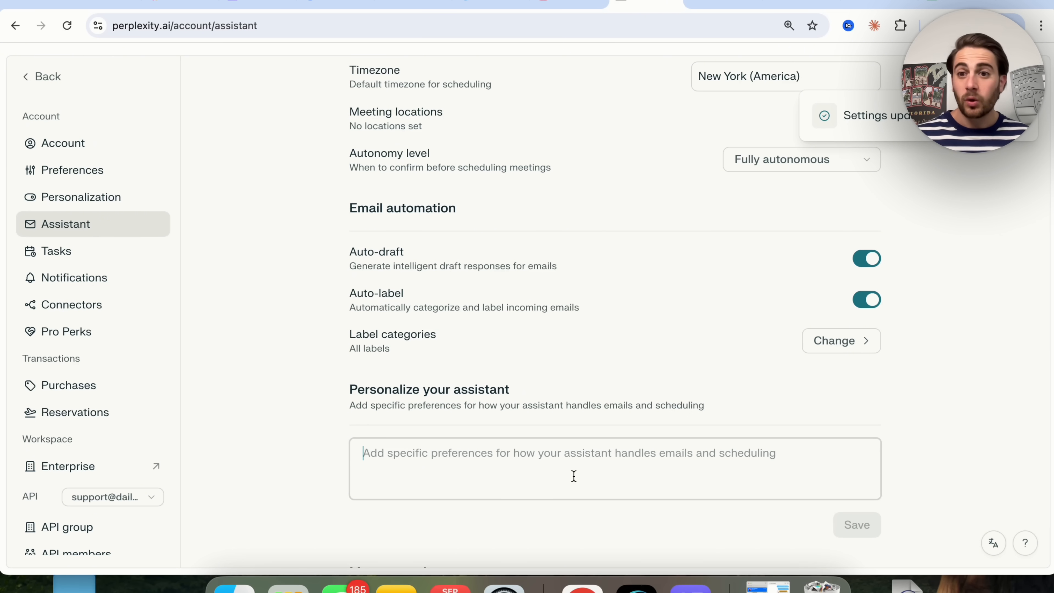
pyautogui.scroll(-3)
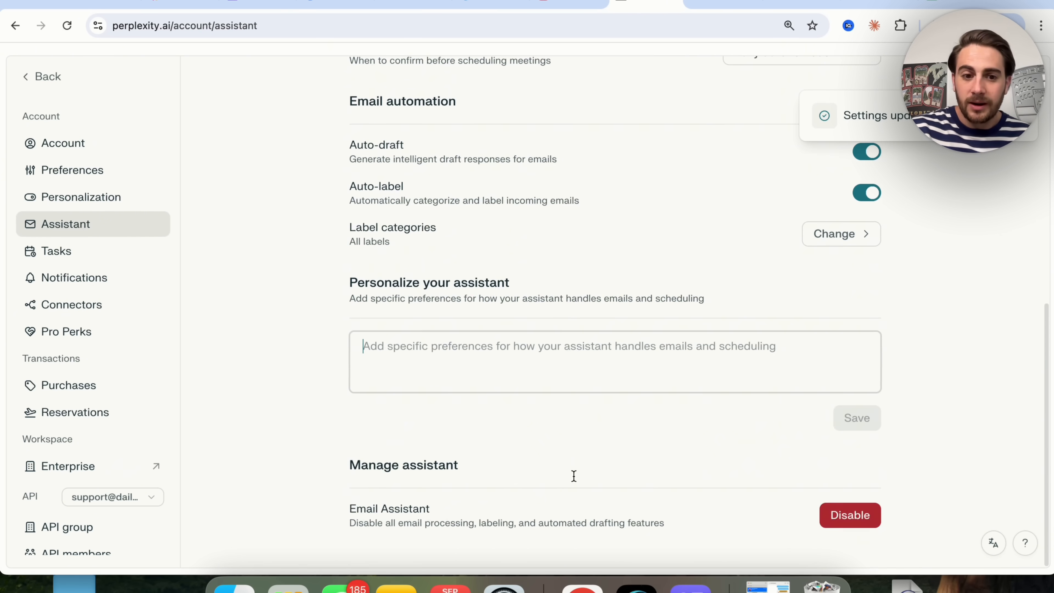
pyautogui.moveTo(623, 515)
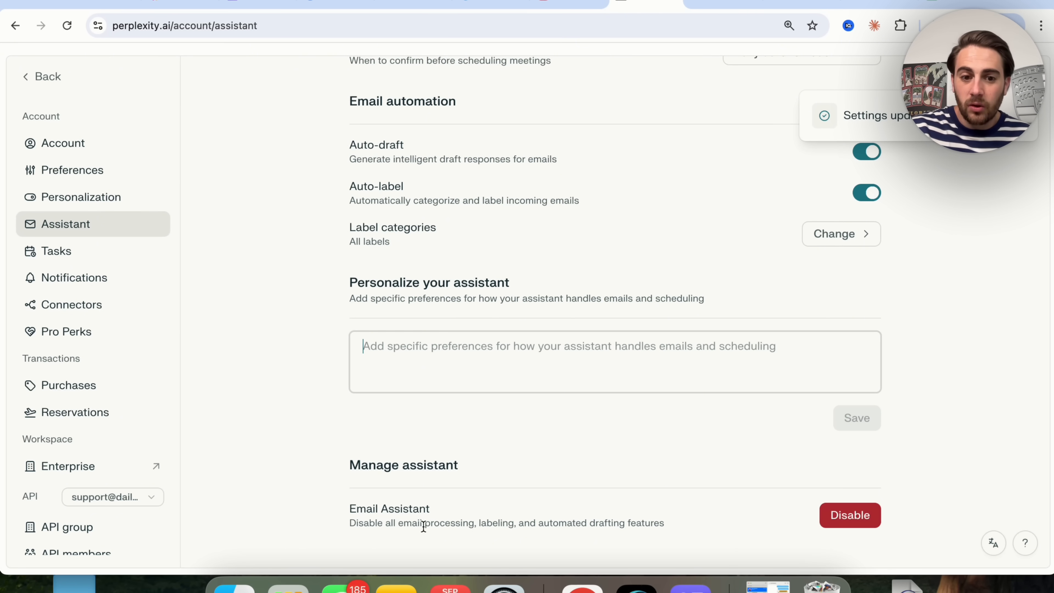
pyautogui.moveTo(518, 536)
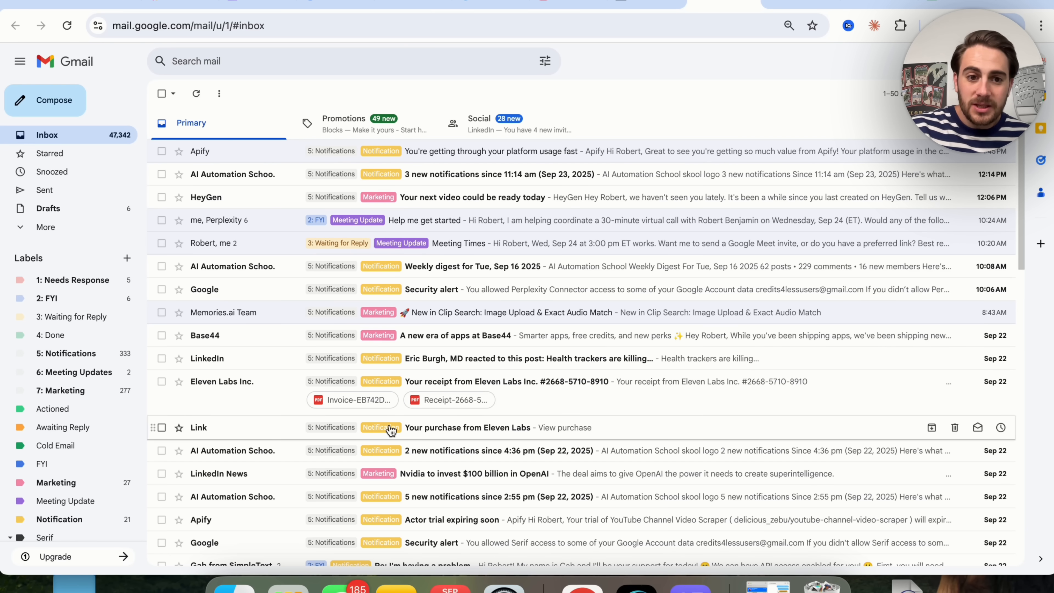
pyautogui.moveTo(387, 151)
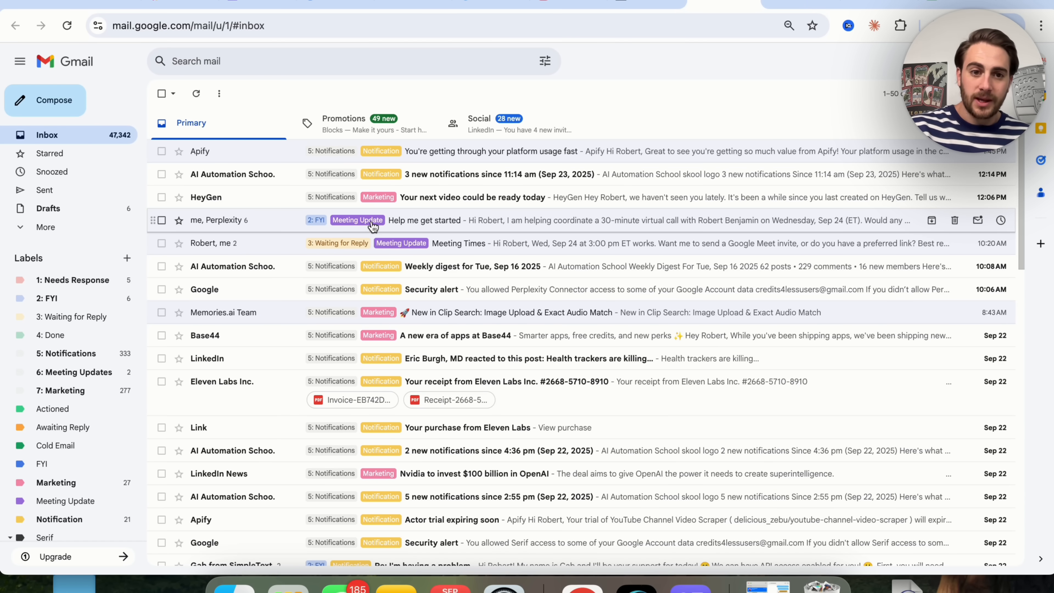
pyautogui.moveTo(393, 279)
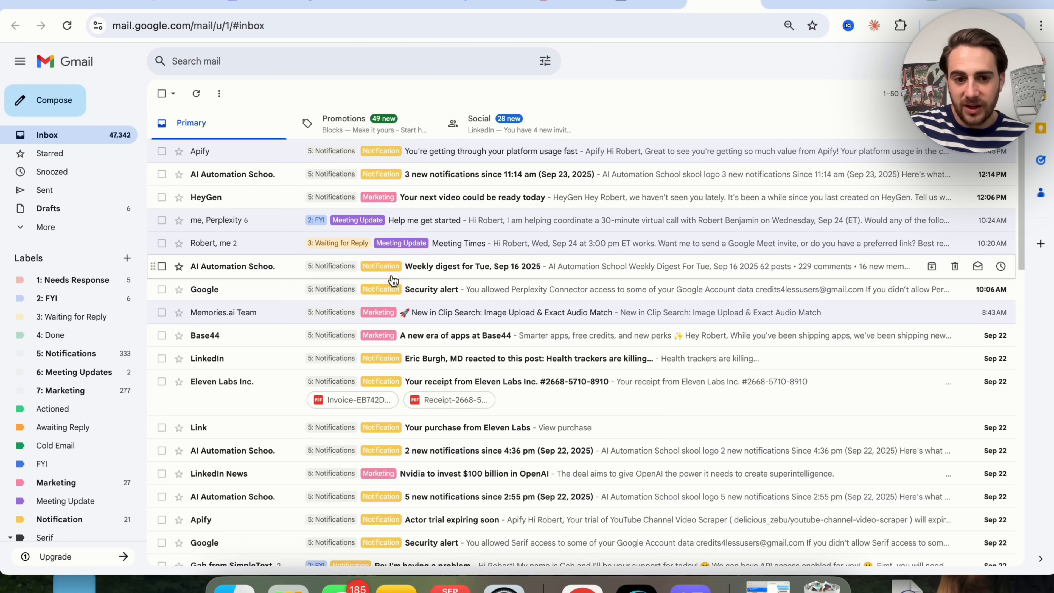
# Step: Scroll the Gmail Labels list to show the assistant's colour-coded labels
pyautogui.scroll(-3)
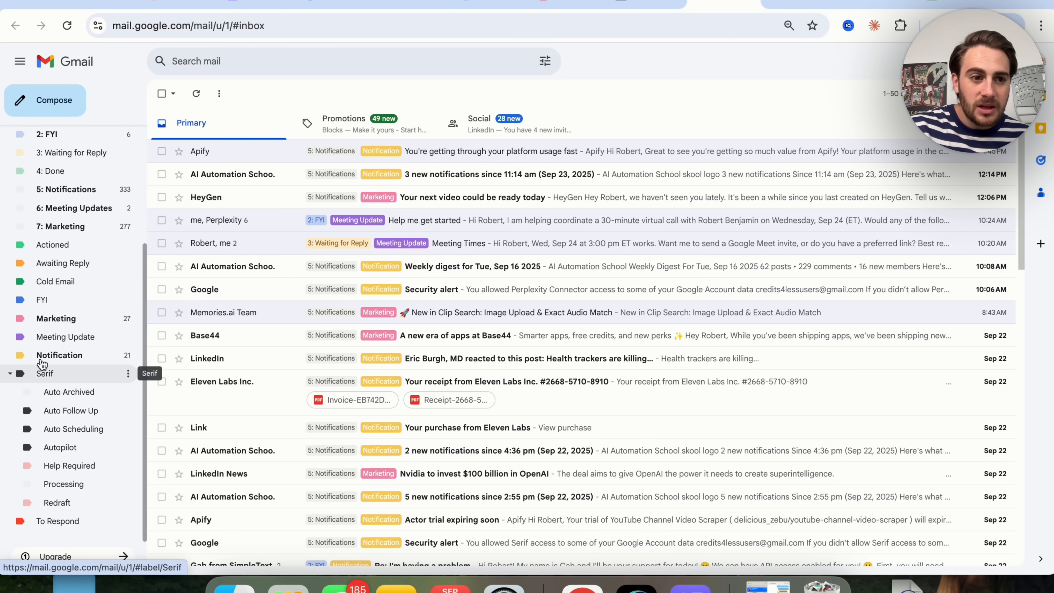
pyautogui.moveTo(72, 327)
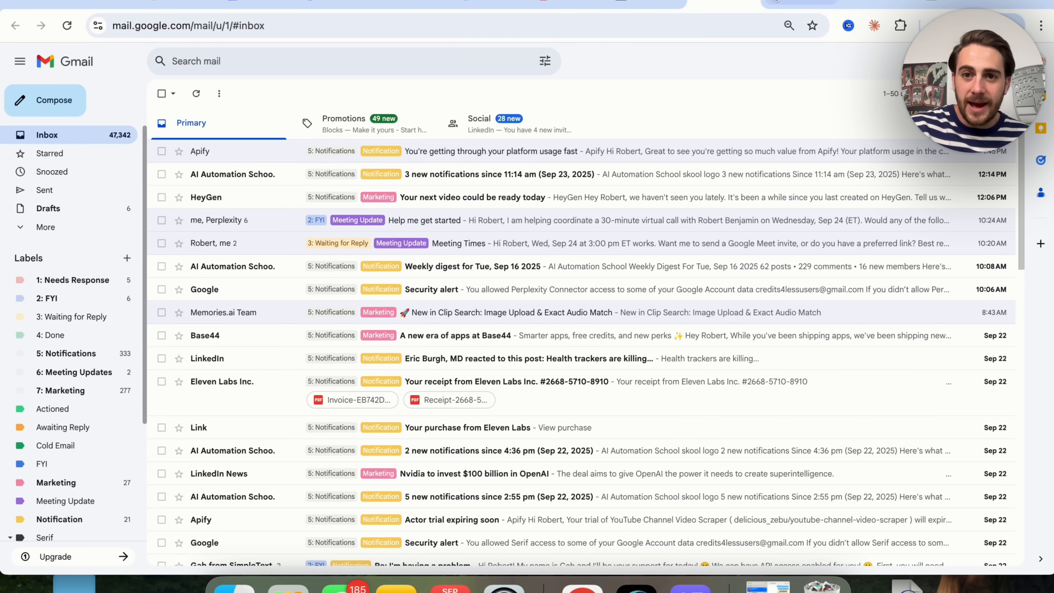
# Step: Read the 'Help me get started' thread and highlight the assistant's rescheduling line
pyautogui.click(423, 220)
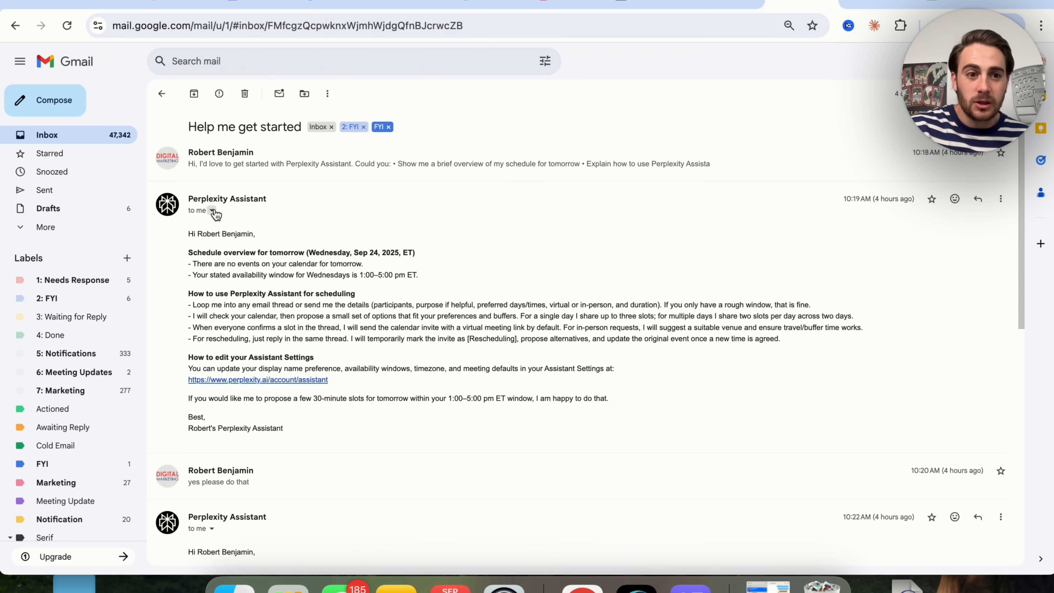
pyautogui.click(210, 210)
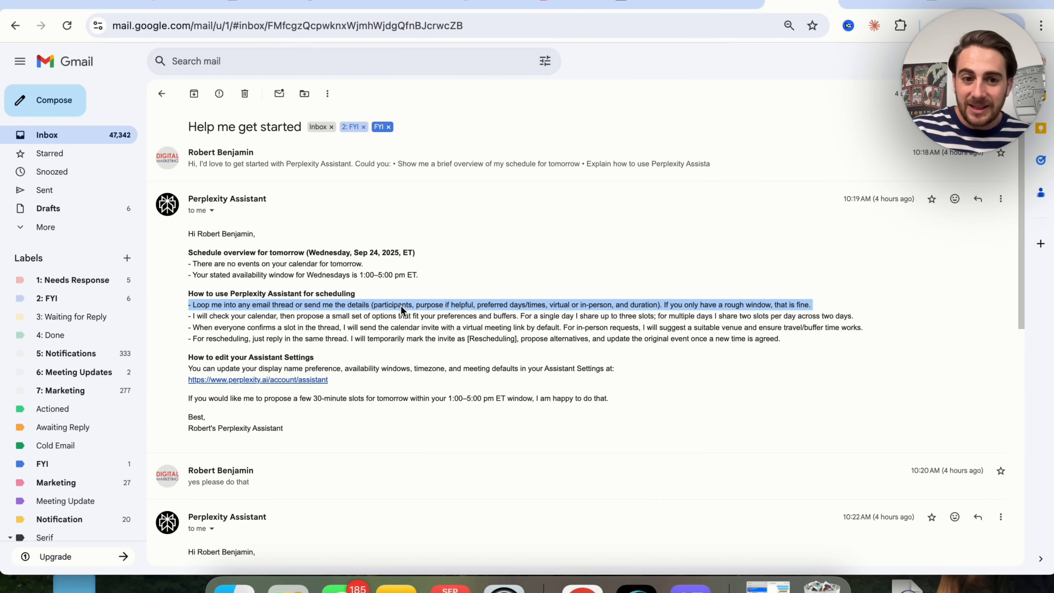
pyautogui.moveTo(447, 316)
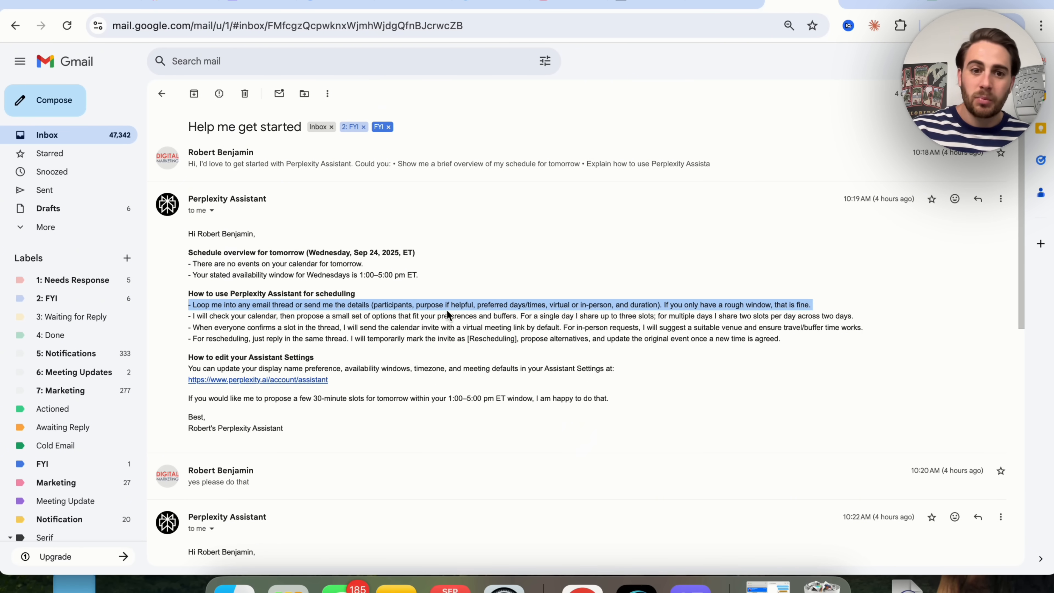
pyautogui.moveTo(527, 307)
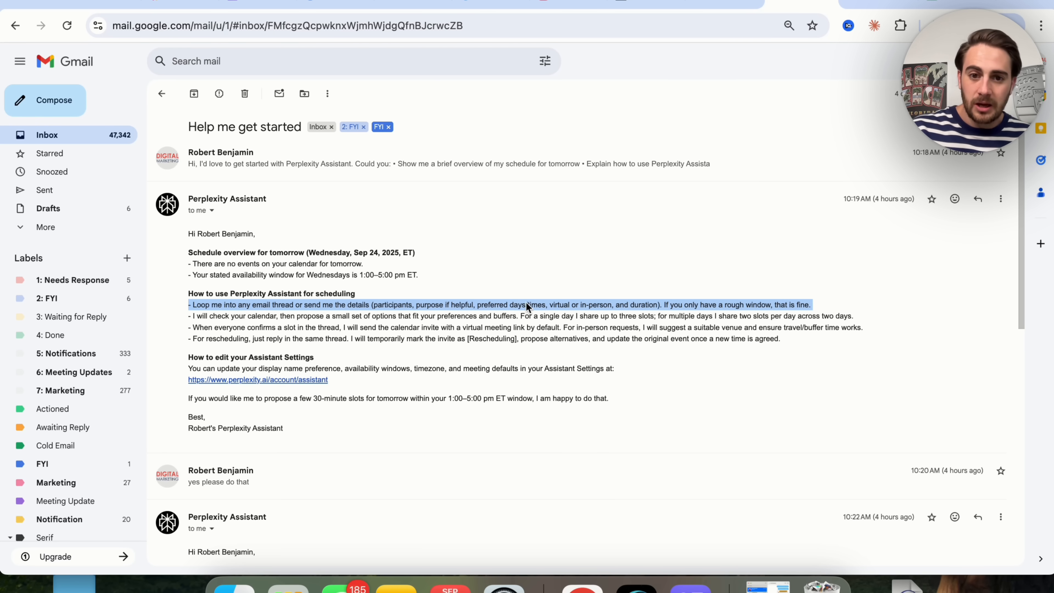
pyautogui.moveTo(627, 310)
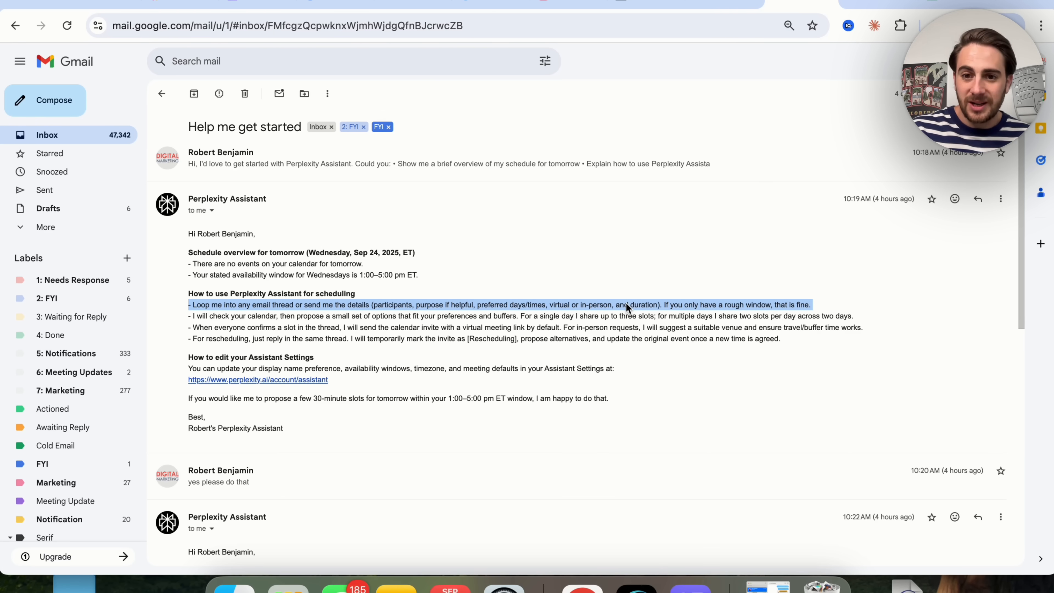
pyautogui.moveTo(683, 309)
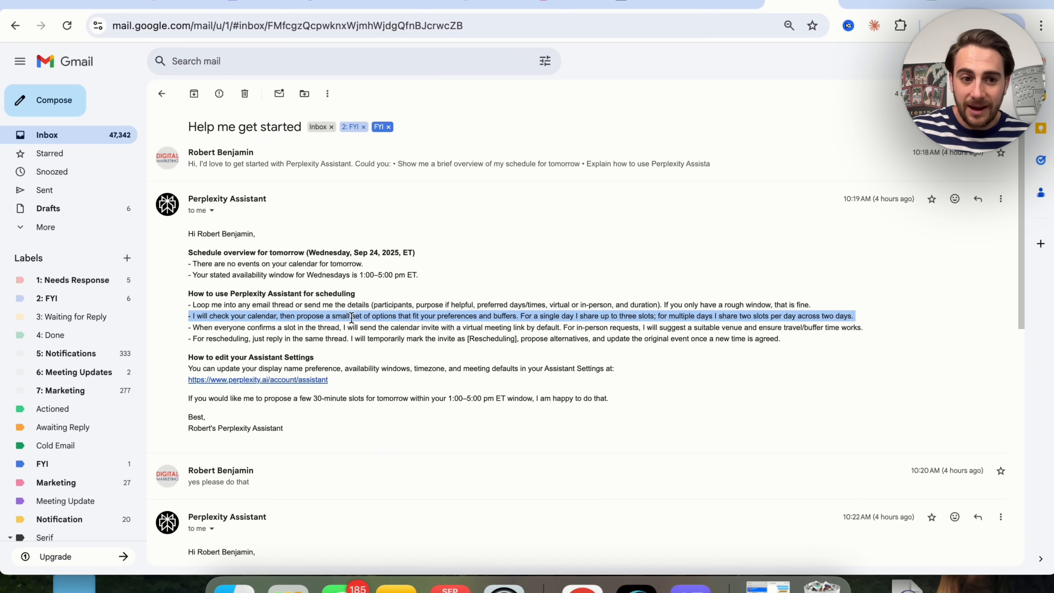
pyautogui.click(355, 328)
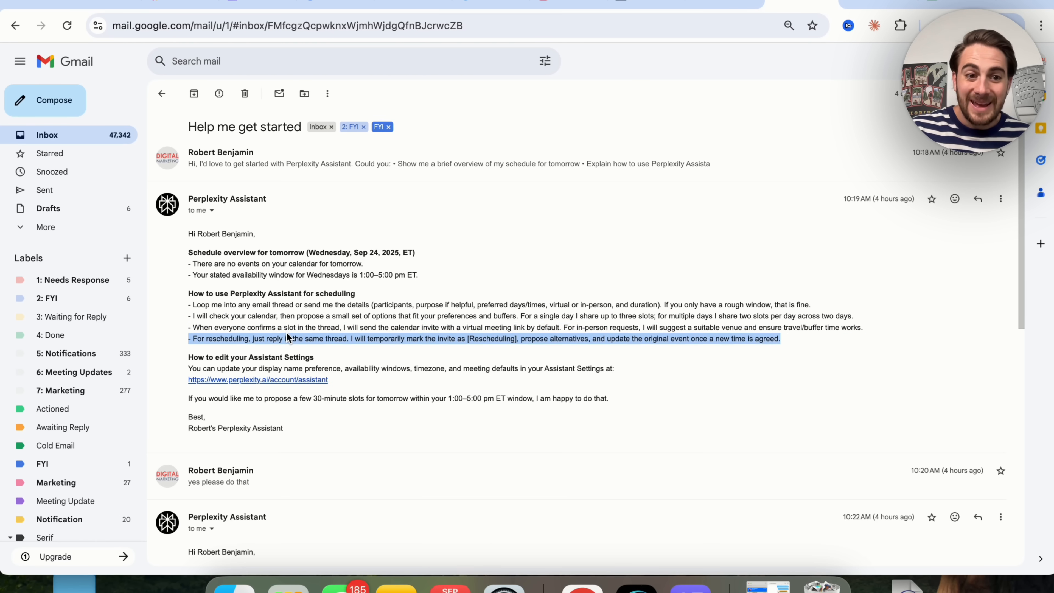
# Step: Scroll to the assistant's final reply proposing three times for a 30-minute call
pyautogui.scroll(-3)
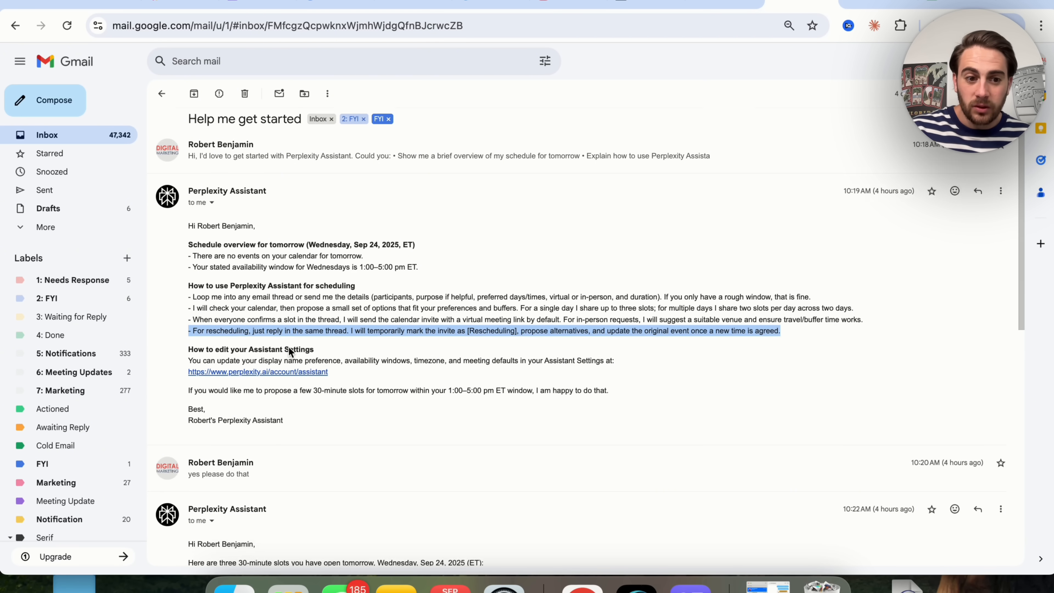
pyautogui.scroll(-3)
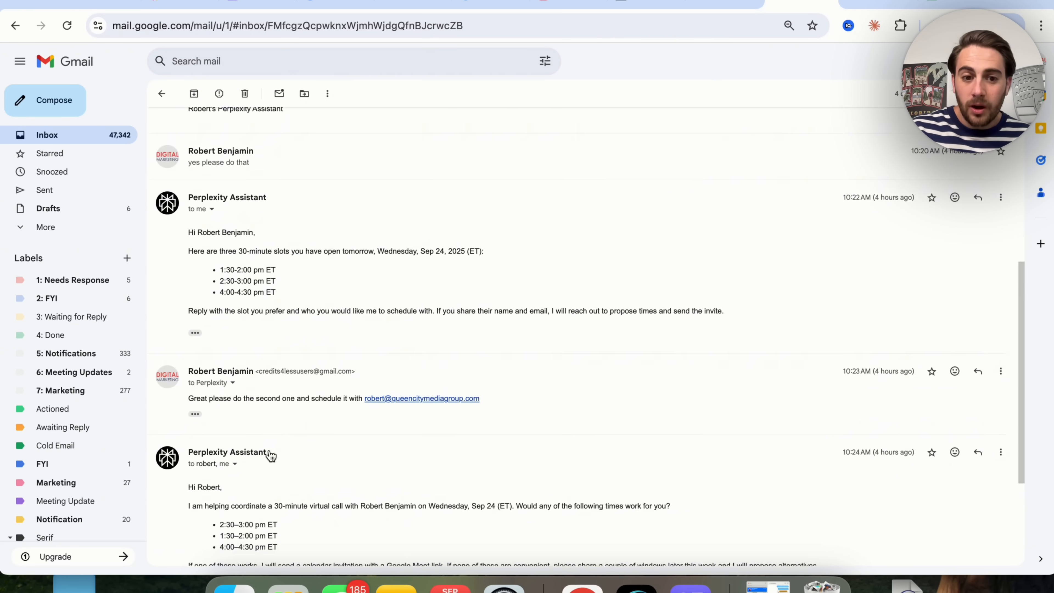
pyautogui.scroll(-3)
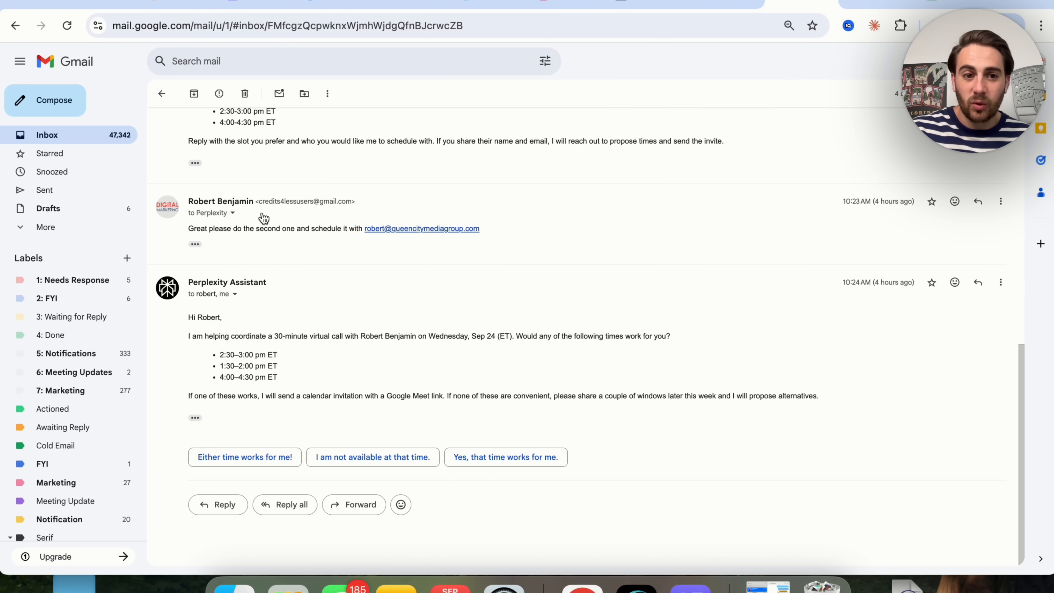
pyautogui.moveTo(350, 239)
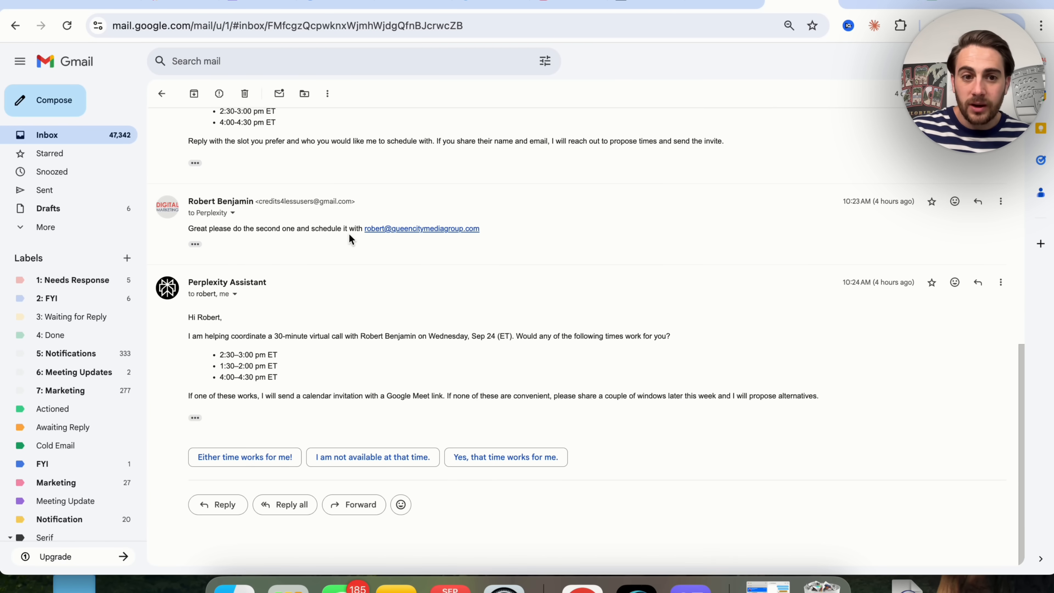
pyautogui.moveTo(422, 240)
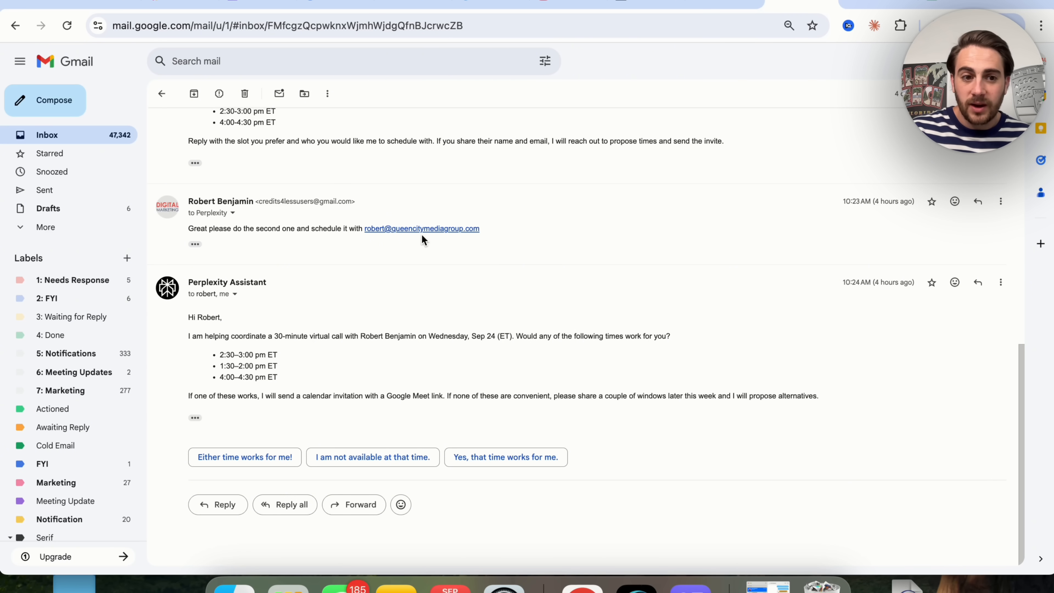
pyautogui.click(234, 294)
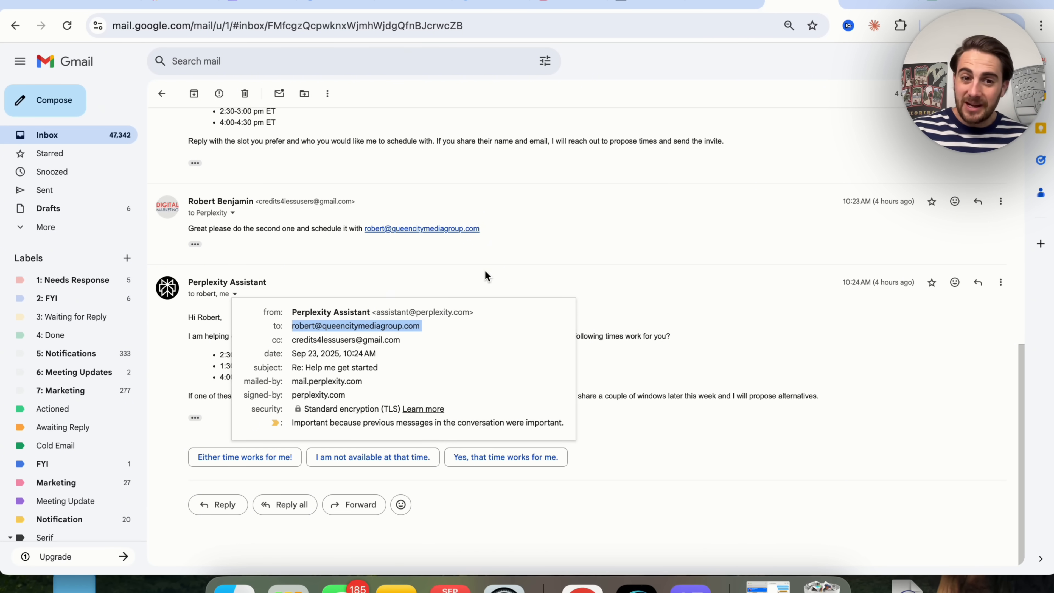
pyautogui.moveTo(762, 153)
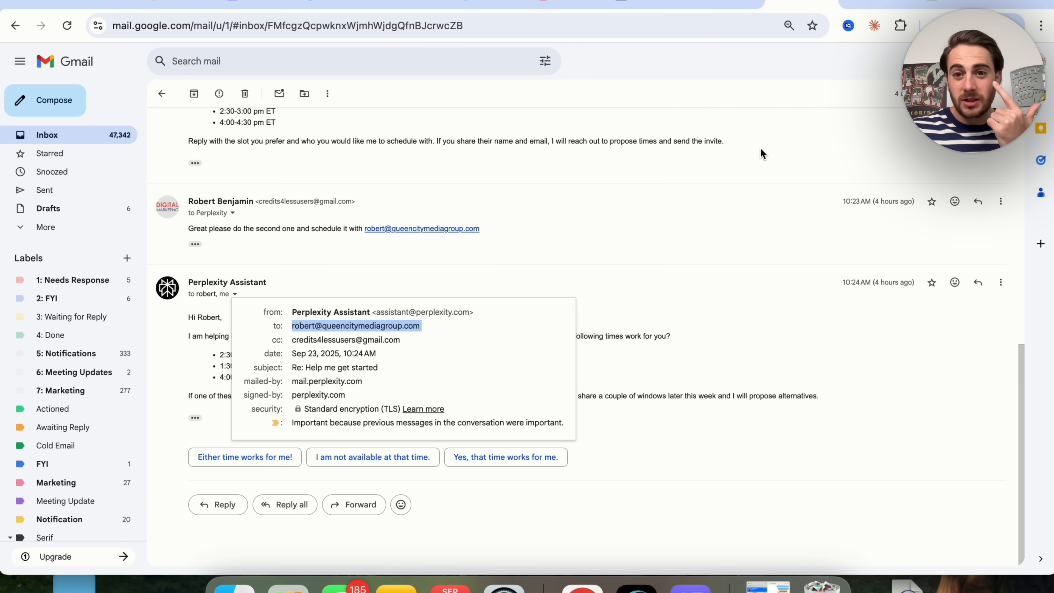
pyautogui.moveTo(572, 248)
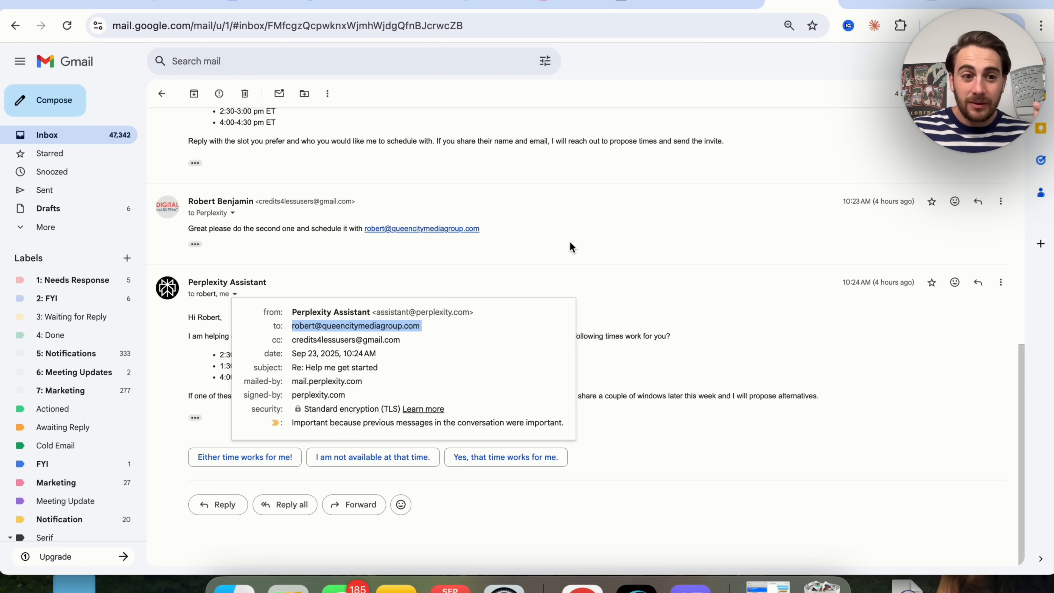
pyautogui.moveTo(650, 185)
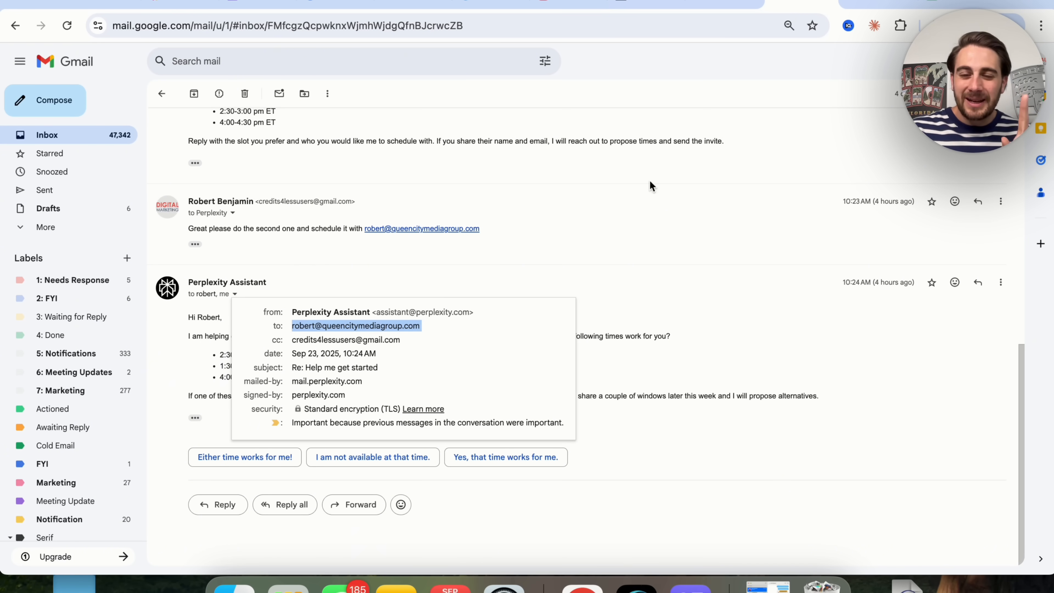
pyautogui.moveTo(87, 148)
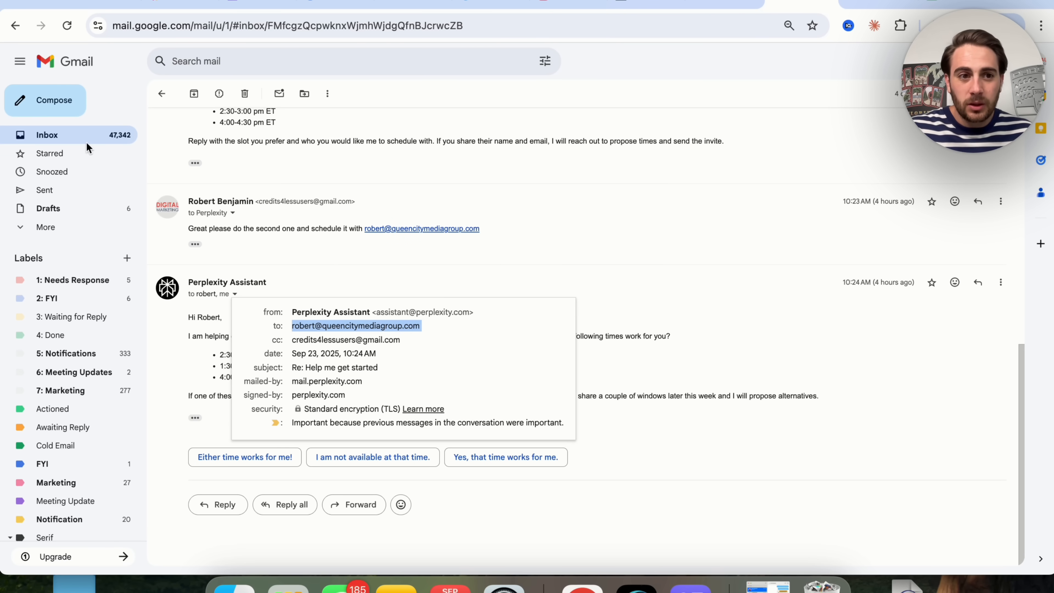
pyautogui.moveTo(285, 205)
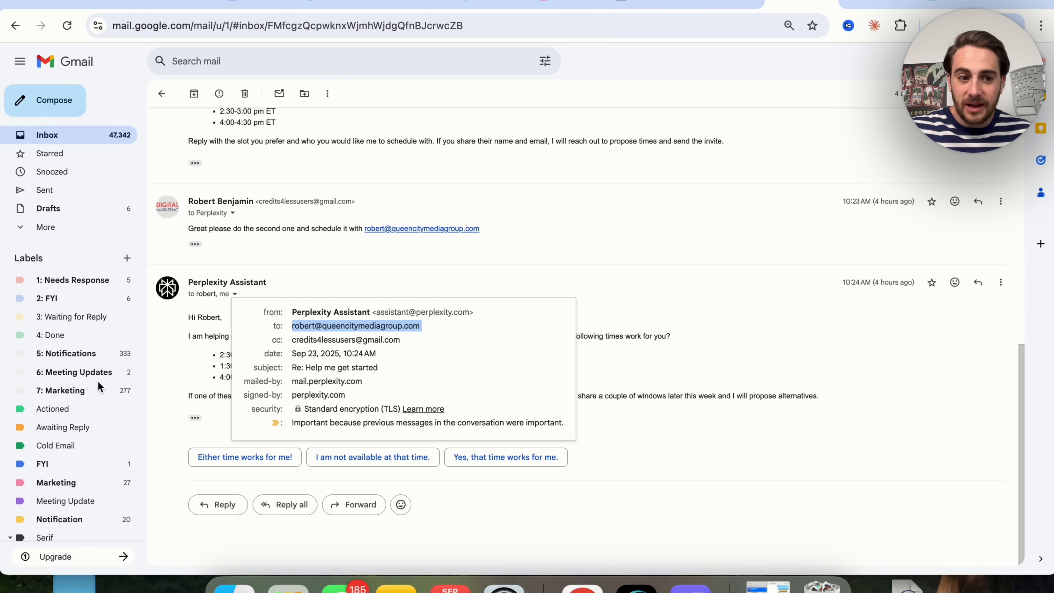
pyautogui.scroll(-3)
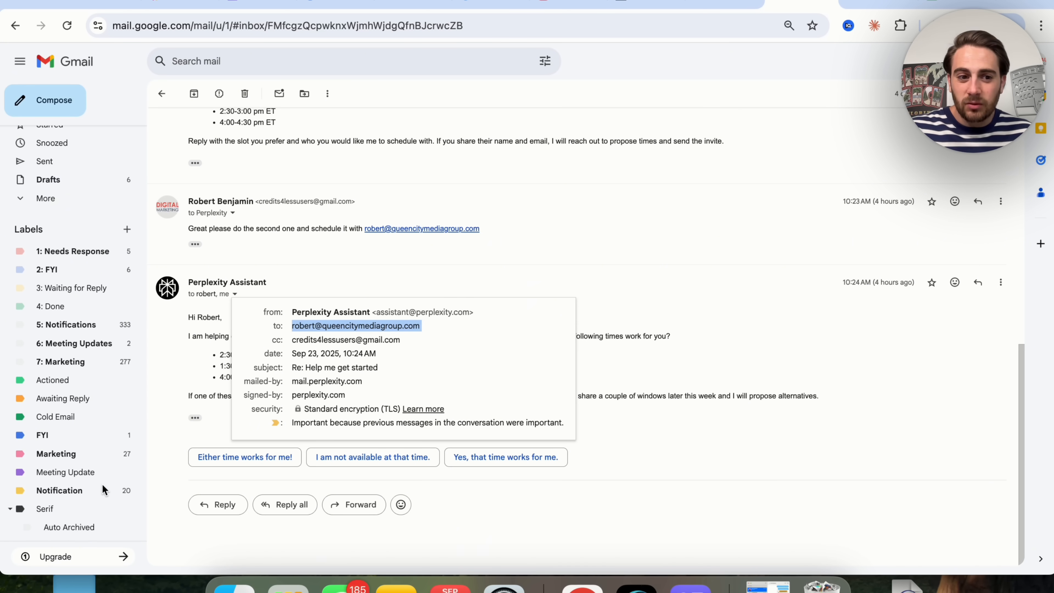
pyautogui.moveTo(106, 317)
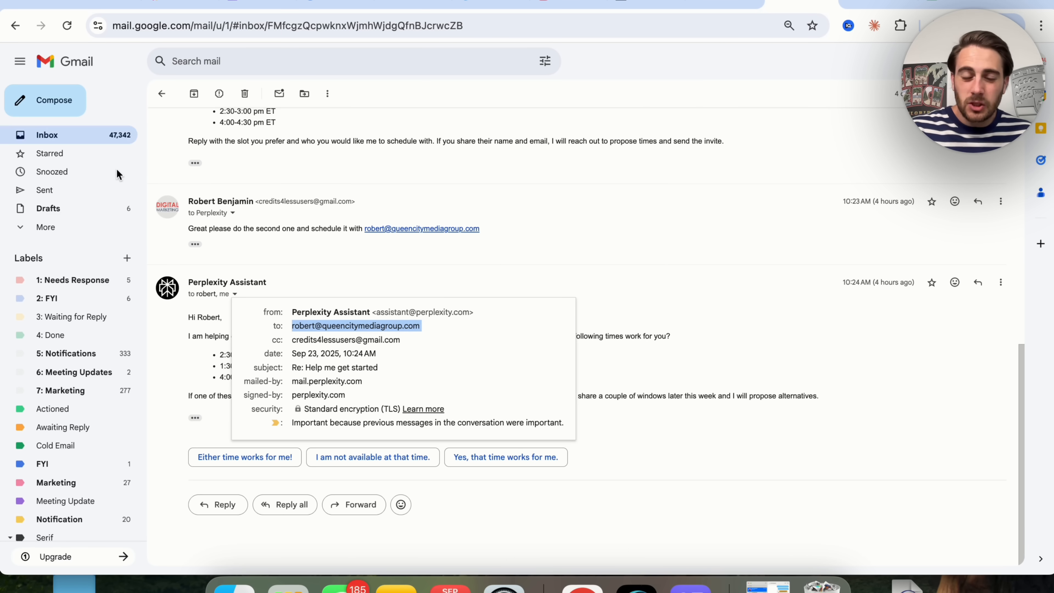
pyautogui.moveTo(114, 149)
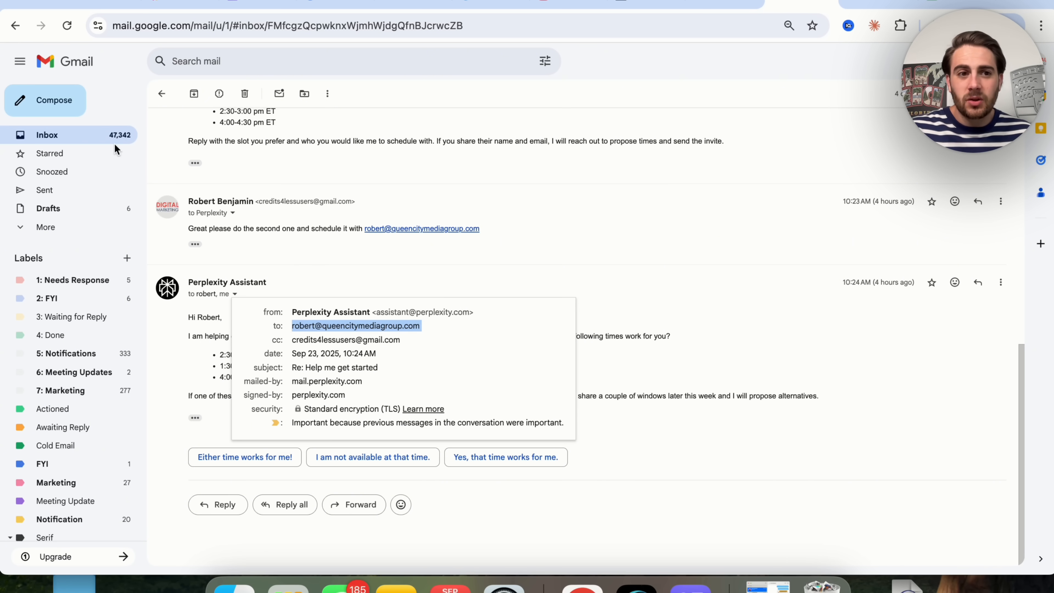
pyautogui.moveTo(359, 310)
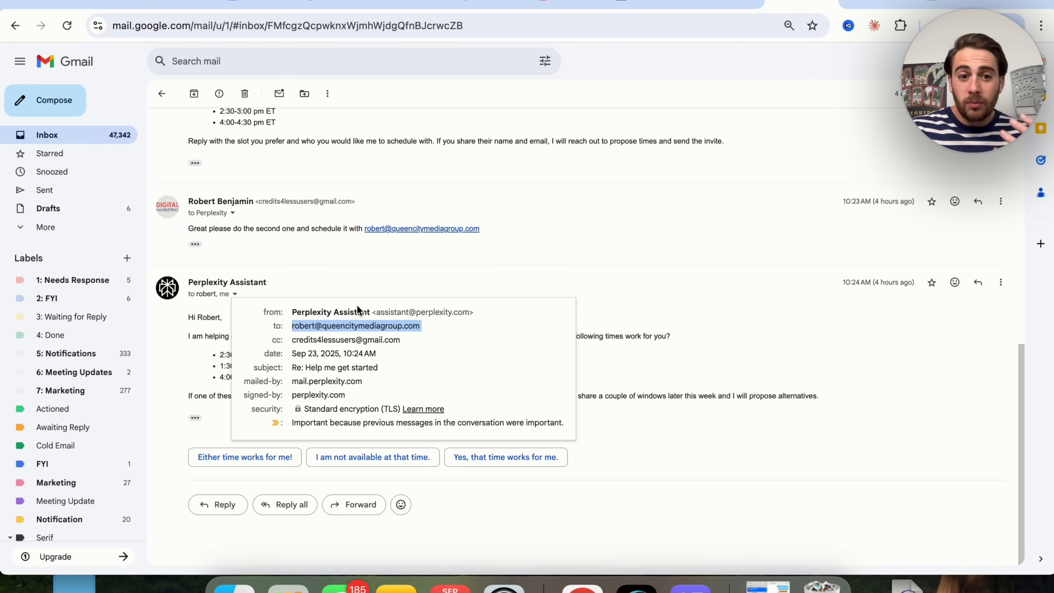
pyautogui.moveTo(608, 320)
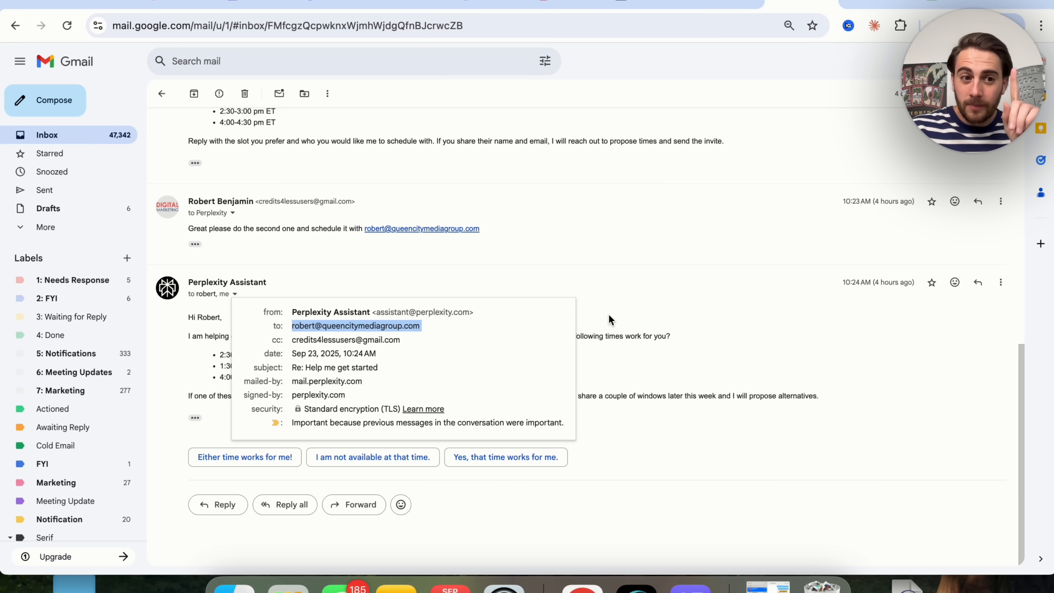
pyautogui.moveTo(521, 291)
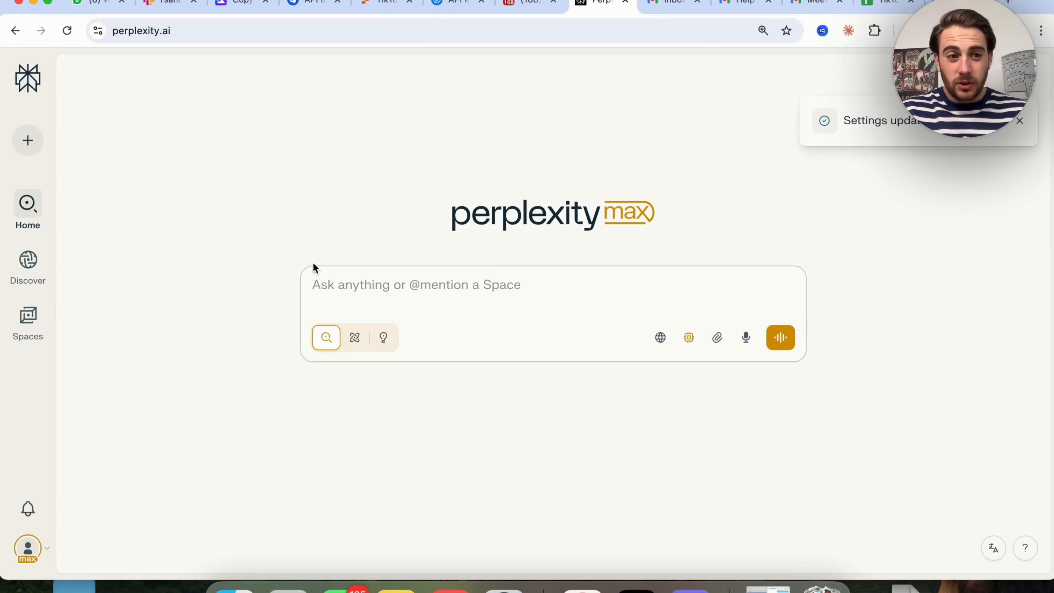
# Step: Expand the Account & Settings menu from the Perplexity home page
pyautogui.click(28, 548)
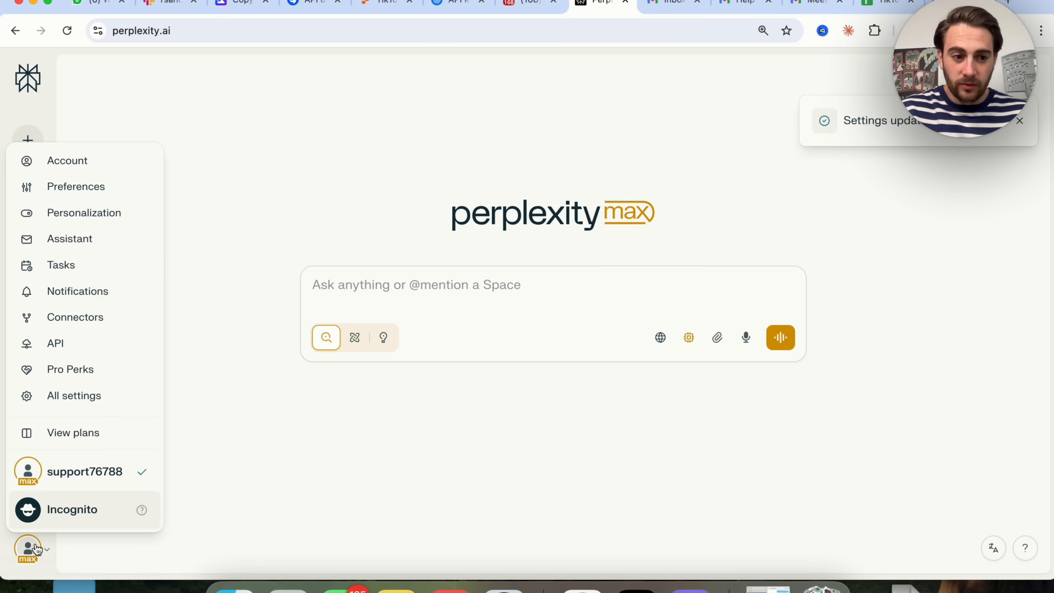
pyautogui.moveTo(76, 186)
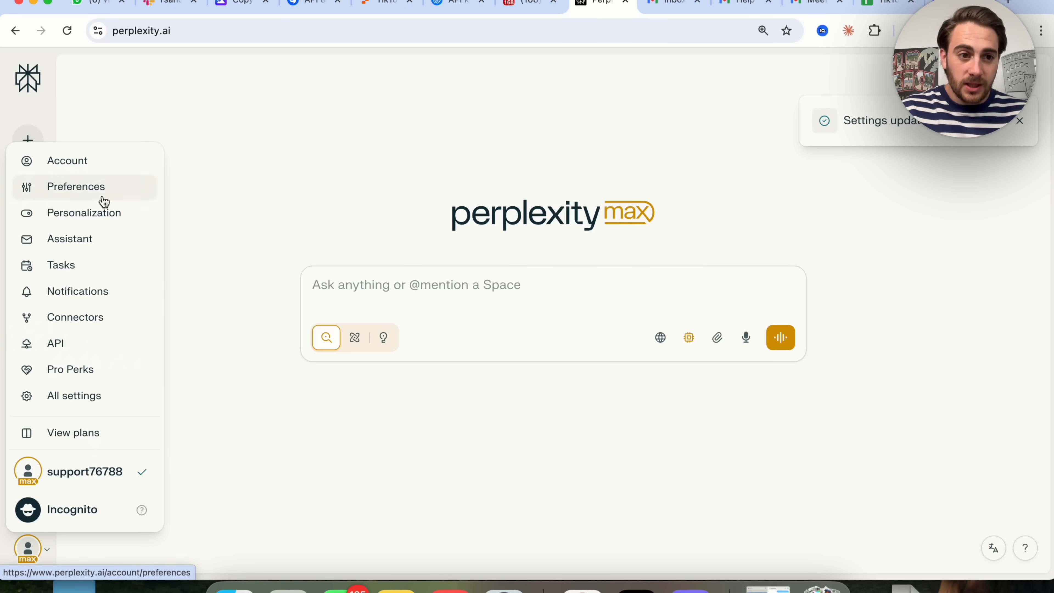
# Step: View Personalization settings down to the Memory toggles and Sports and Finance watchlists
pyautogui.click(84, 213)
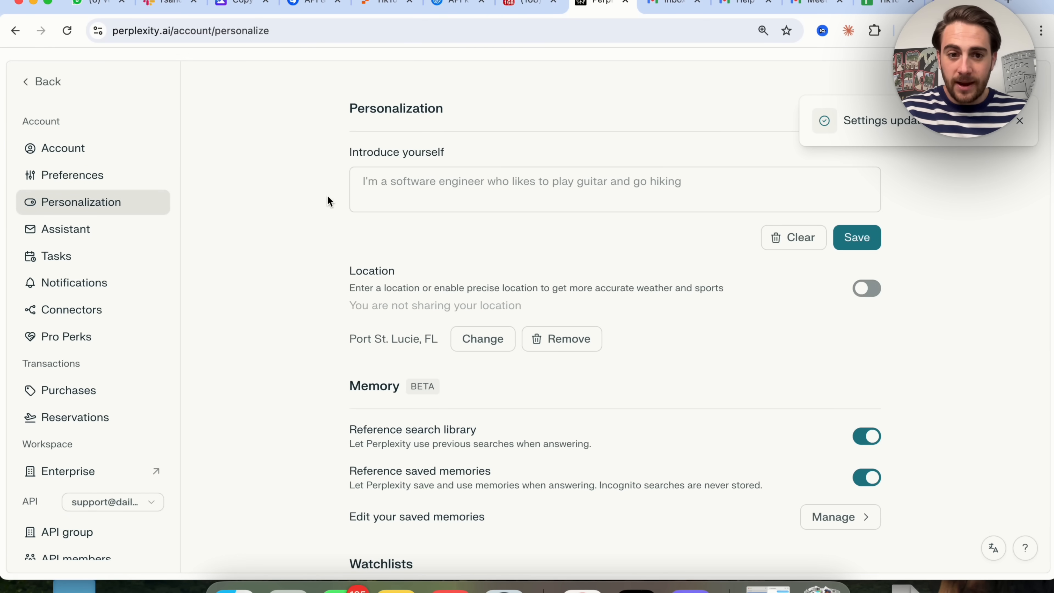
pyautogui.scroll(-3)
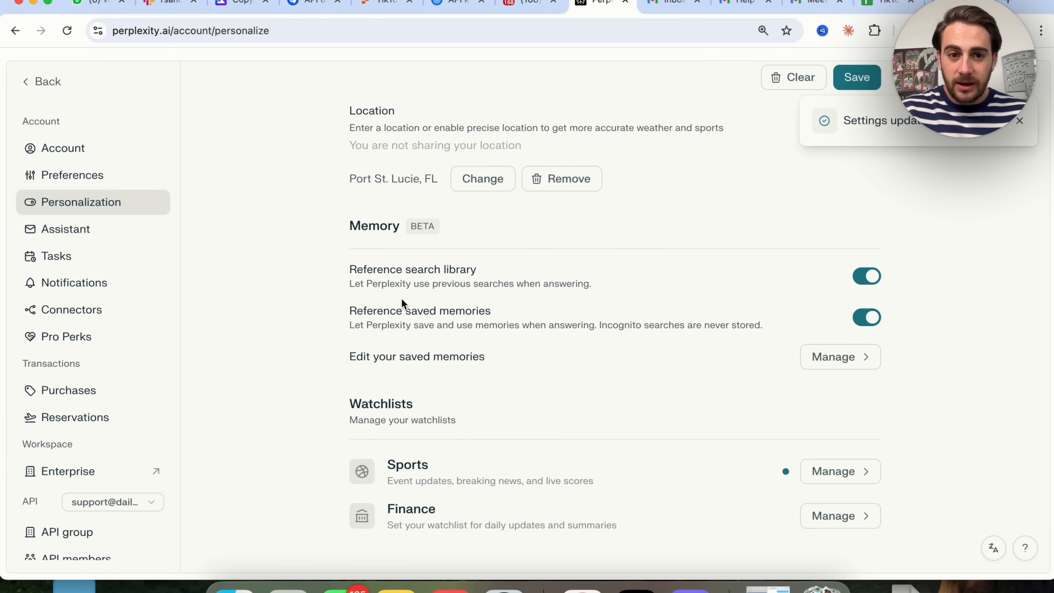
pyautogui.moveTo(895, 216)
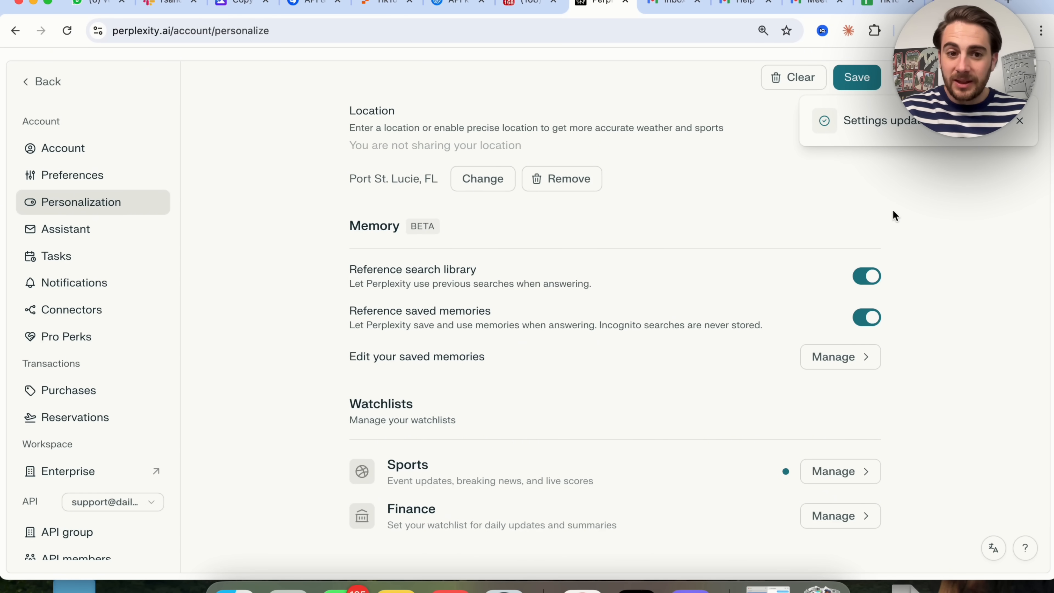
pyautogui.moveTo(586, 287)
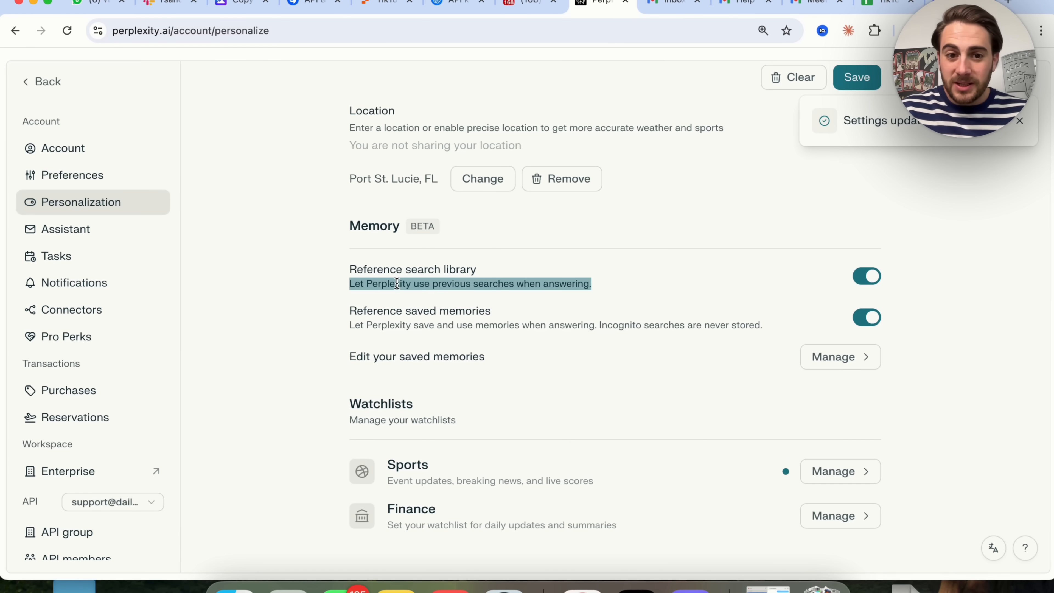
pyautogui.moveTo(855, 206)
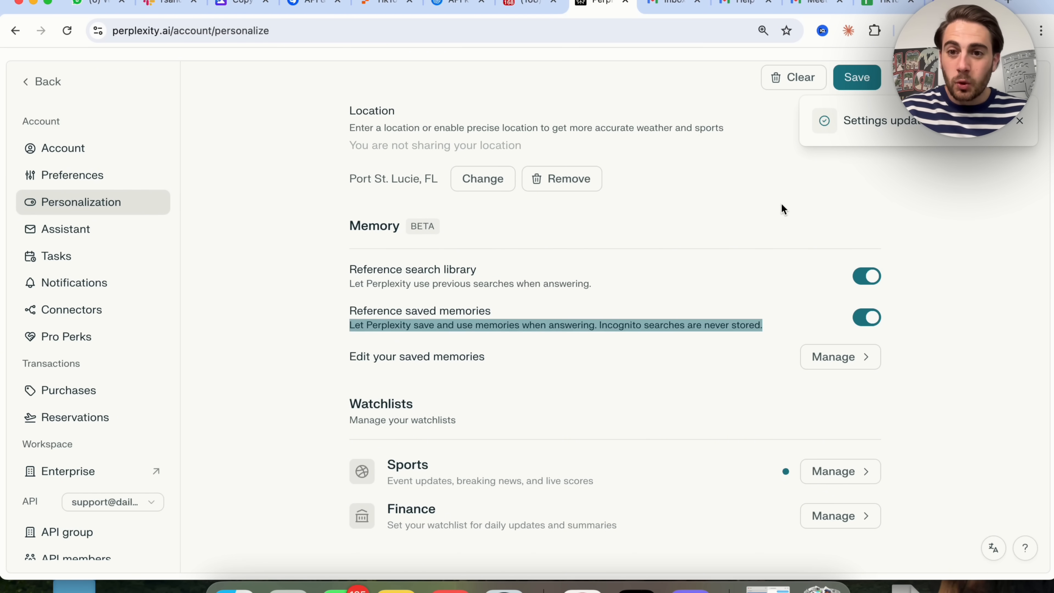
pyautogui.moveTo(835, 213)
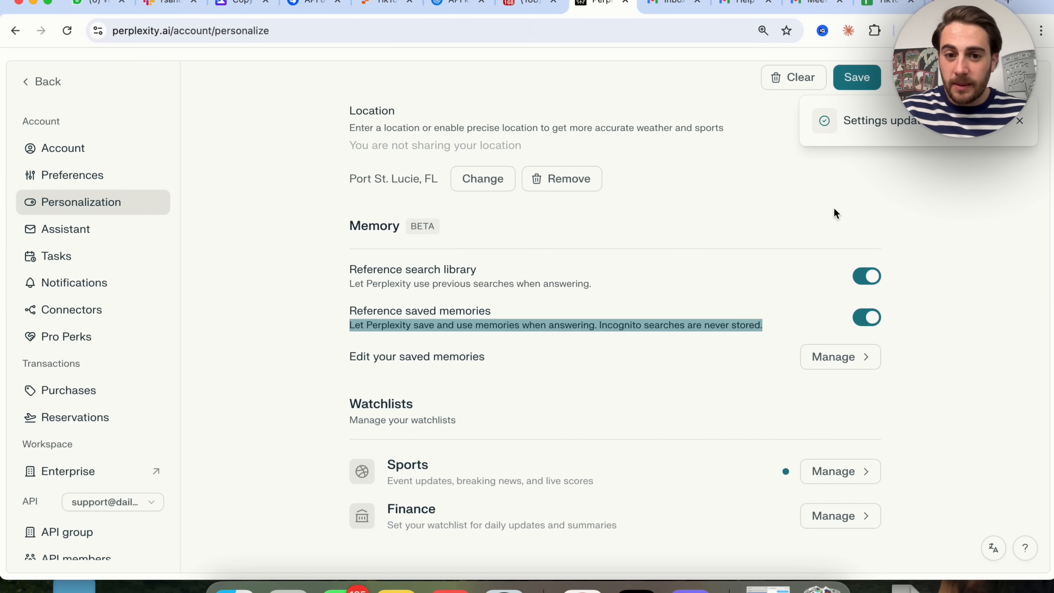
pyautogui.moveTo(632, 326)
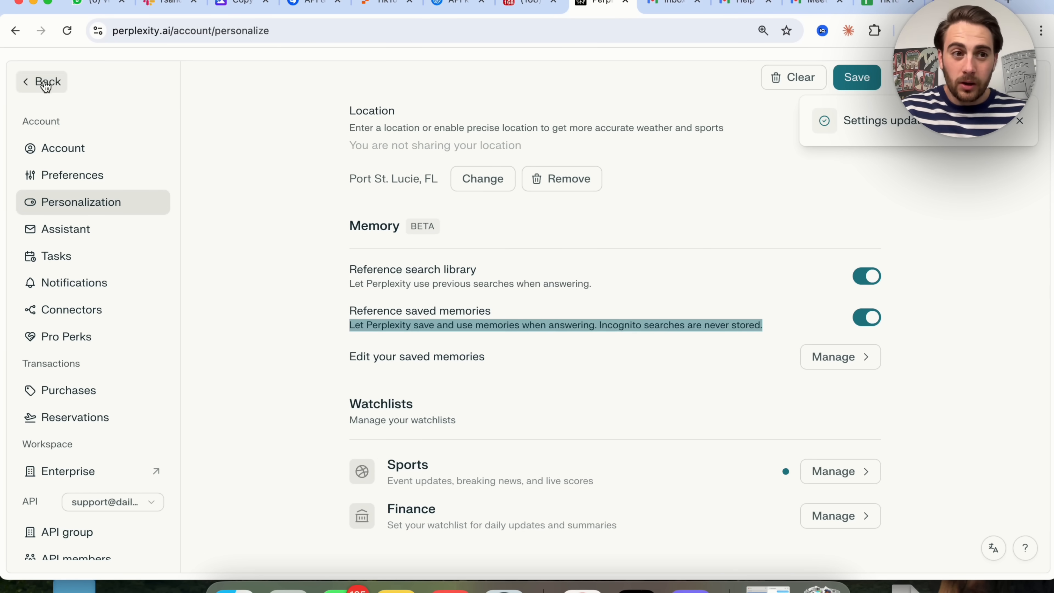
pyautogui.click(42, 81)
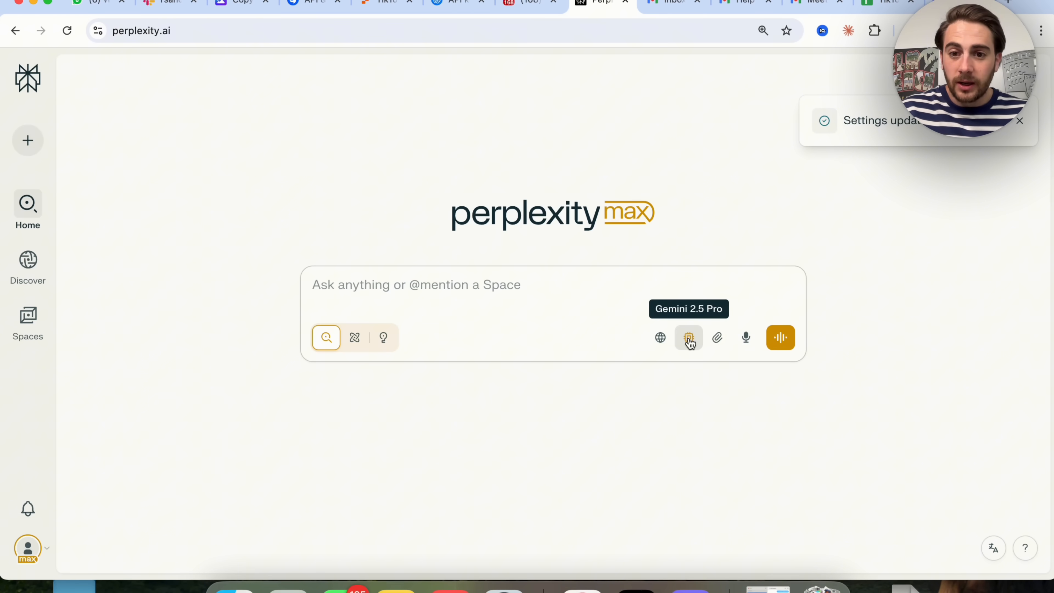
pyautogui.moveTo(657, 336)
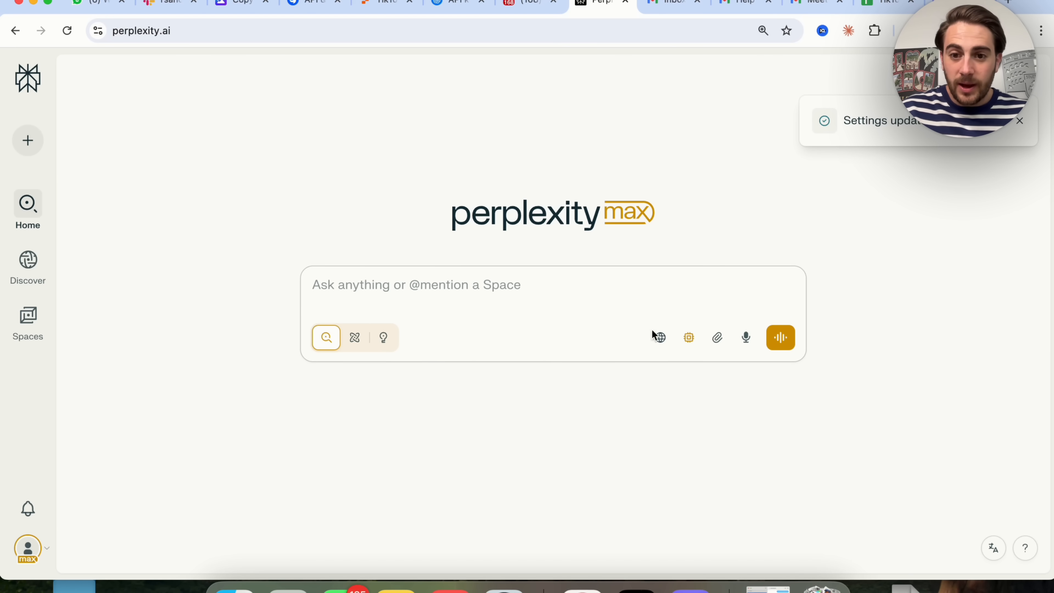
pyautogui.moveTo(906, 209)
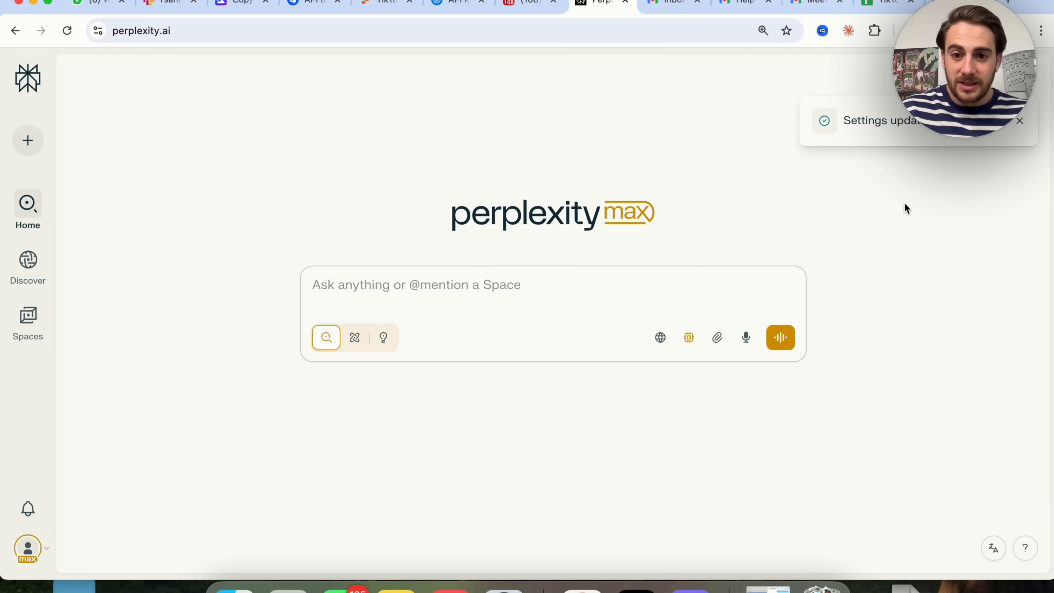
pyautogui.moveTo(28, 548)
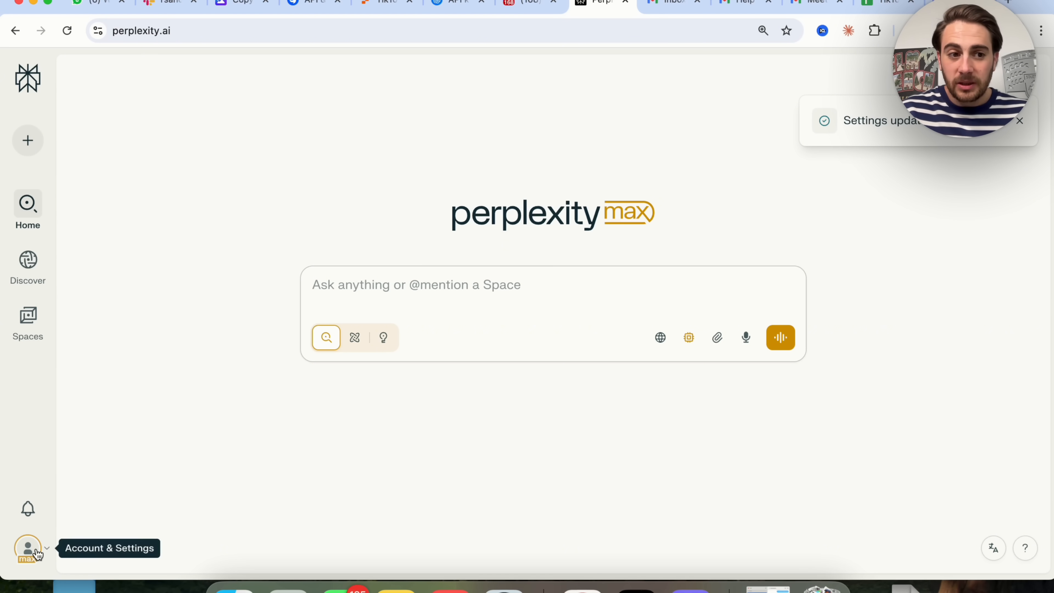
pyautogui.click(28, 548)
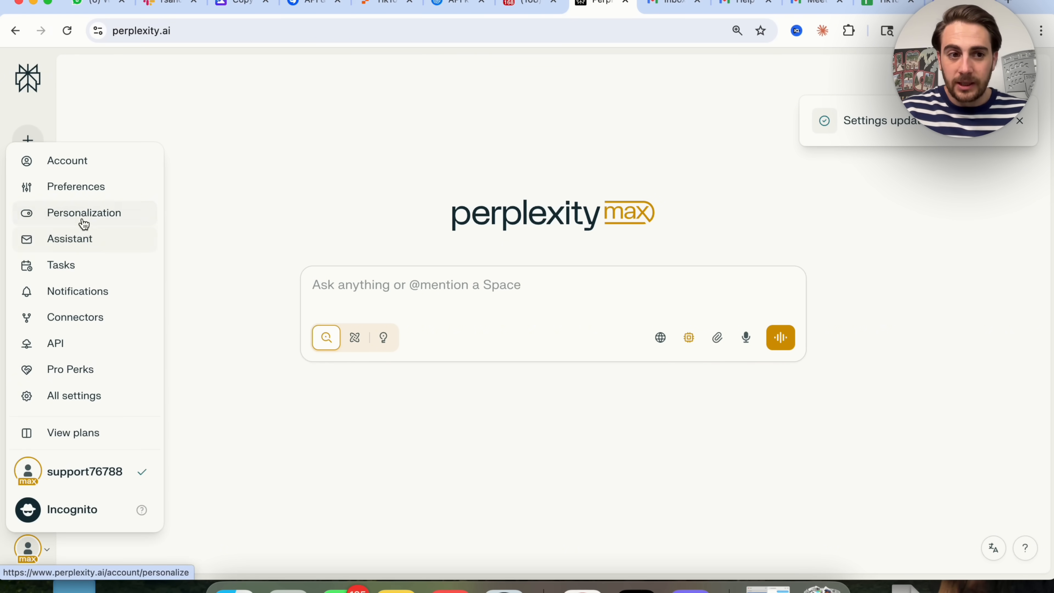
pyautogui.click(84, 212)
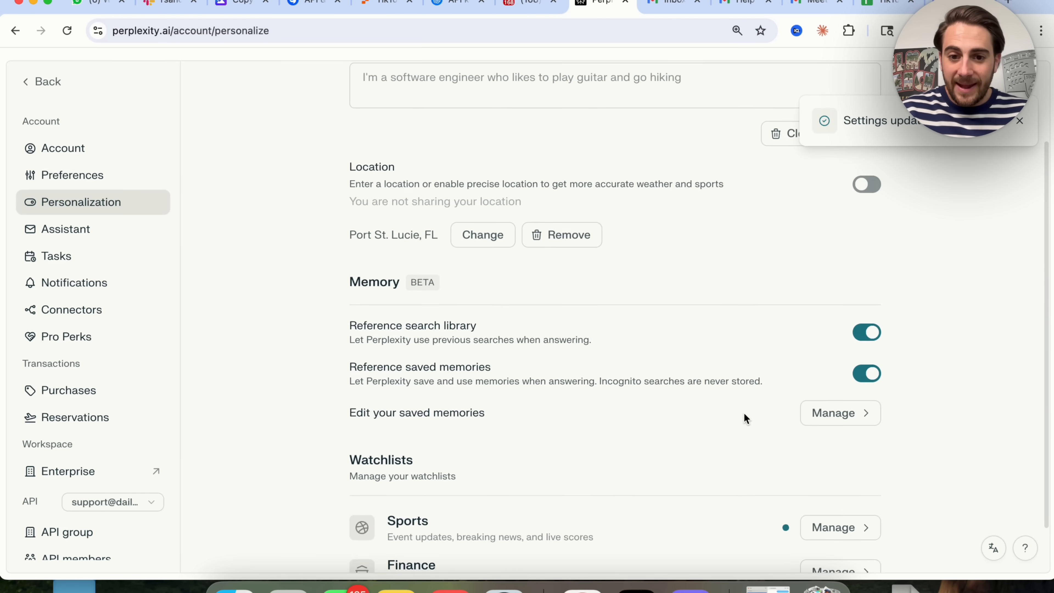
pyautogui.click(839, 412)
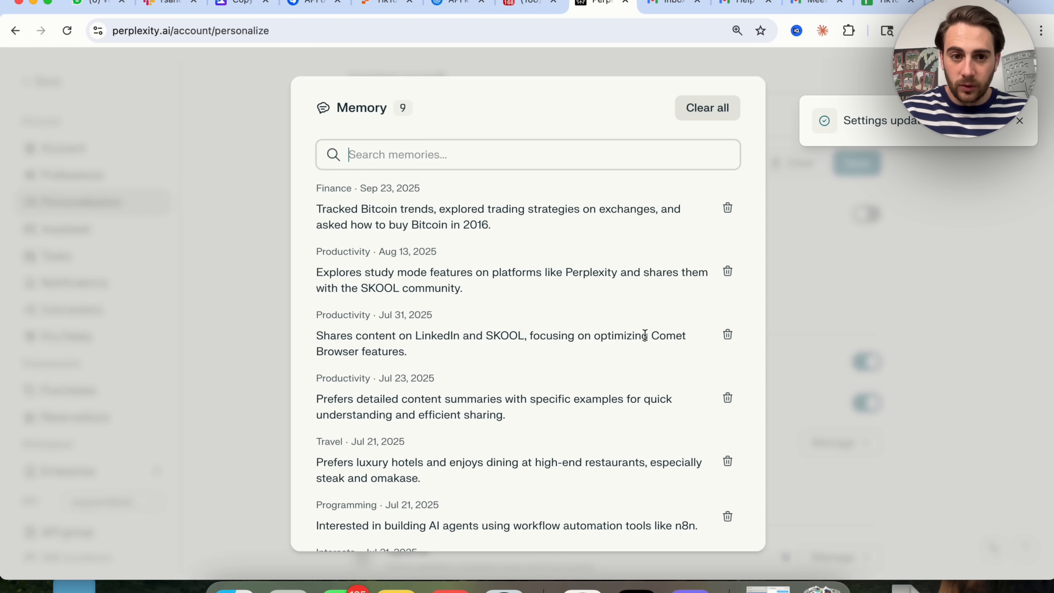
pyautogui.scroll(-3)
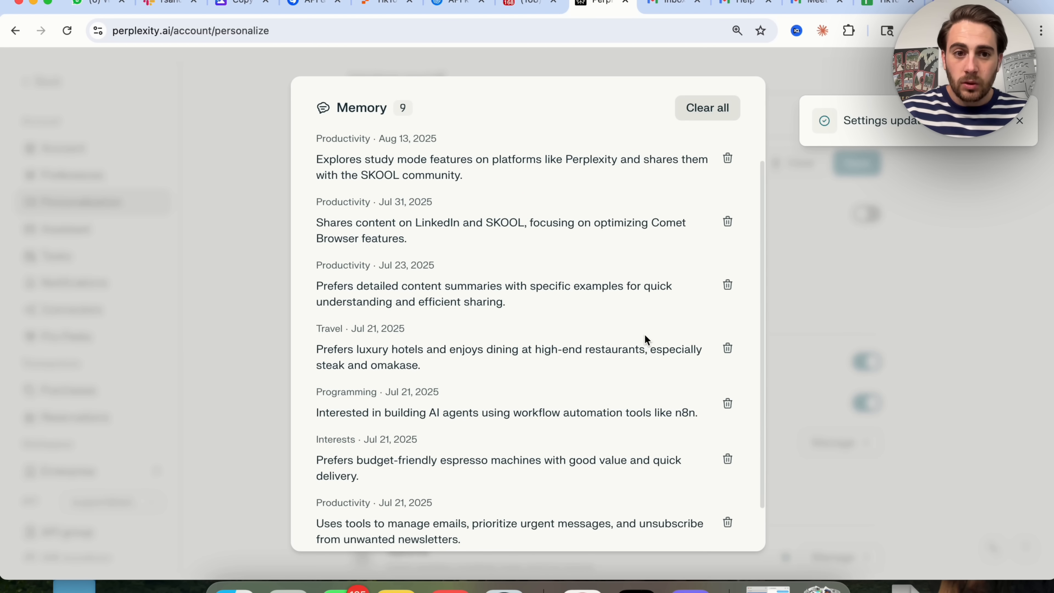
pyautogui.scroll(-3)
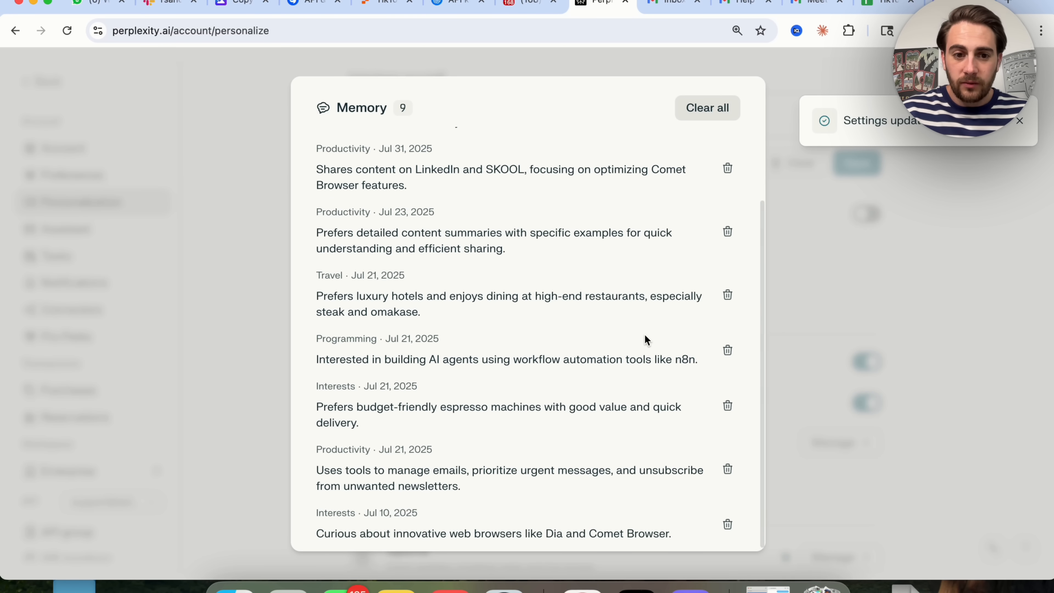
pyautogui.scroll(3)
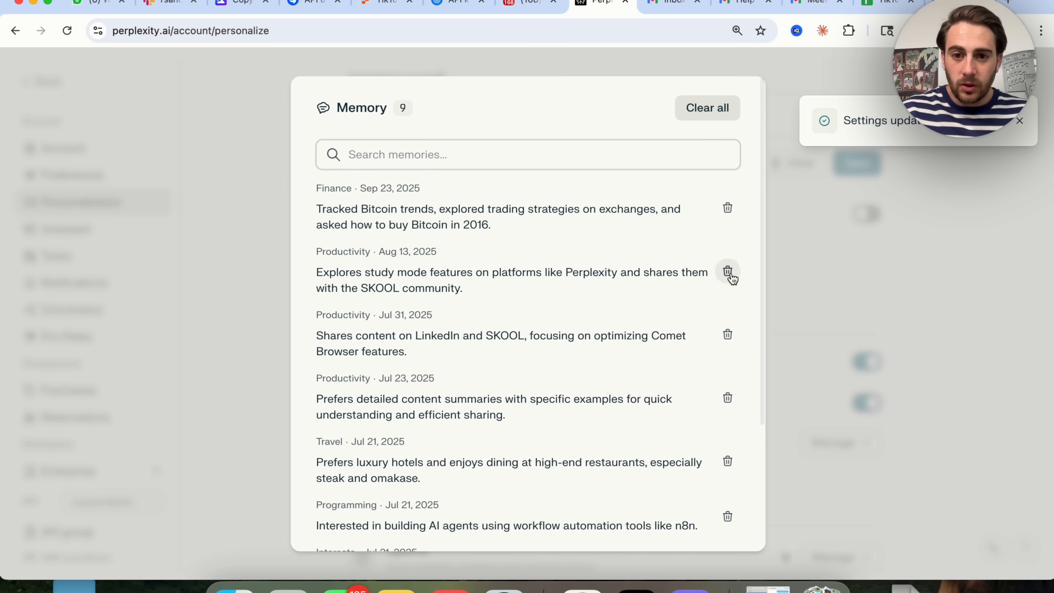
pyautogui.click(727, 272)
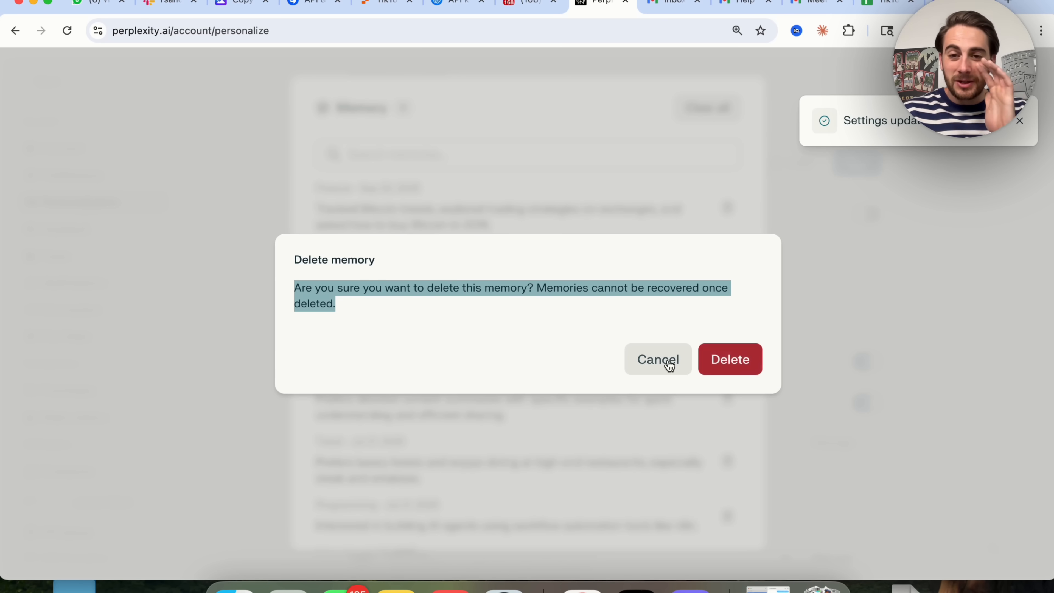
pyautogui.click(658, 359)
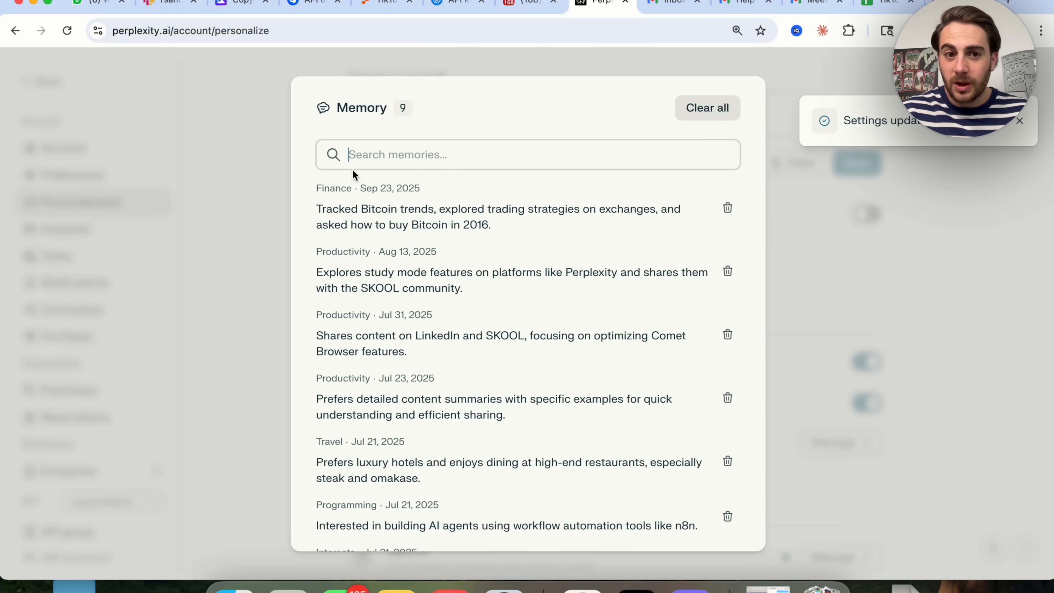
pyautogui.click(275, 212)
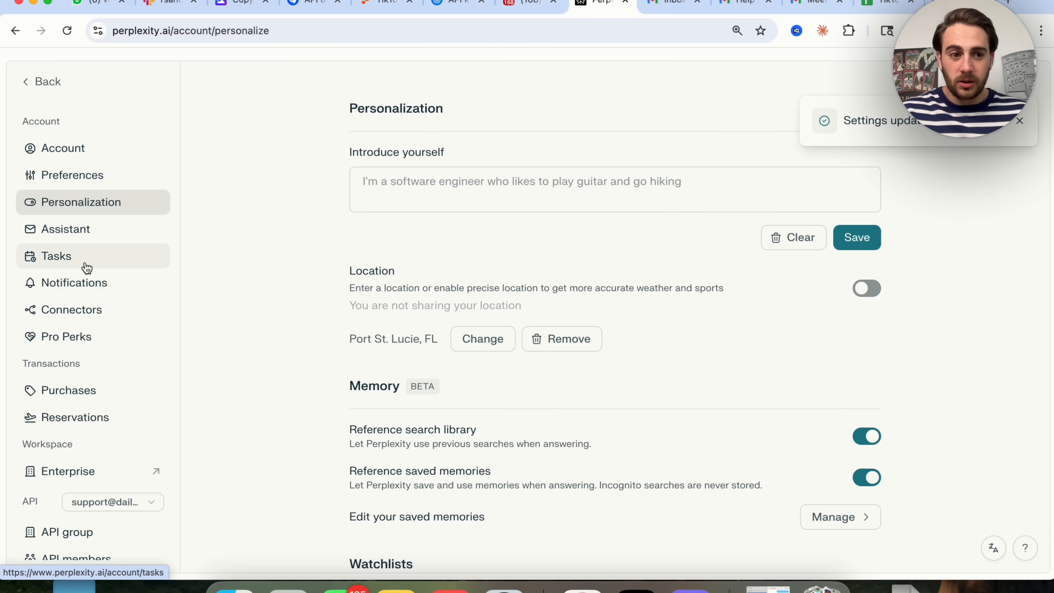
pyautogui.click(57, 256)
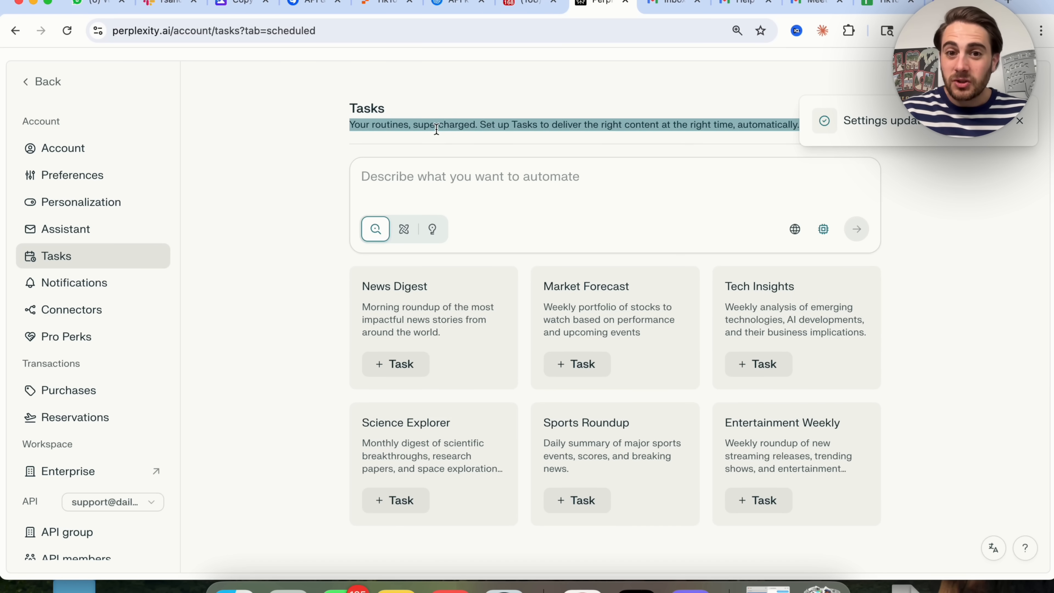
pyautogui.moveTo(675, 261)
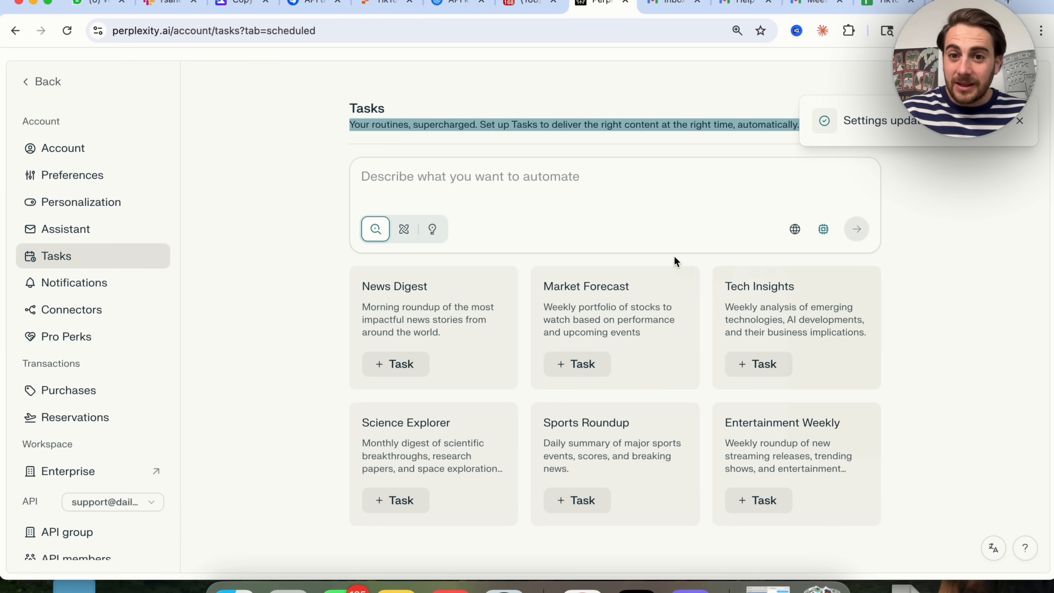
pyautogui.moveTo(903, 250)
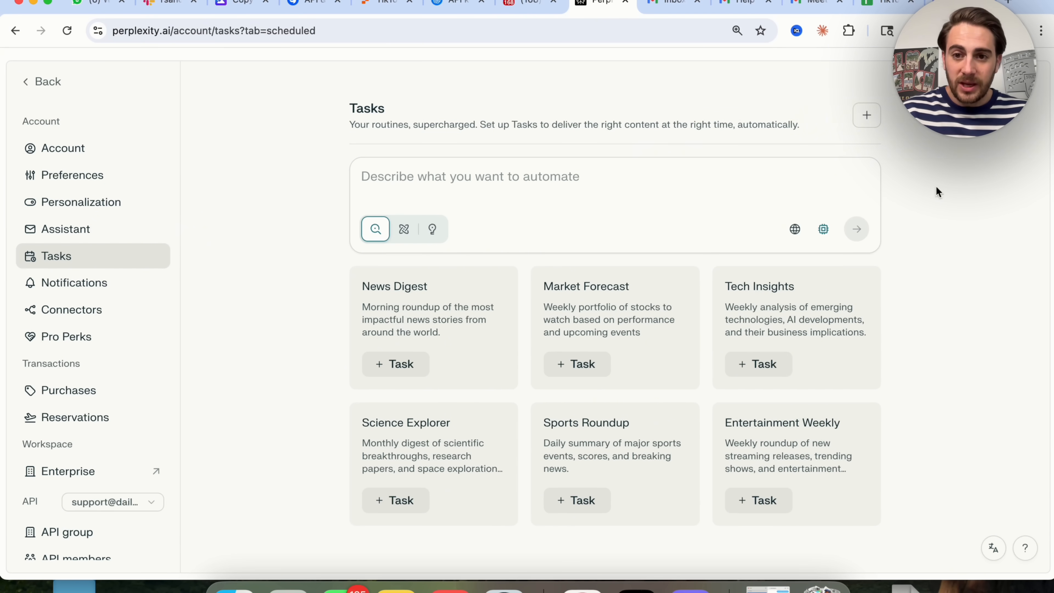
pyautogui.moveTo(631, 375)
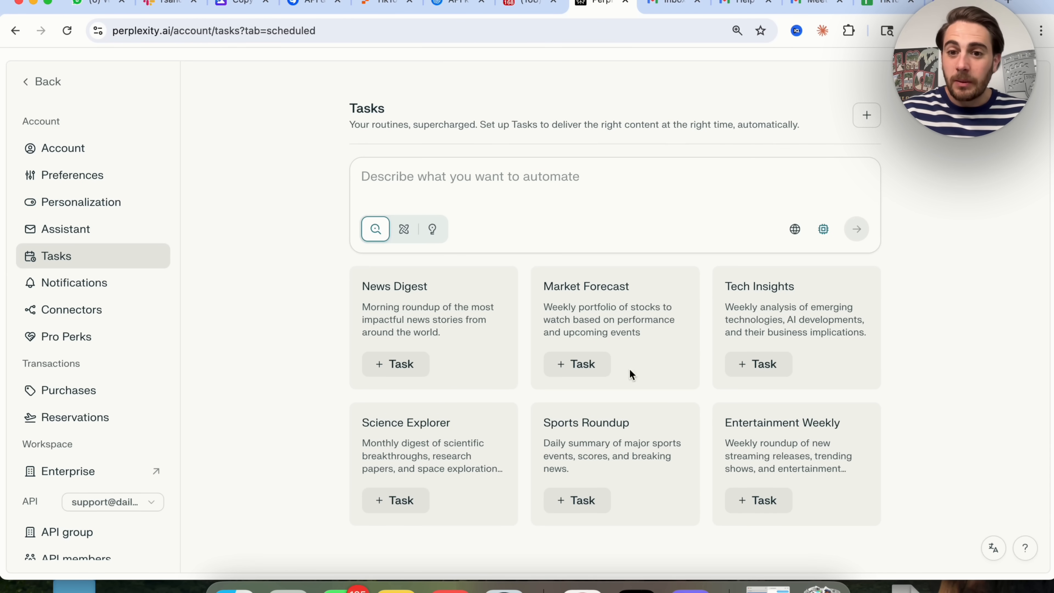
pyautogui.moveTo(707, 330)
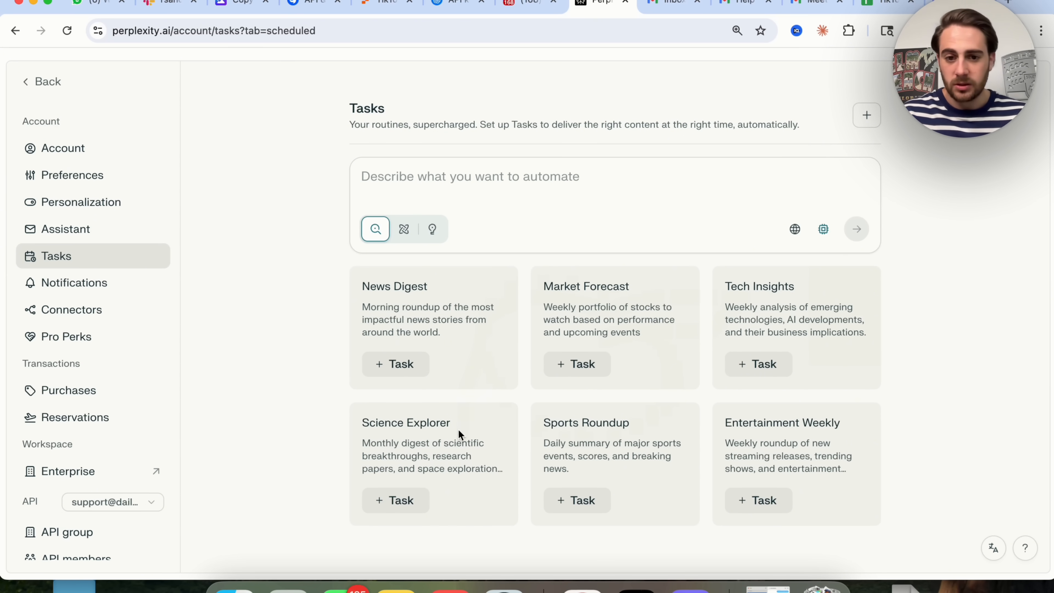
pyautogui.moveTo(711, 453)
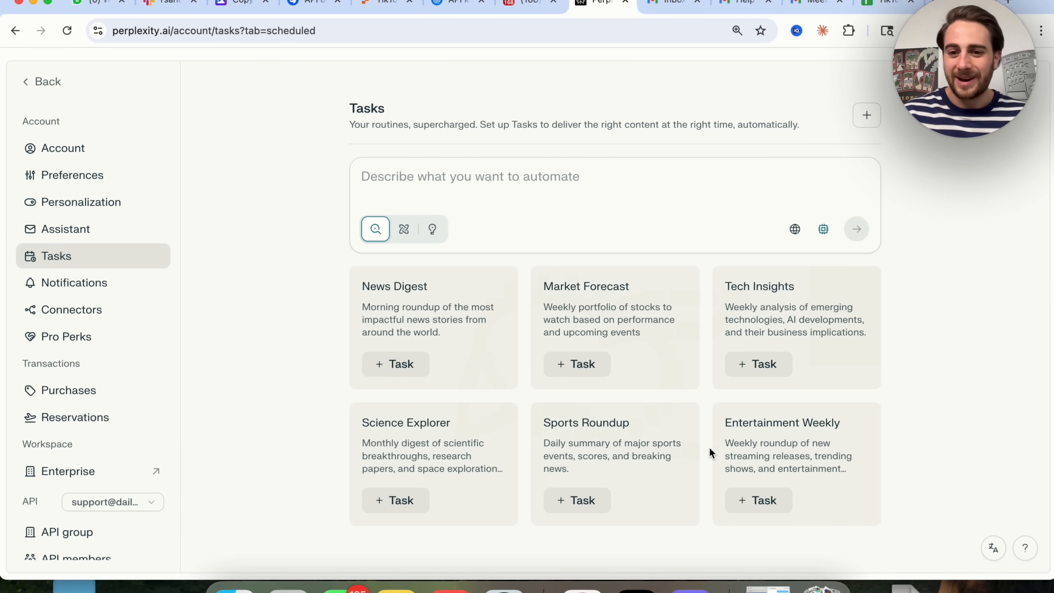
# Step: Draft the Entertainment Weekly task for Sundays at 2:16 PM with in-app, email and mobile alerts kept on
pyautogui.click(758, 500)
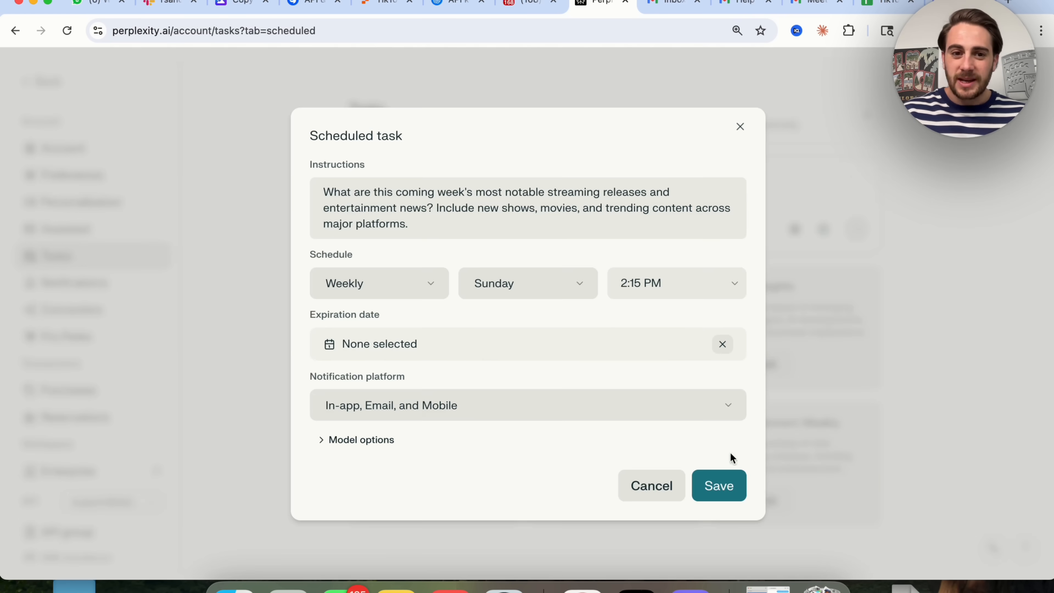
pyautogui.click(429, 222)
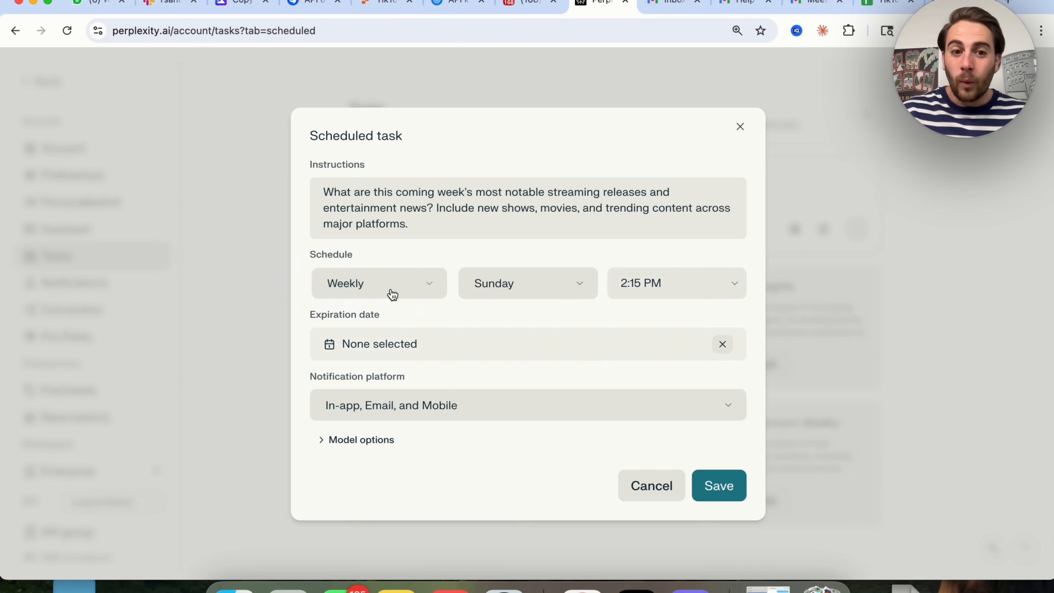
pyautogui.click(378, 283)
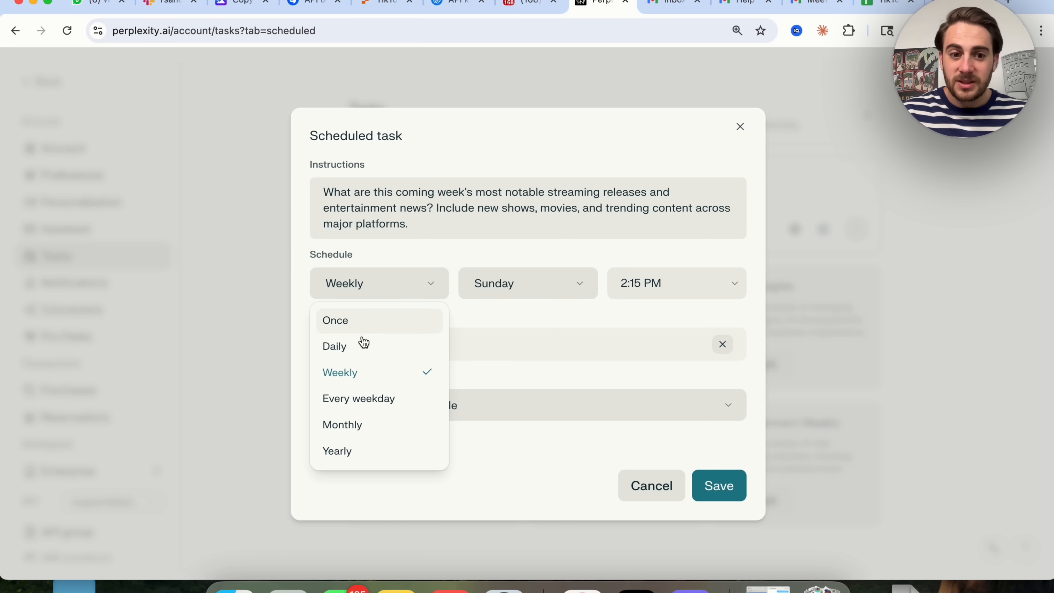
pyautogui.moveTo(368, 439)
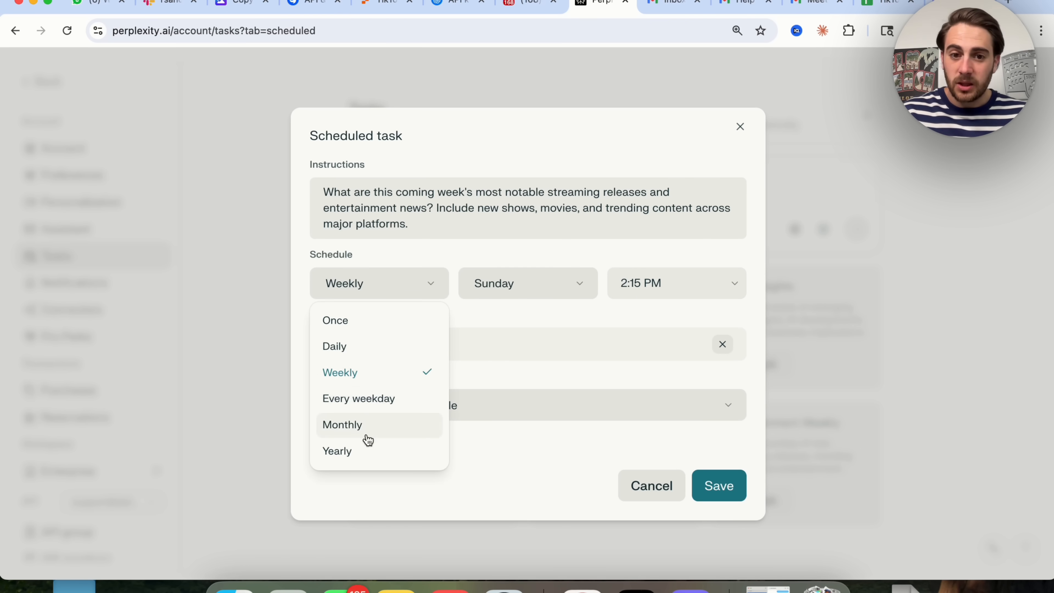
pyautogui.click(528, 283)
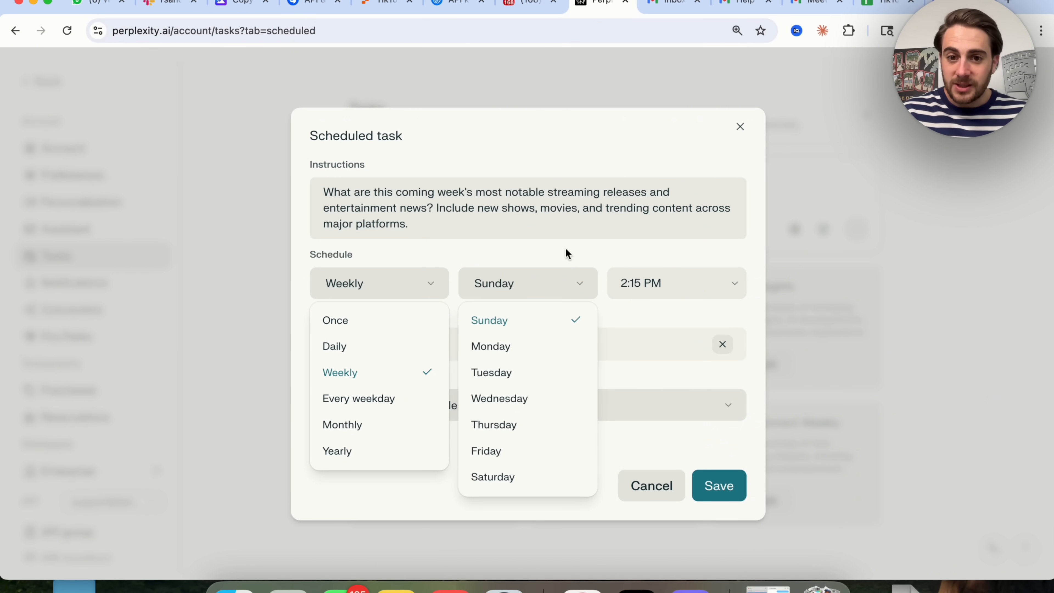
pyautogui.click(674, 283)
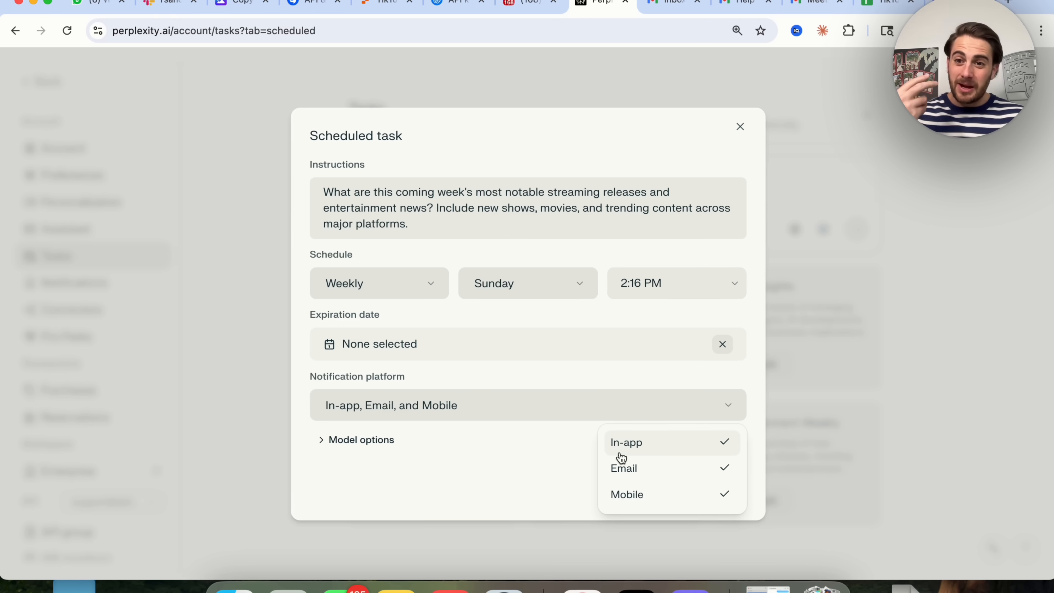
pyautogui.click(627, 494)
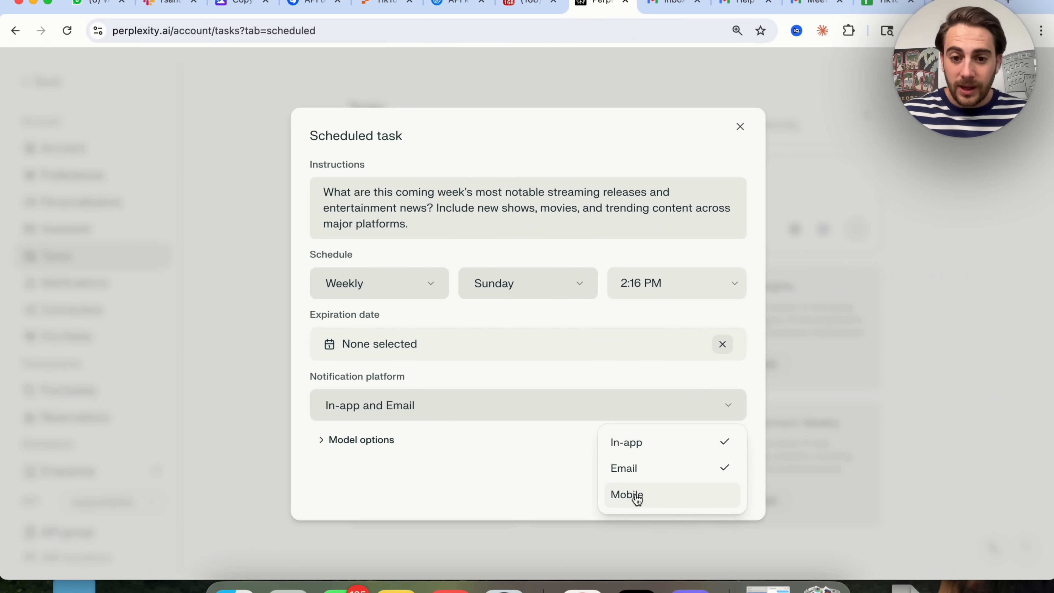
pyautogui.click(626, 494)
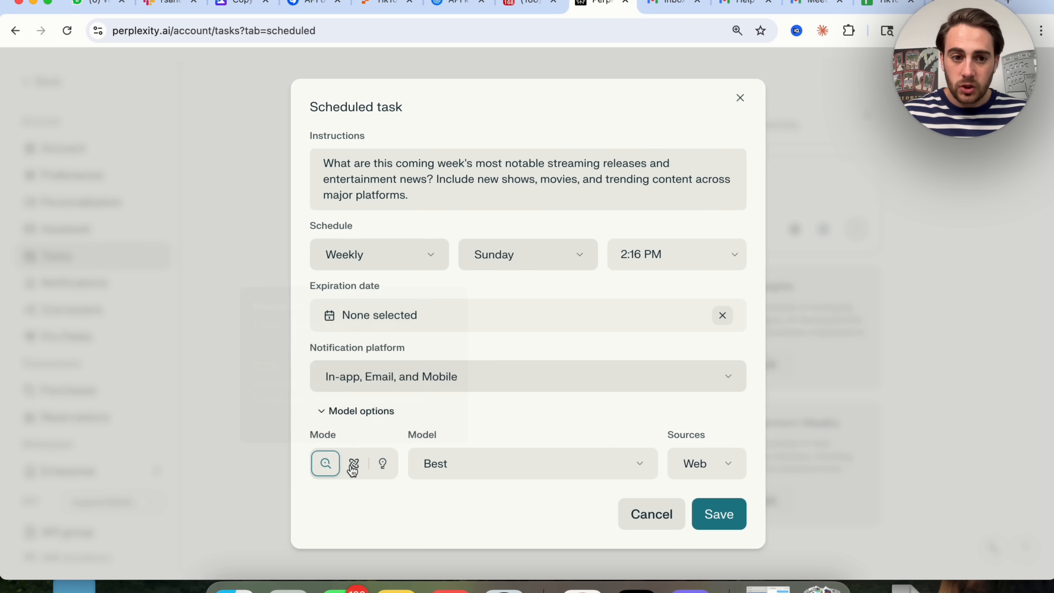
# Step: Try the research and search modes, browse the AI model list, then show the task's search sources
pyautogui.click(383, 463)
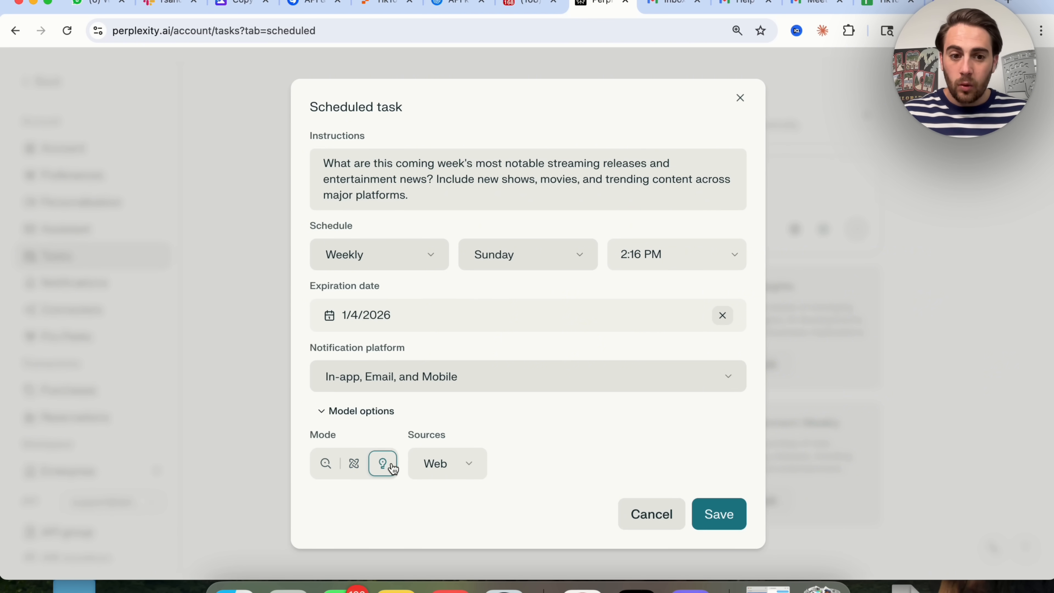
pyautogui.click(325, 463)
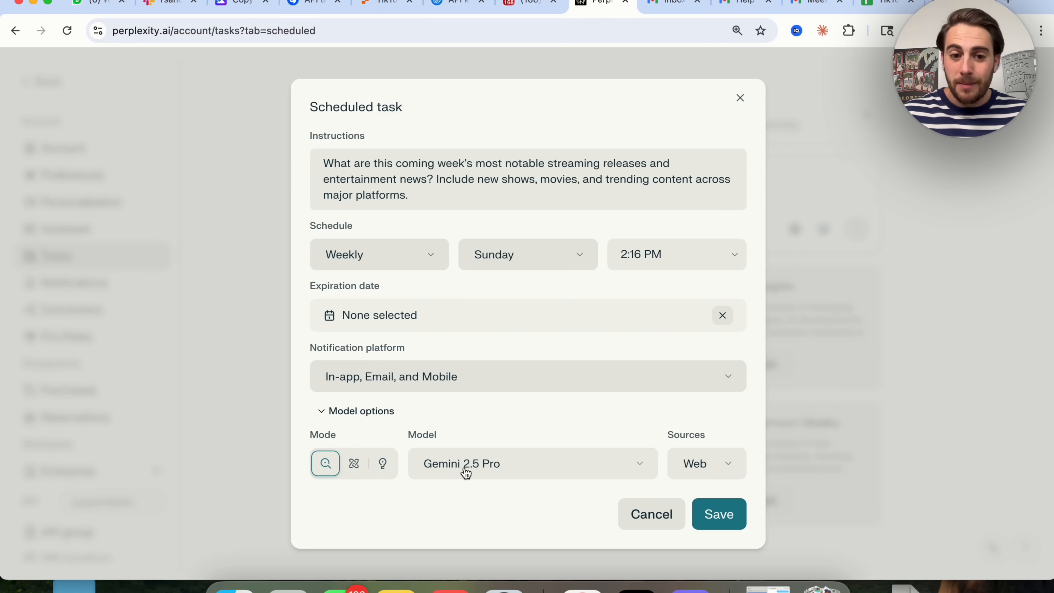
pyautogui.click(531, 464)
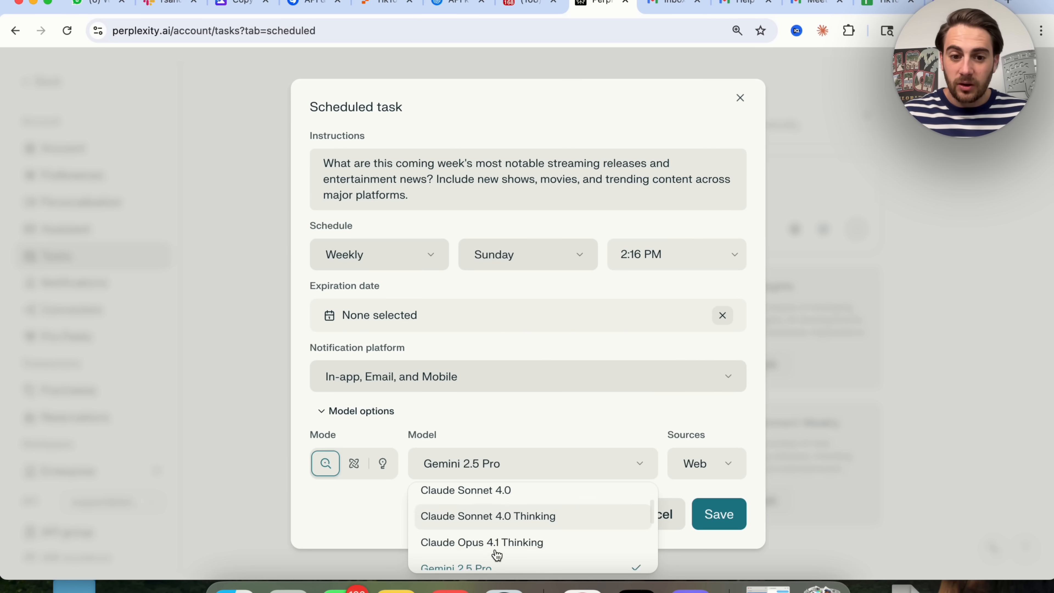
pyautogui.scroll(-3)
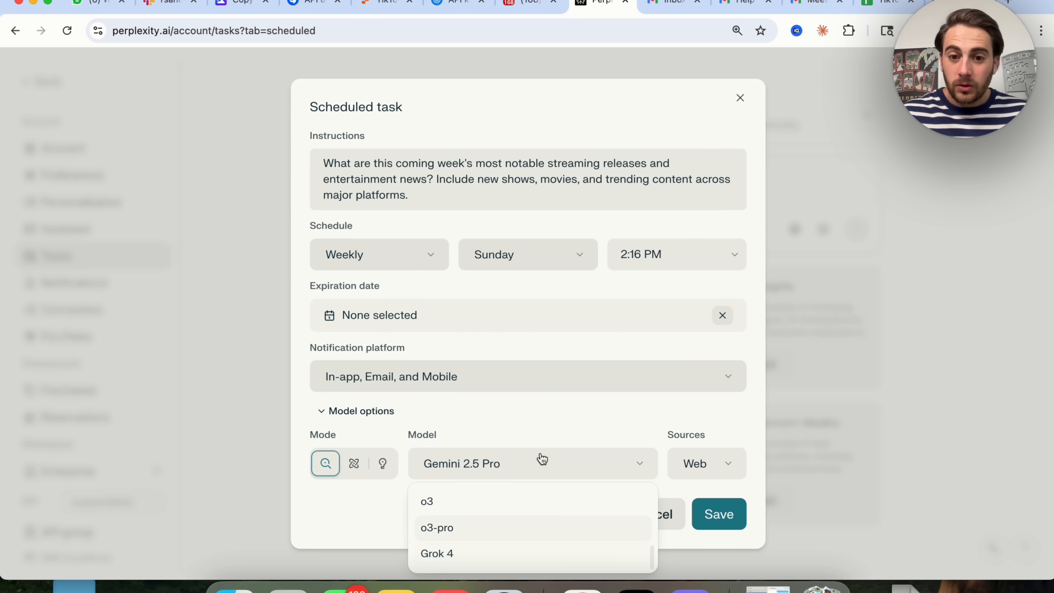
pyautogui.click(695, 464)
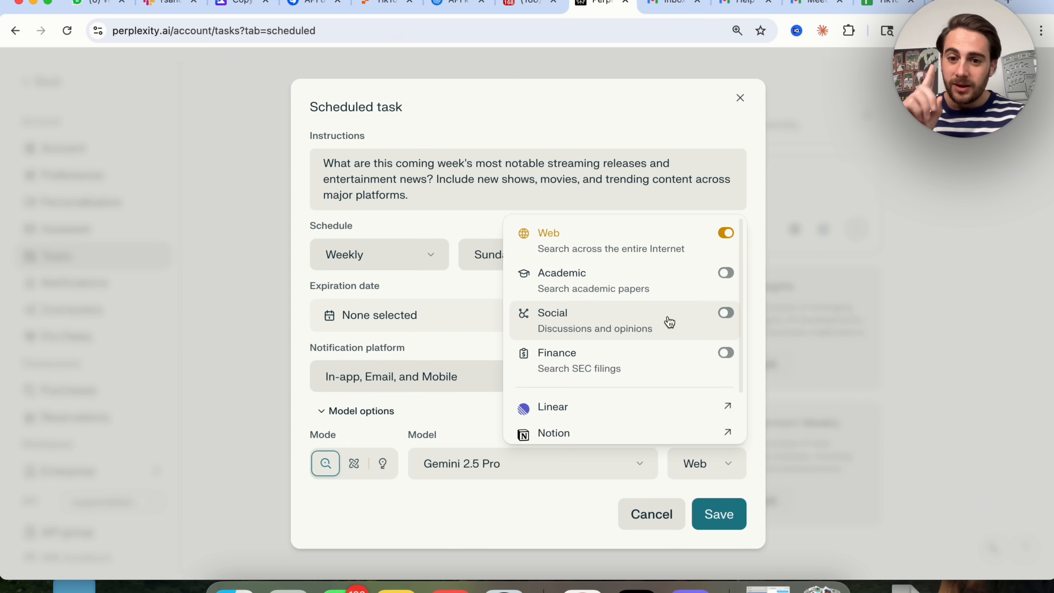
pyautogui.moveTo(480, 154)
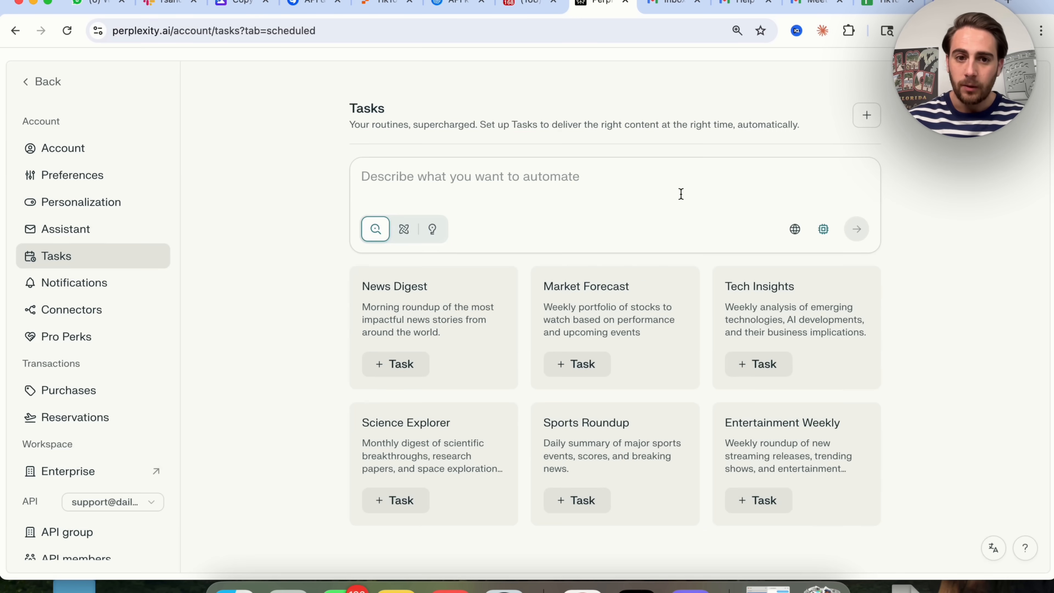
pyautogui.moveTo(665, 217)
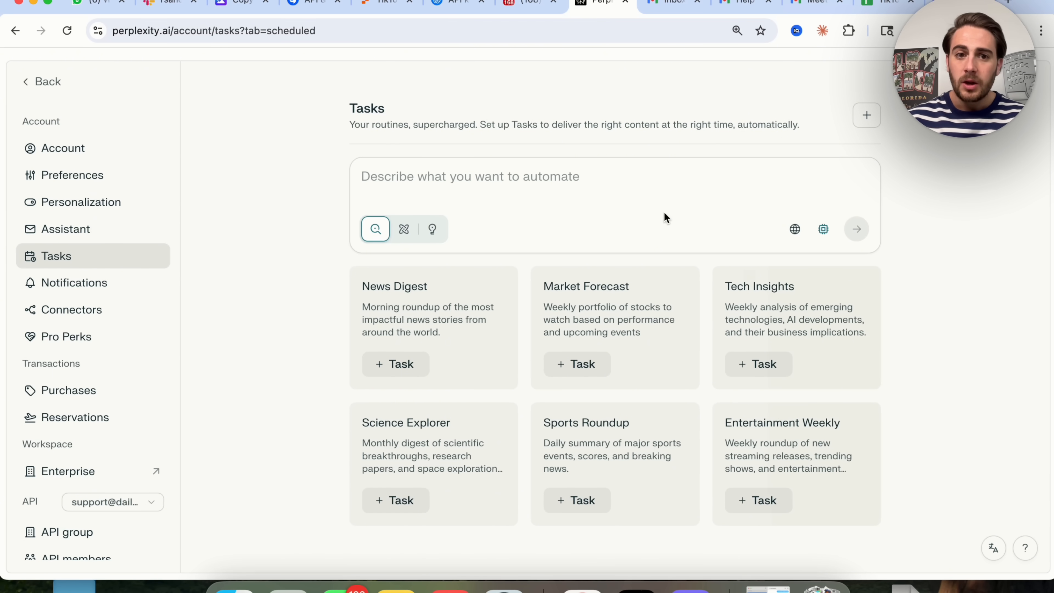
# Step: Create a new blank scheduled task and scroll its source list down to Browse all connectors
pyautogui.click(866, 114)
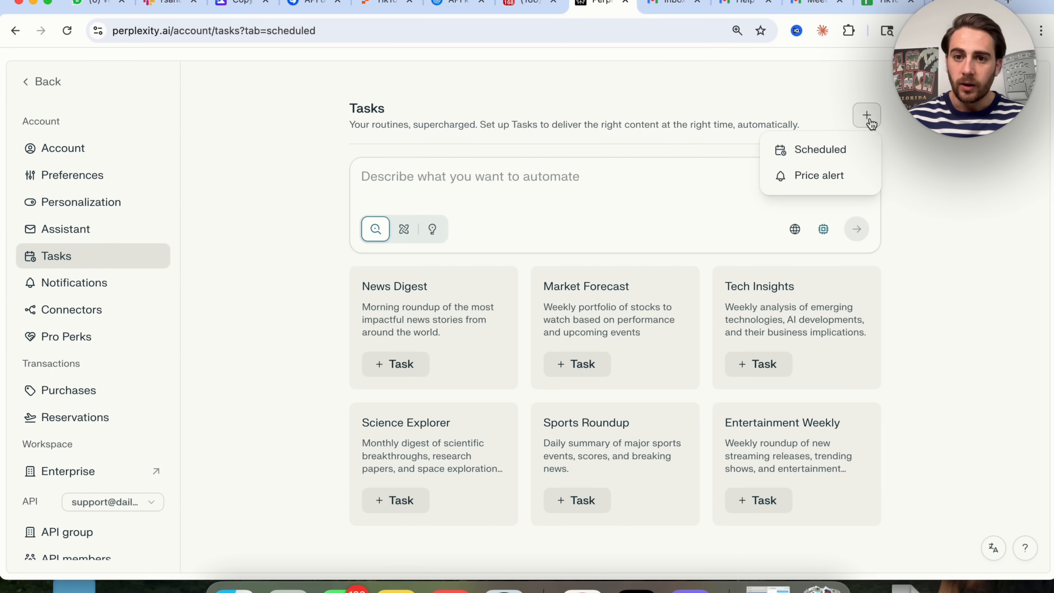
pyautogui.click(820, 149)
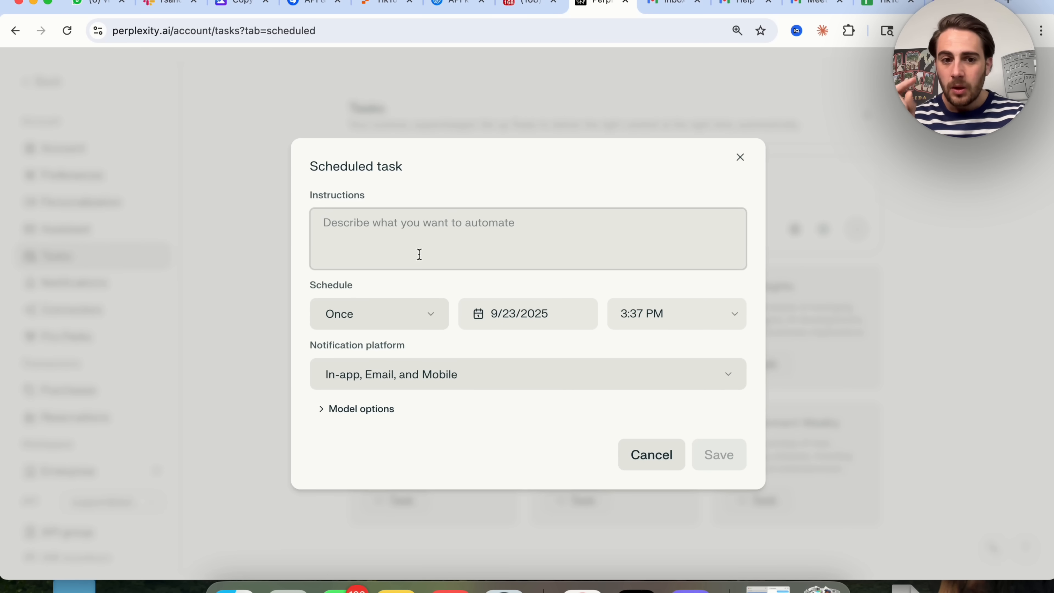
pyautogui.click(356, 409)
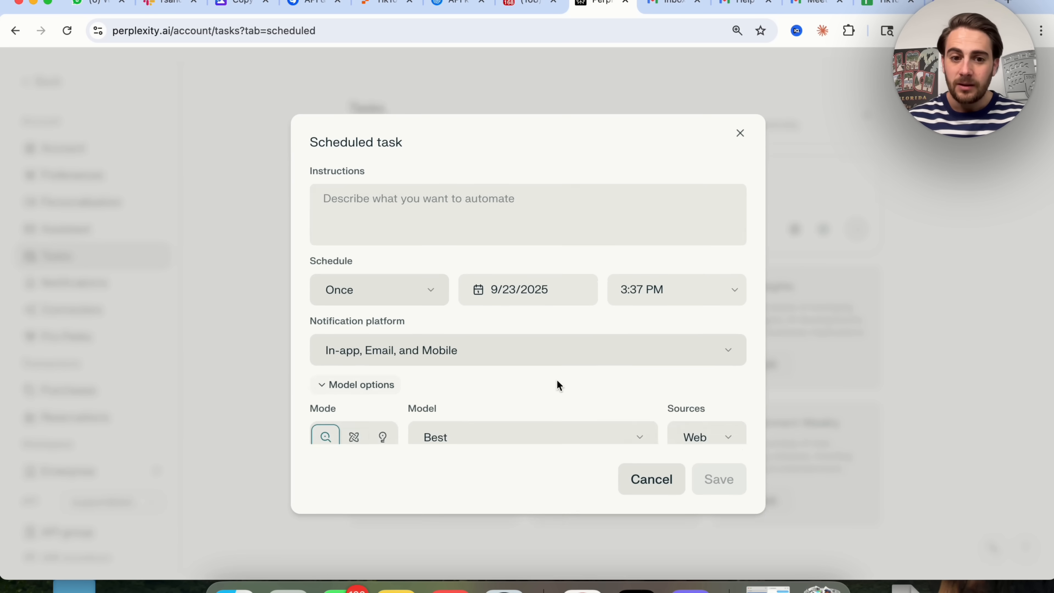
pyautogui.click(706, 437)
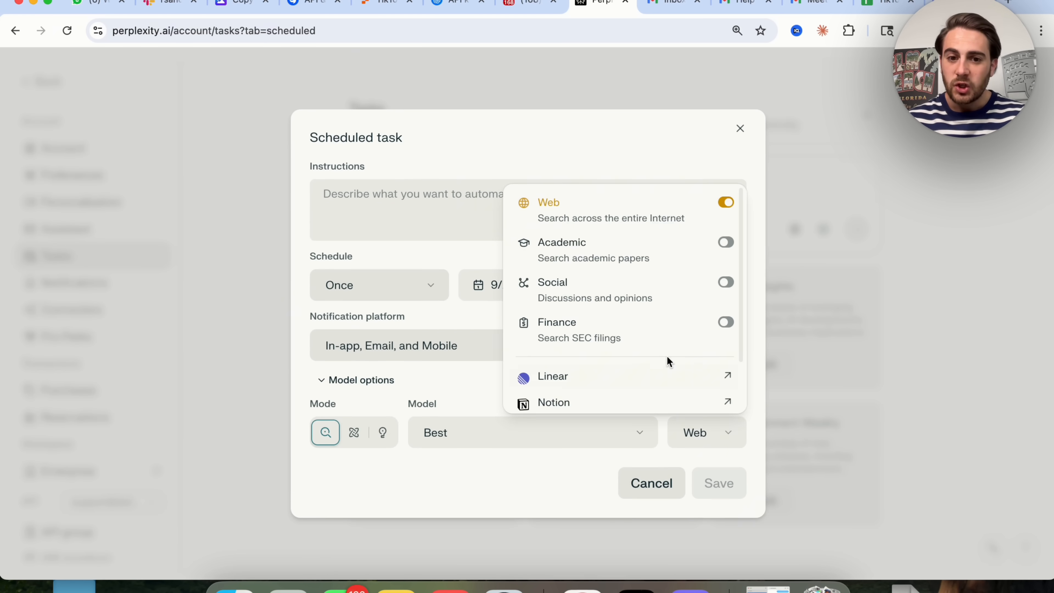
pyautogui.scroll(-3)
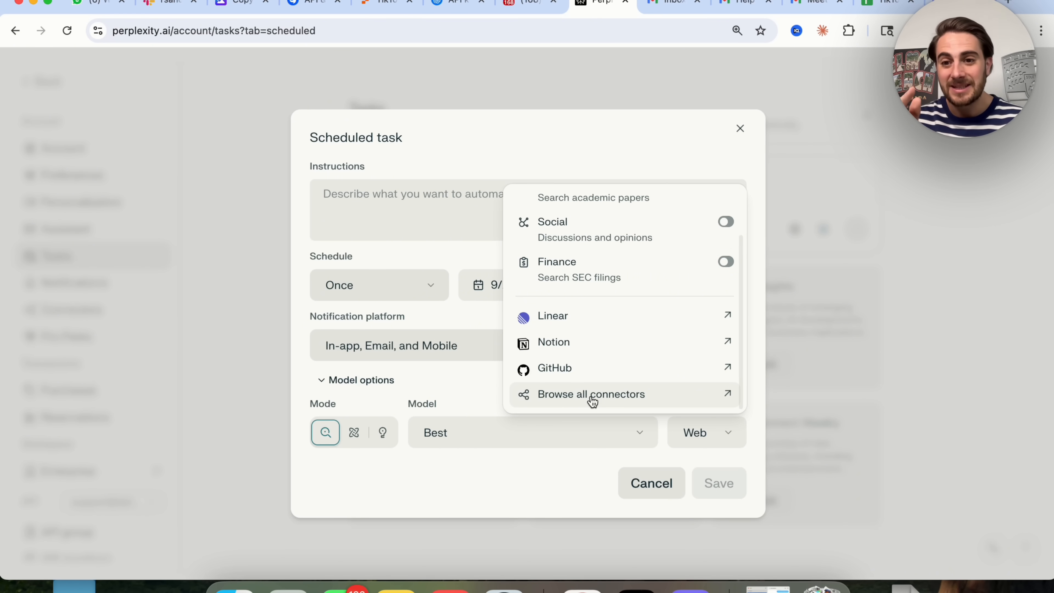
pyautogui.click(591, 394)
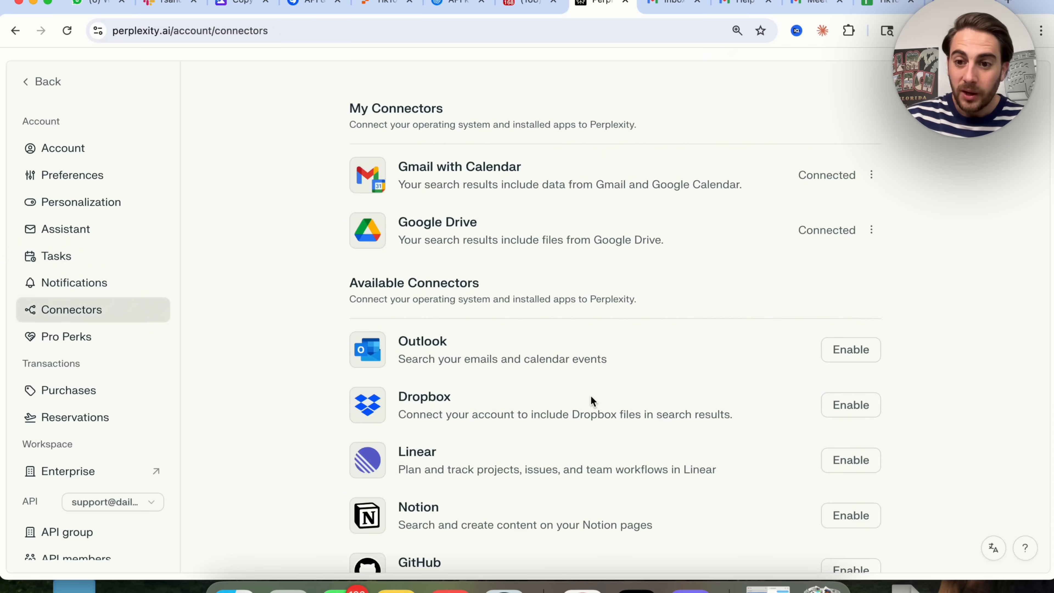
pyautogui.moveTo(253, 313)
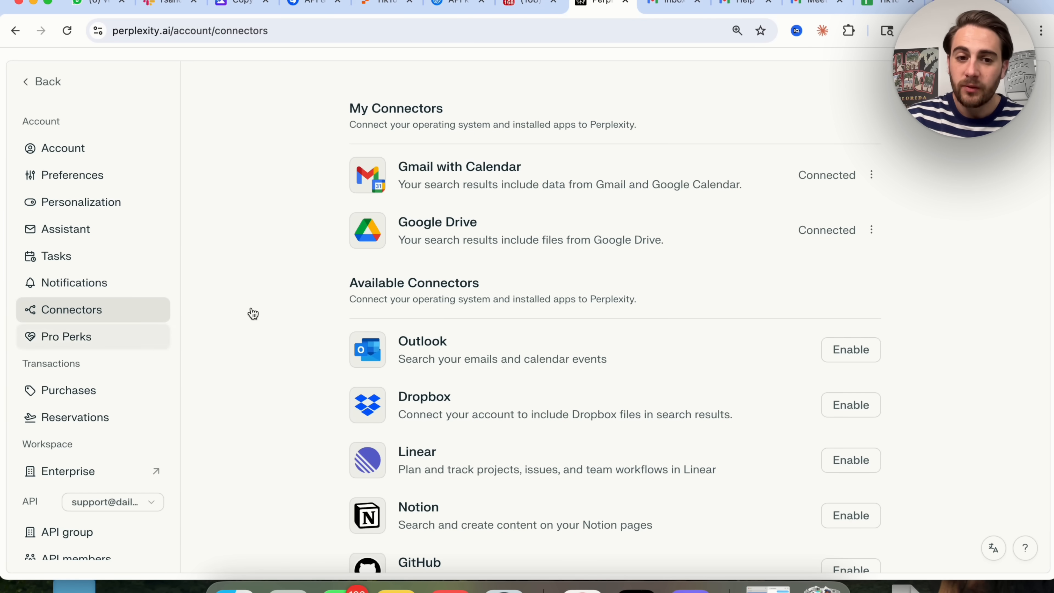
pyautogui.moveTo(439, 323)
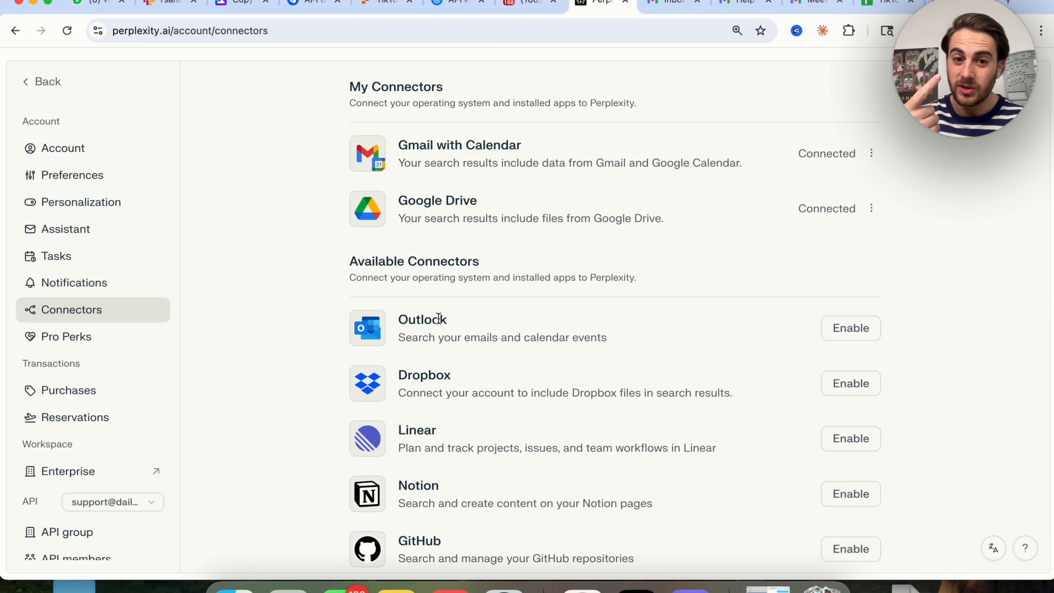
pyautogui.scroll(-3)
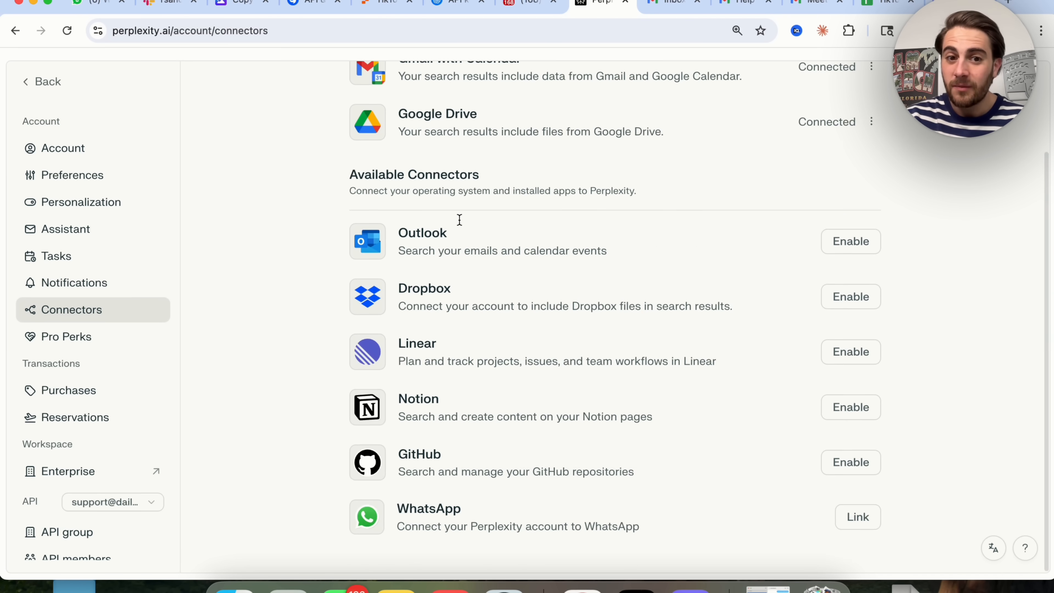
pyautogui.moveTo(479, 246)
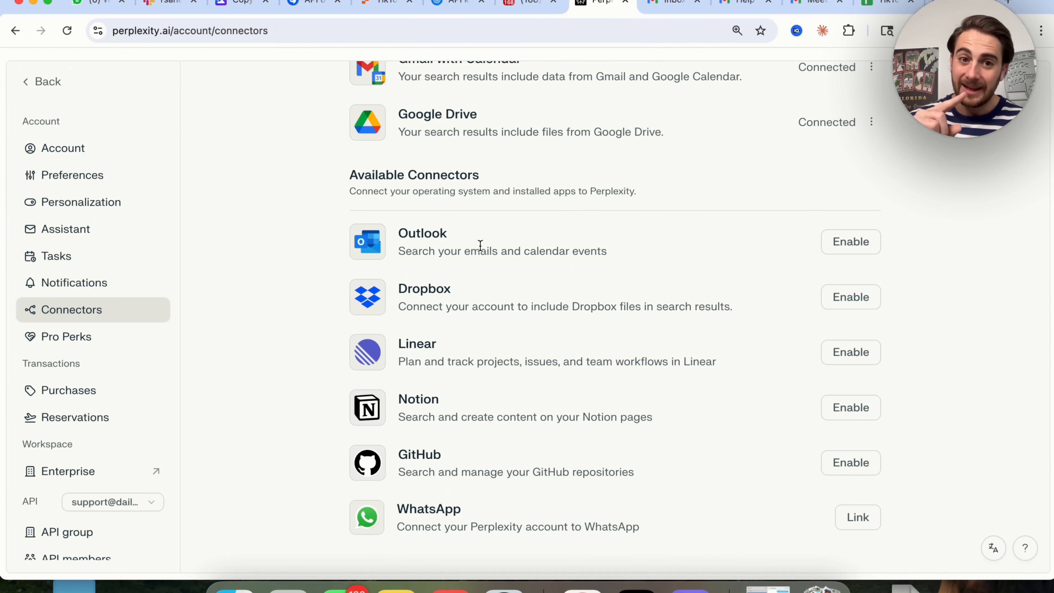
pyautogui.moveTo(470, 290)
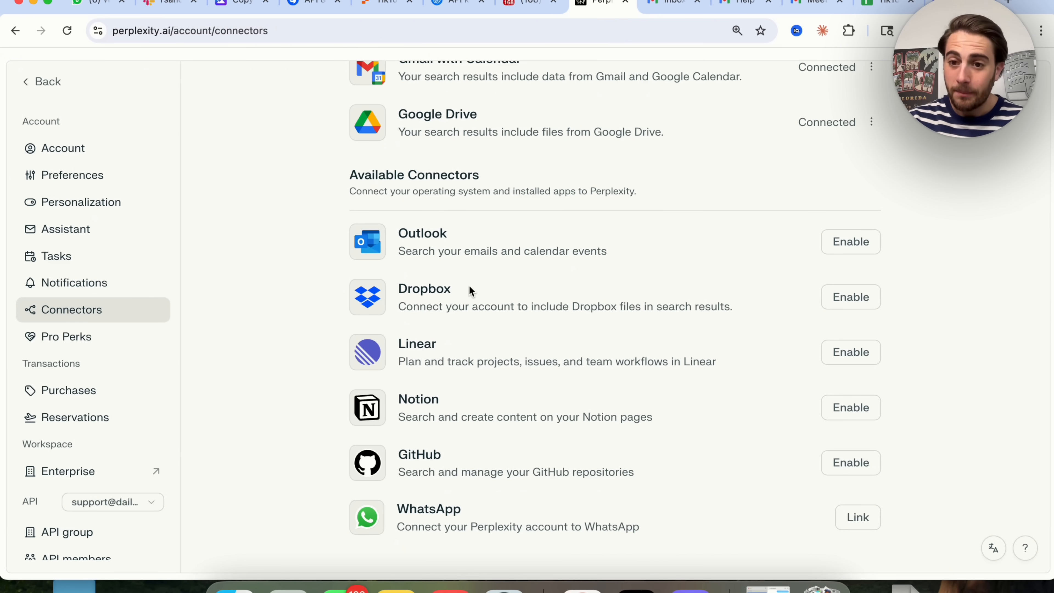
pyautogui.moveTo(462, 467)
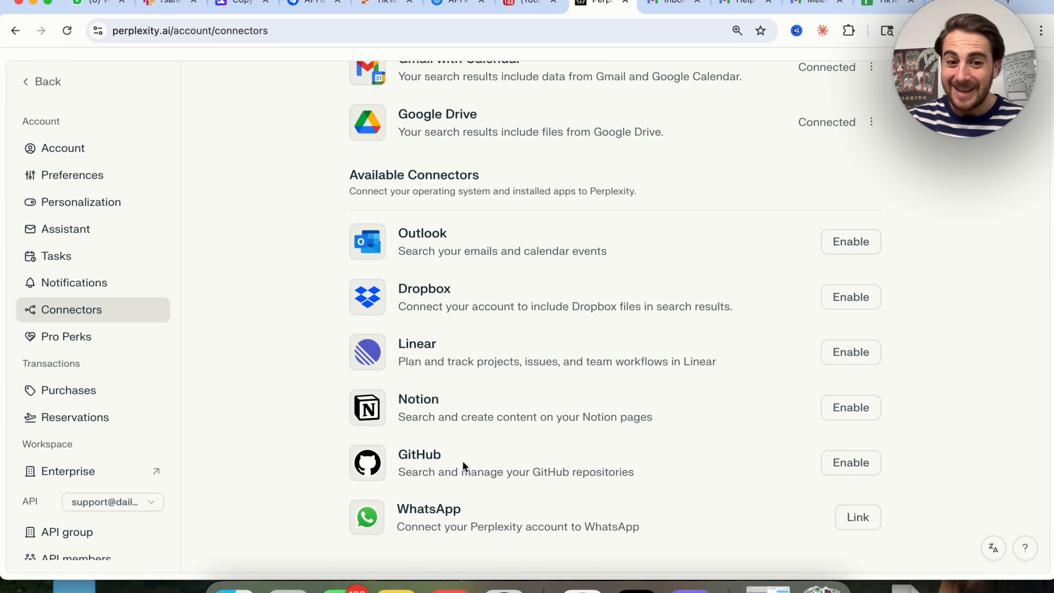
pyautogui.moveTo(387, 365)
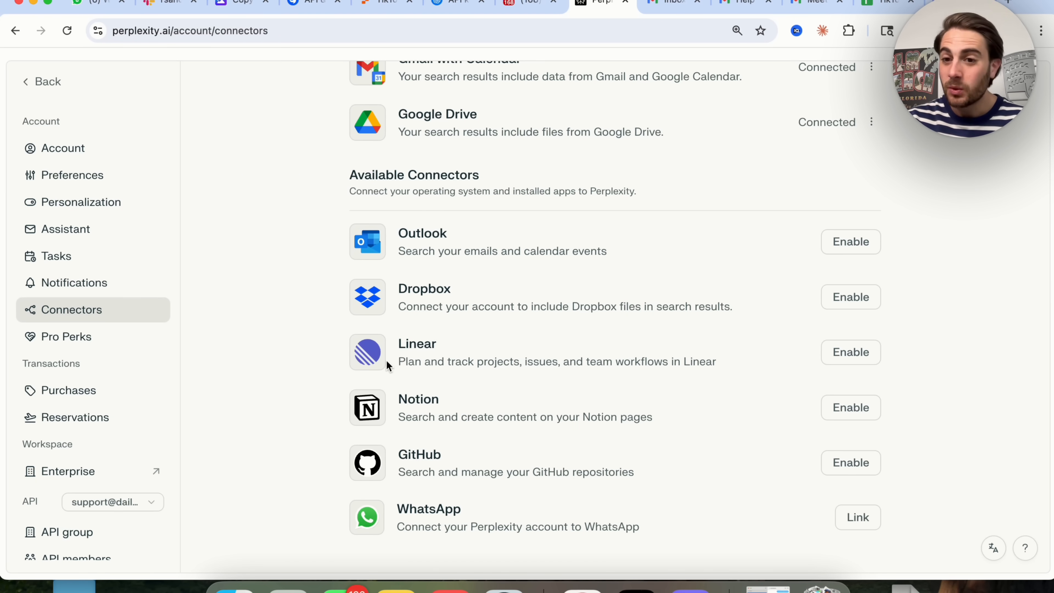
pyautogui.moveTo(65, 229)
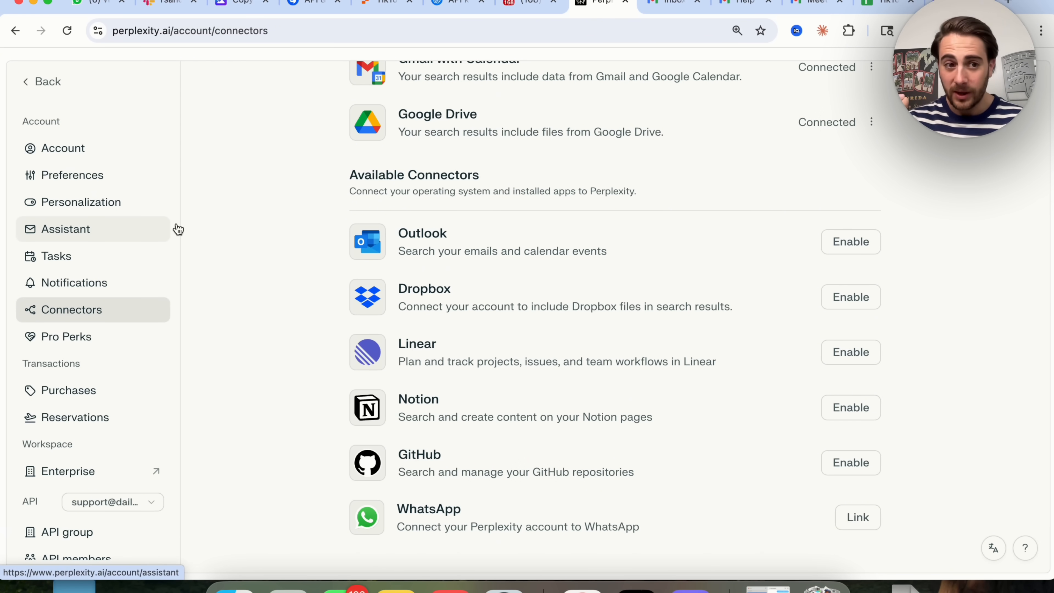
pyautogui.moveTo(290, 258)
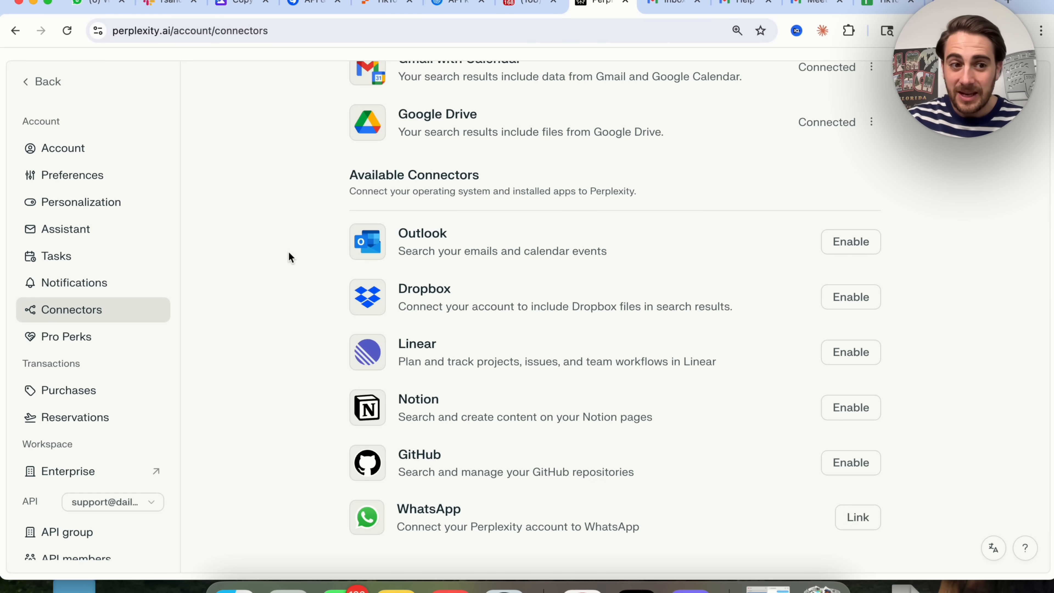
# Step: From the Tasks page, start a new scheduled task and show its search sources
pyautogui.click(56, 257)
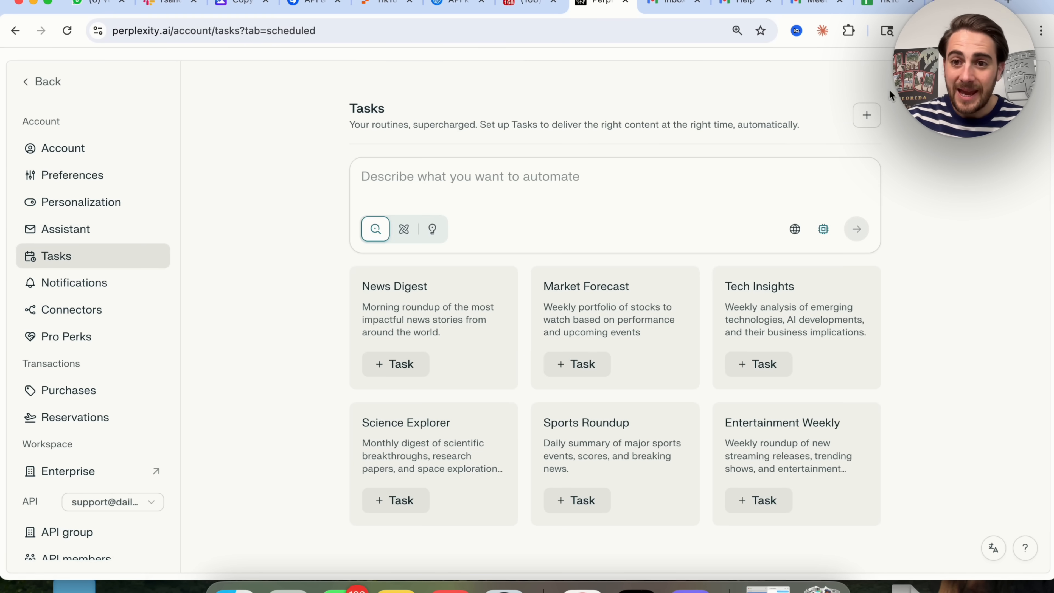
pyautogui.click(866, 115)
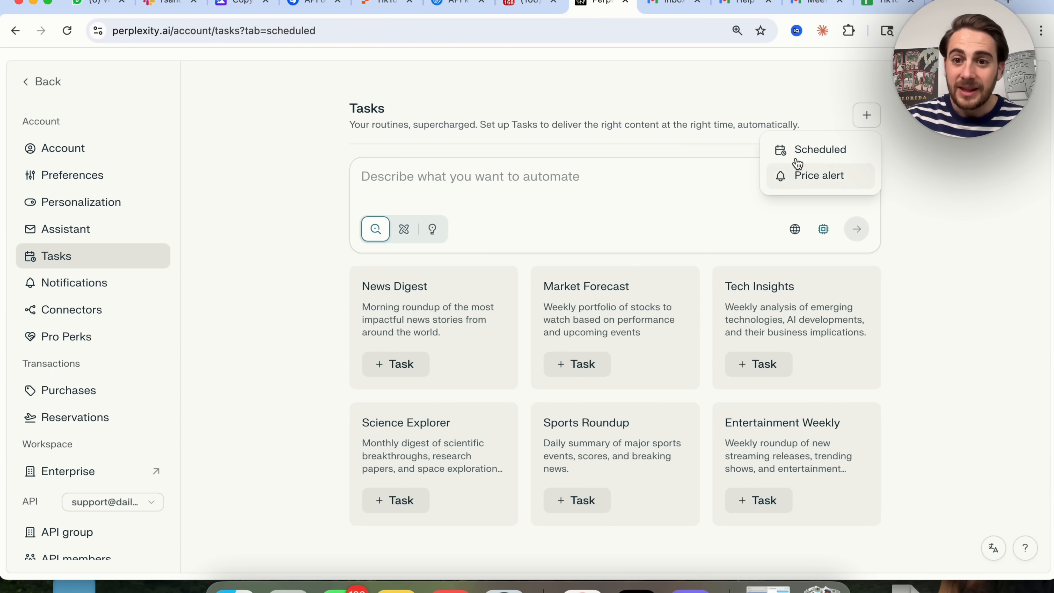
pyautogui.click(818, 149)
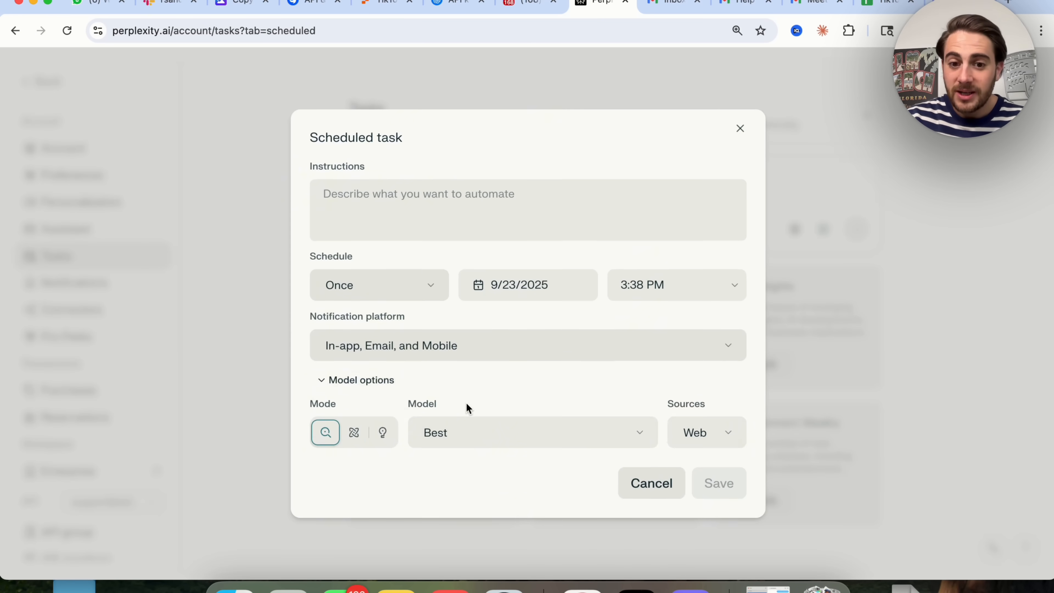
pyautogui.click(706, 432)
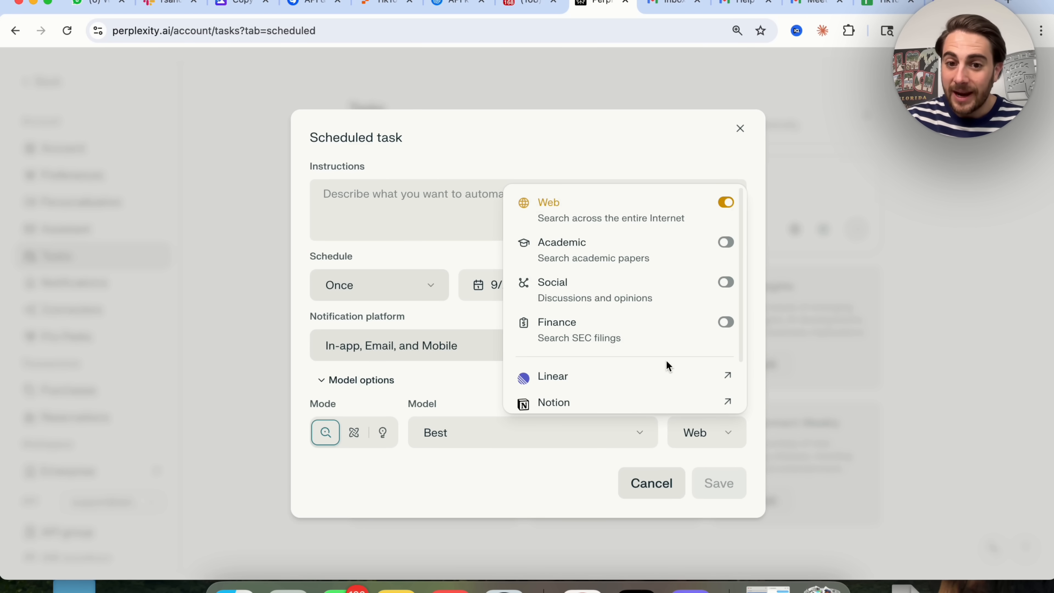
pyautogui.moveTo(698, 340)
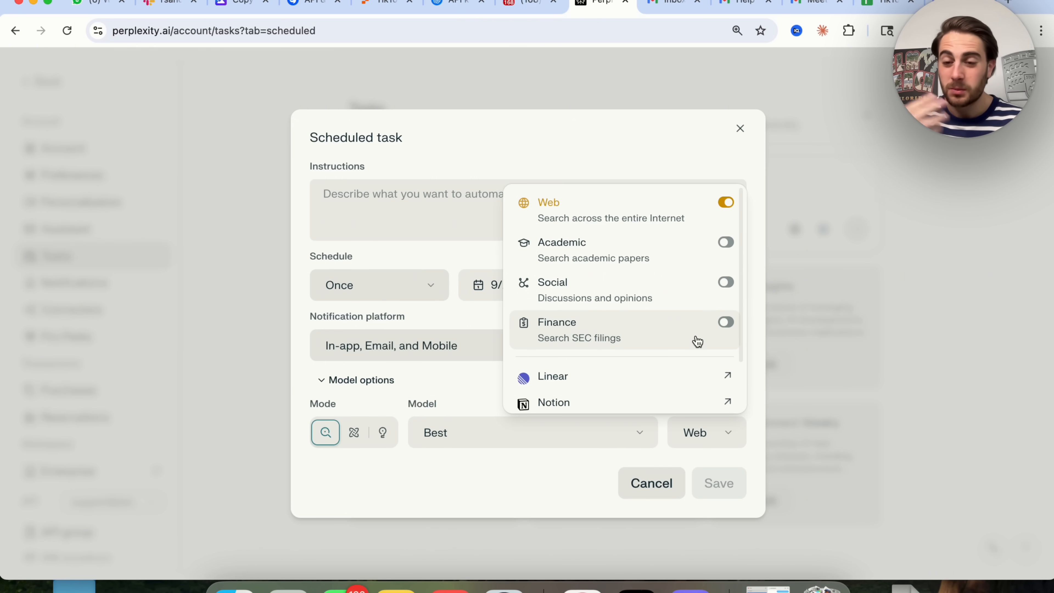
pyautogui.moveTo(629, 258)
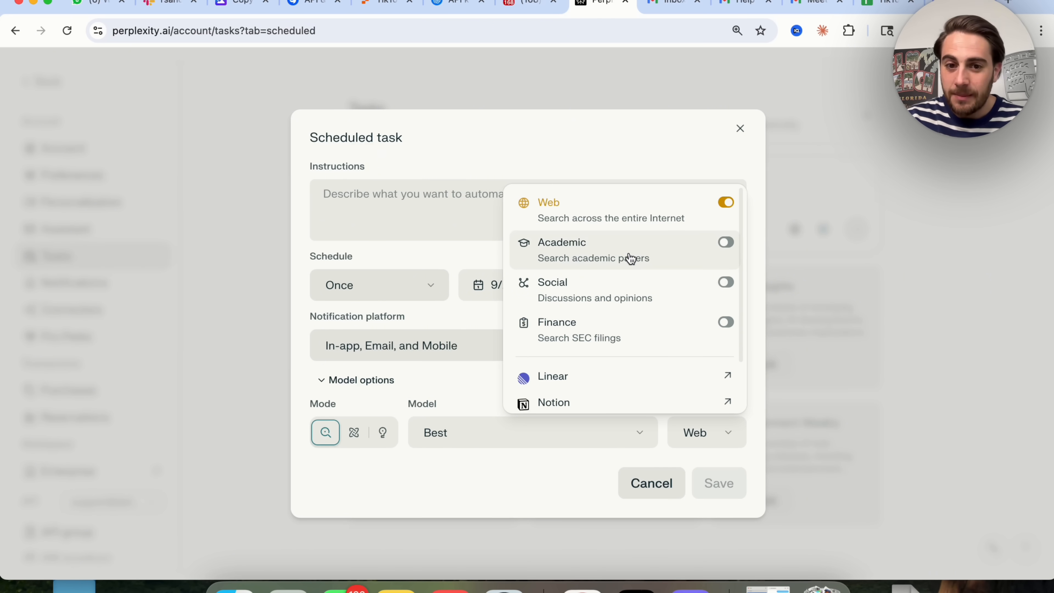
pyautogui.moveTo(573, 323)
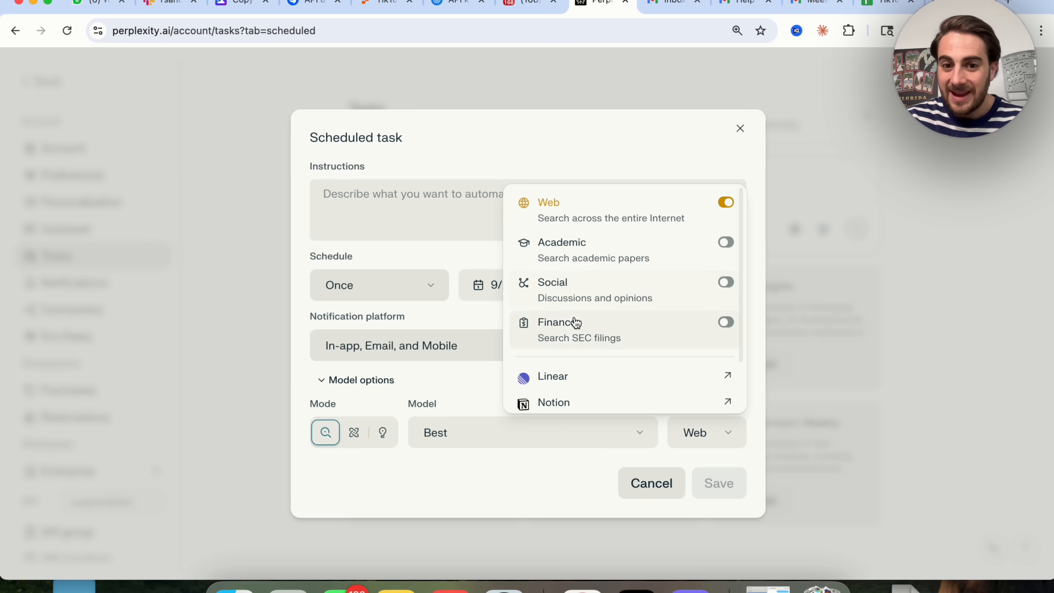
# Step: Toggle the Social source on and off, then switch Web off, leaving 0 sources
pyautogui.click(725, 282)
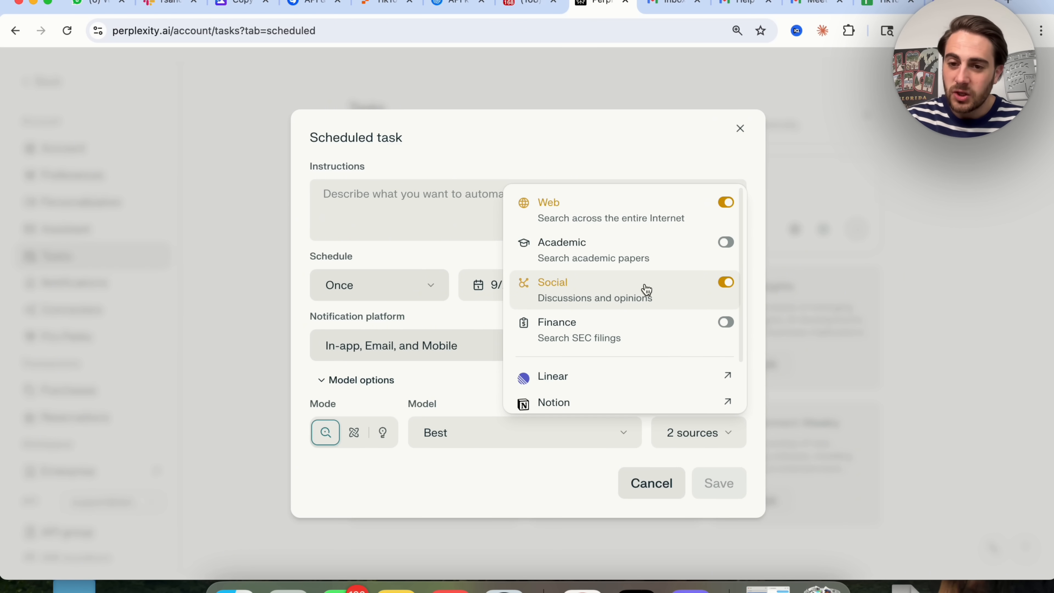
pyautogui.click(725, 282)
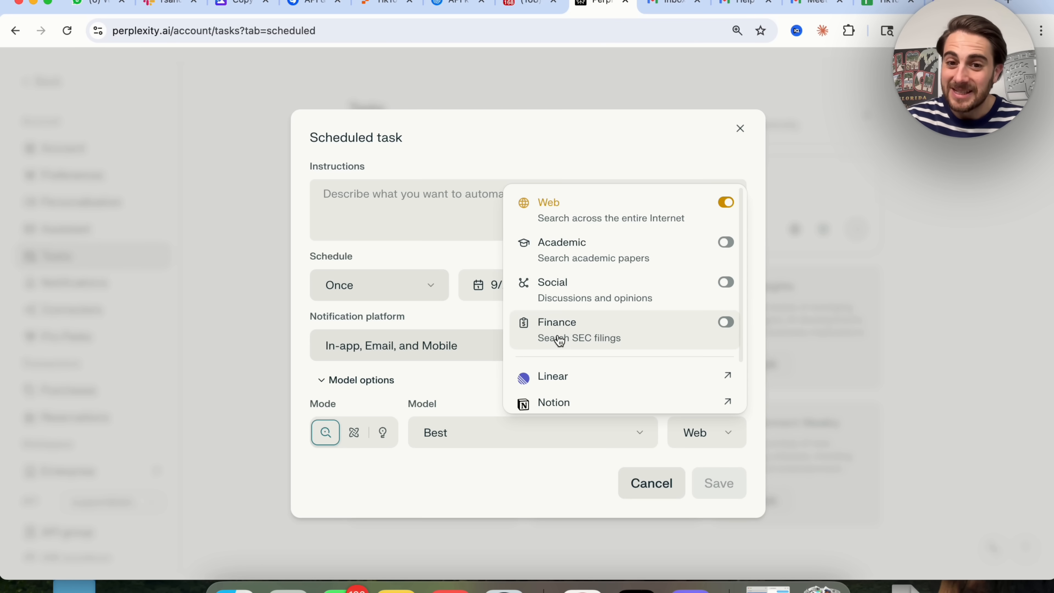
pyautogui.moveTo(565, 258)
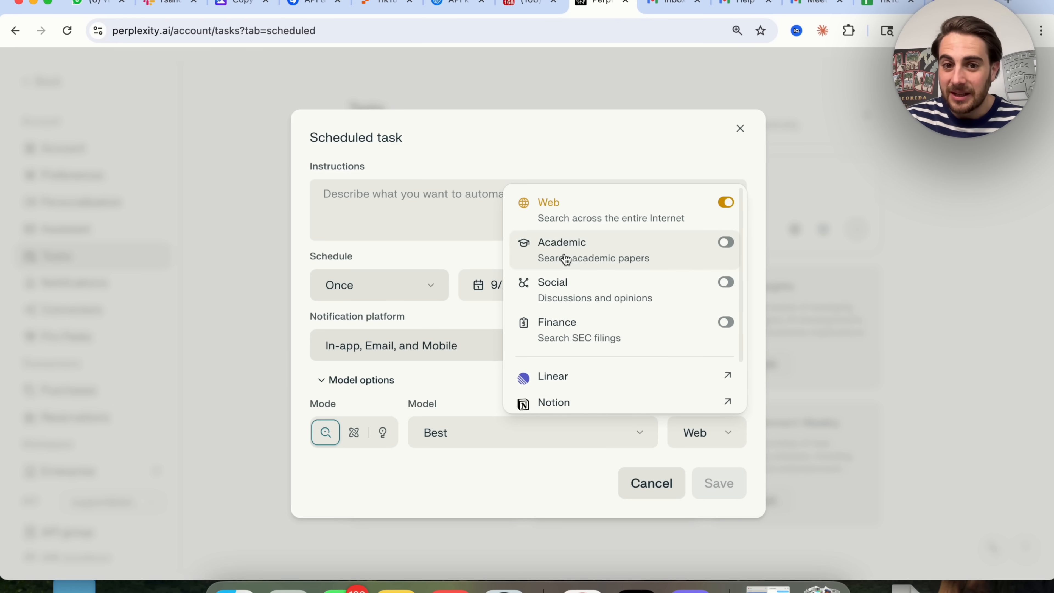
pyautogui.moveTo(586, 267)
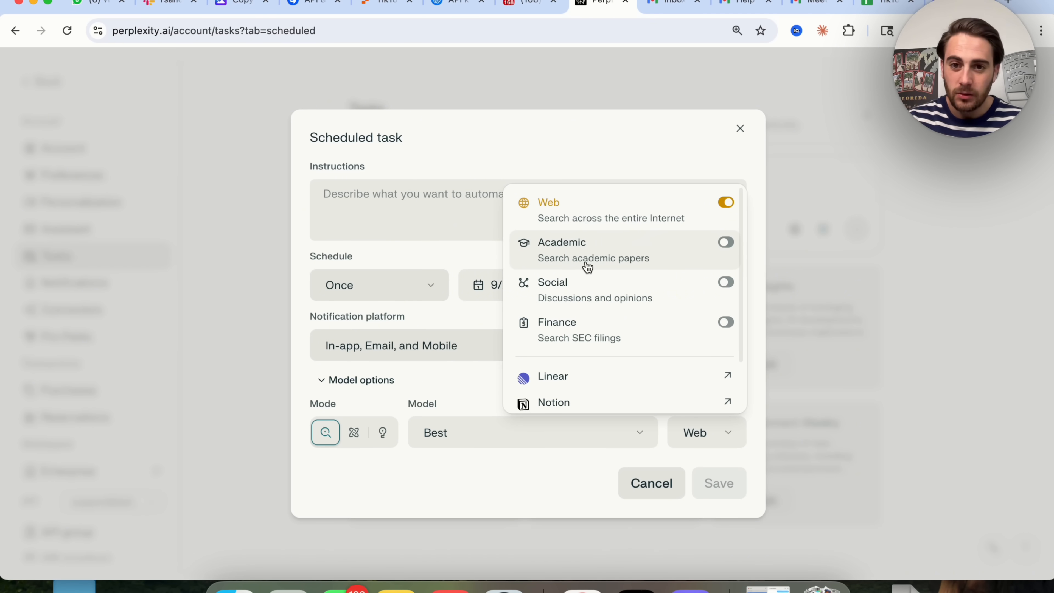
pyautogui.click(725, 203)
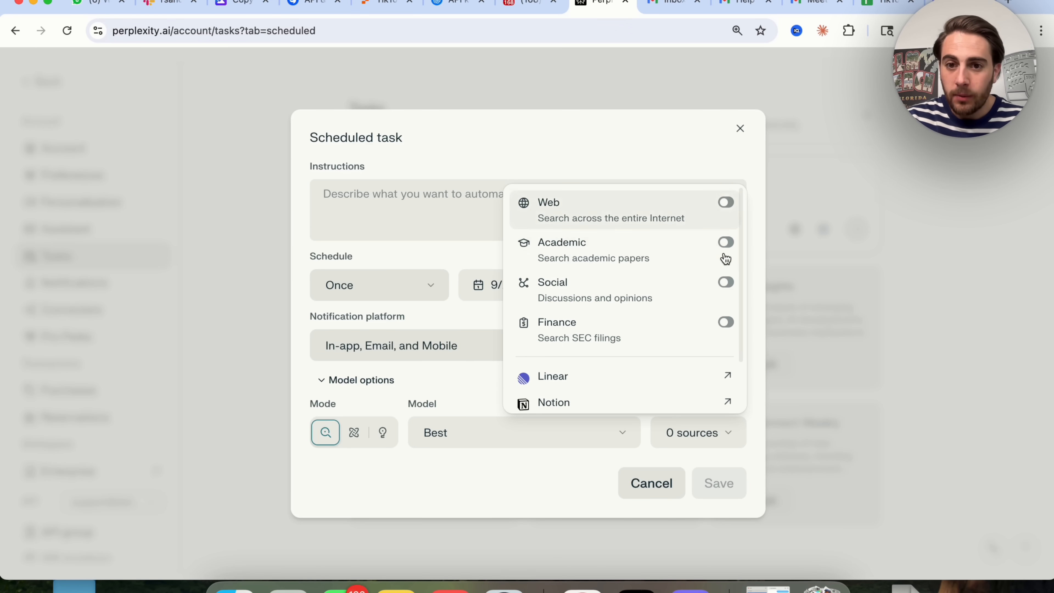
pyautogui.moveTo(718, 221)
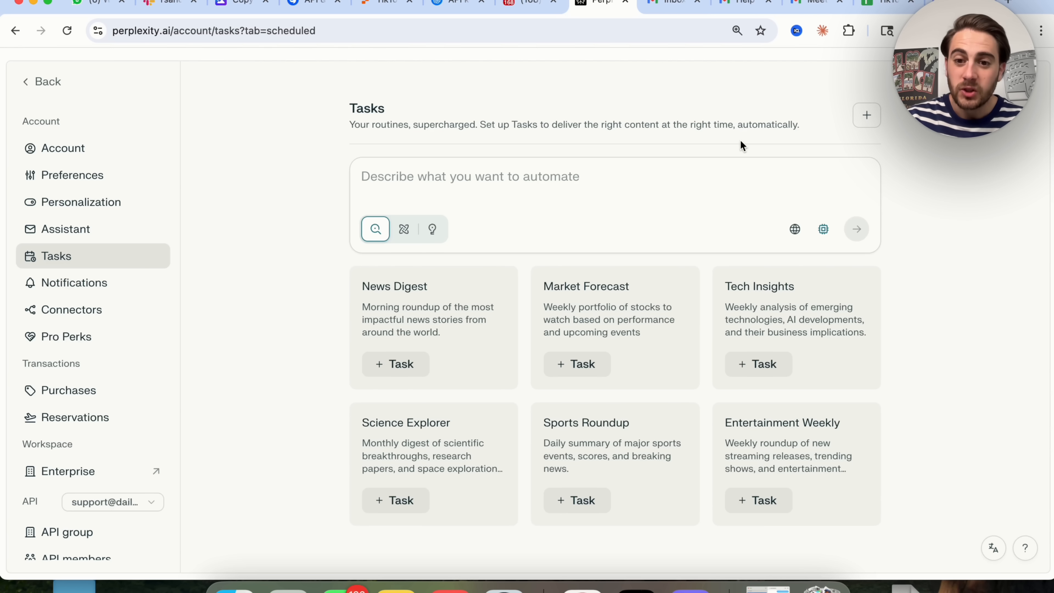
# Step: Reach the Purchases page via the account menu and launch the shopping walkthrough with Get Started
pyautogui.click(69, 390)
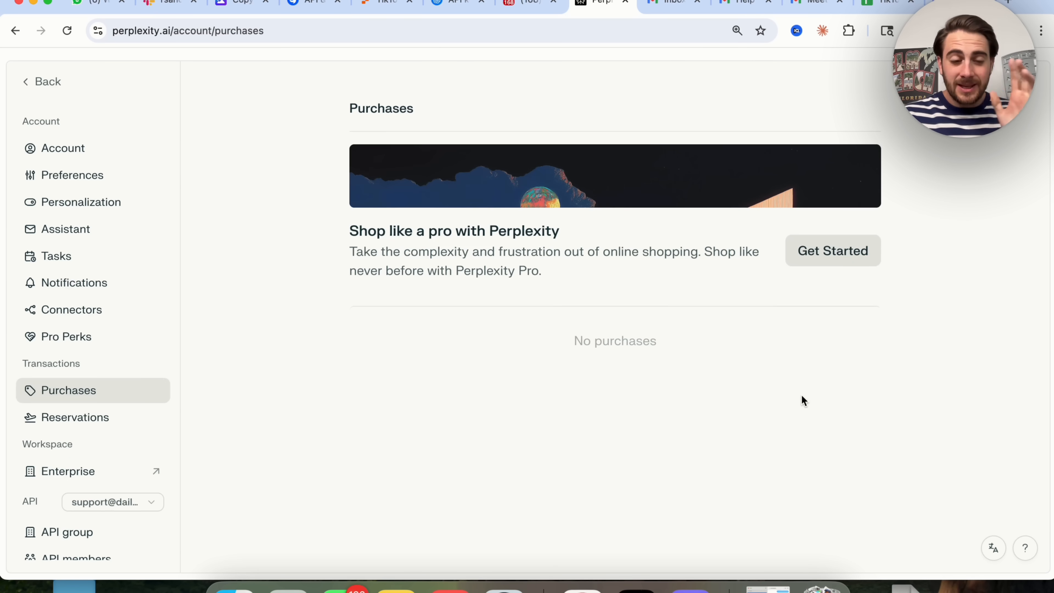
pyautogui.moveTo(669, 340)
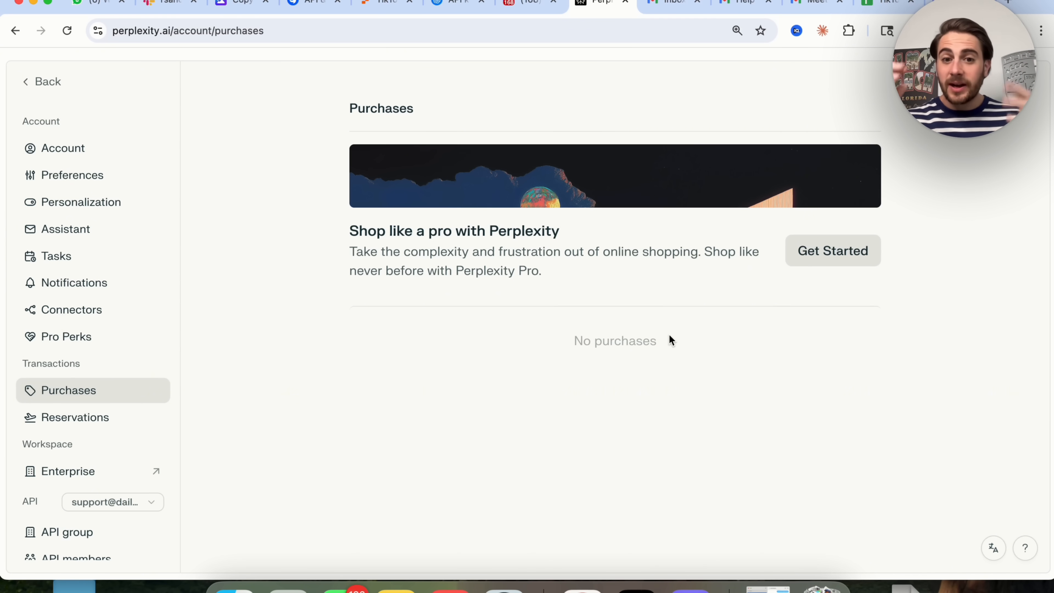
pyautogui.moveTo(483, 305)
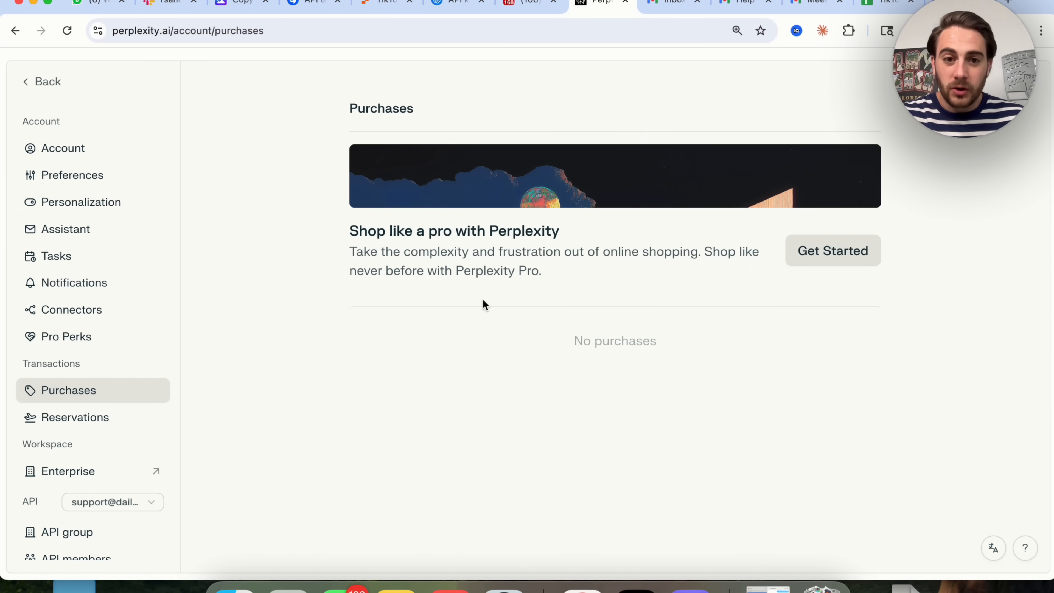
pyautogui.click(42, 82)
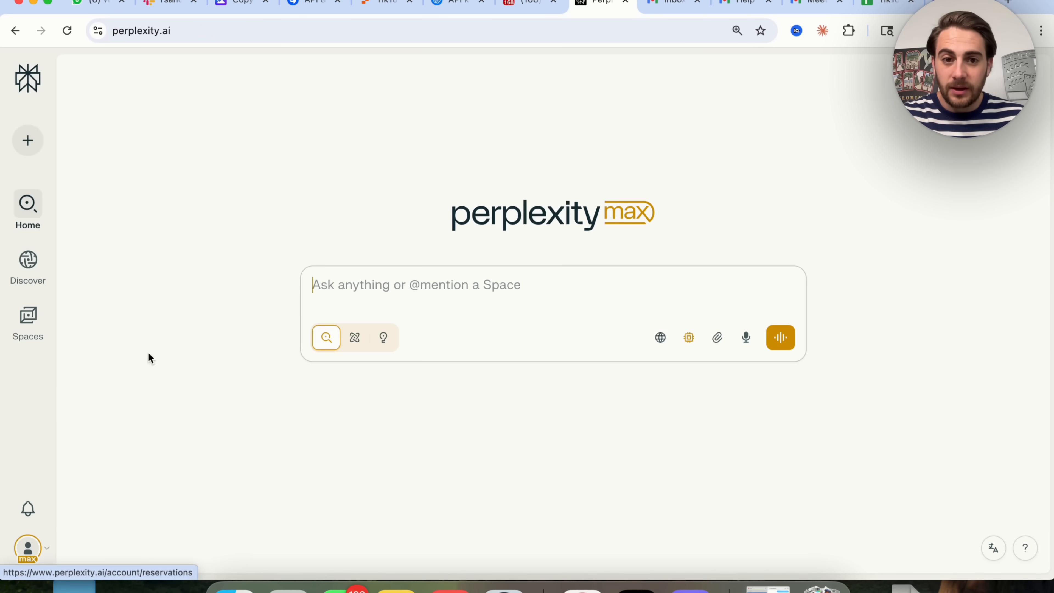
pyautogui.click(28, 548)
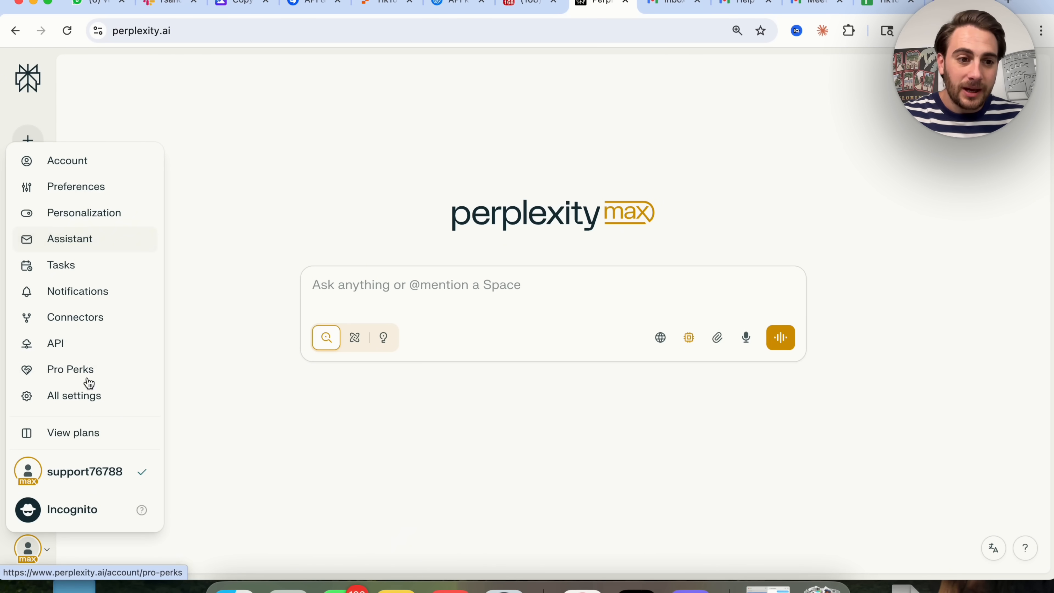
pyautogui.click(61, 265)
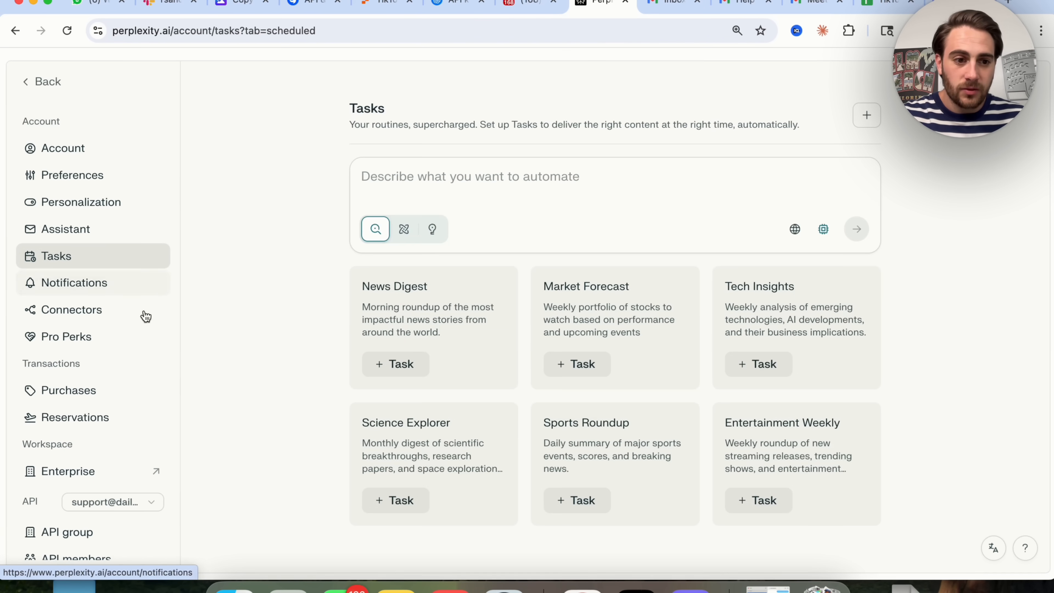
pyautogui.click(69, 389)
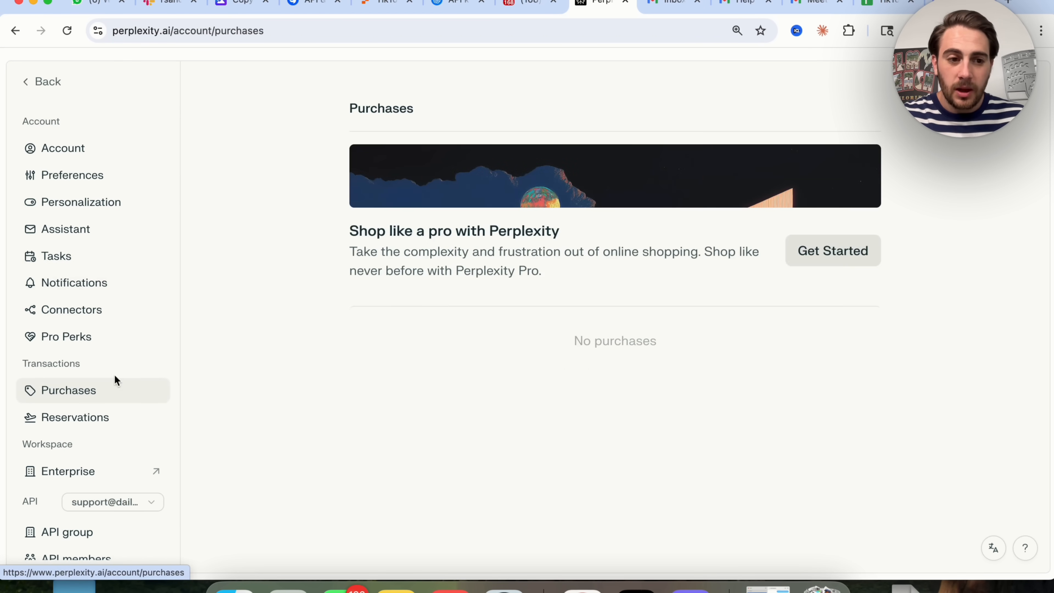
pyautogui.moveTo(900, 402)
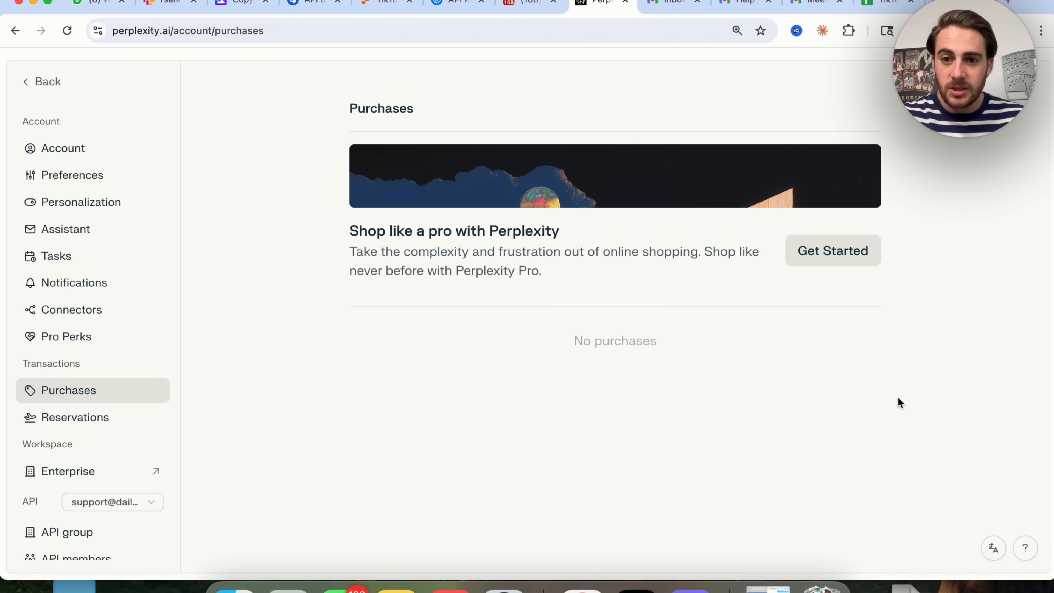
pyautogui.click(832, 251)
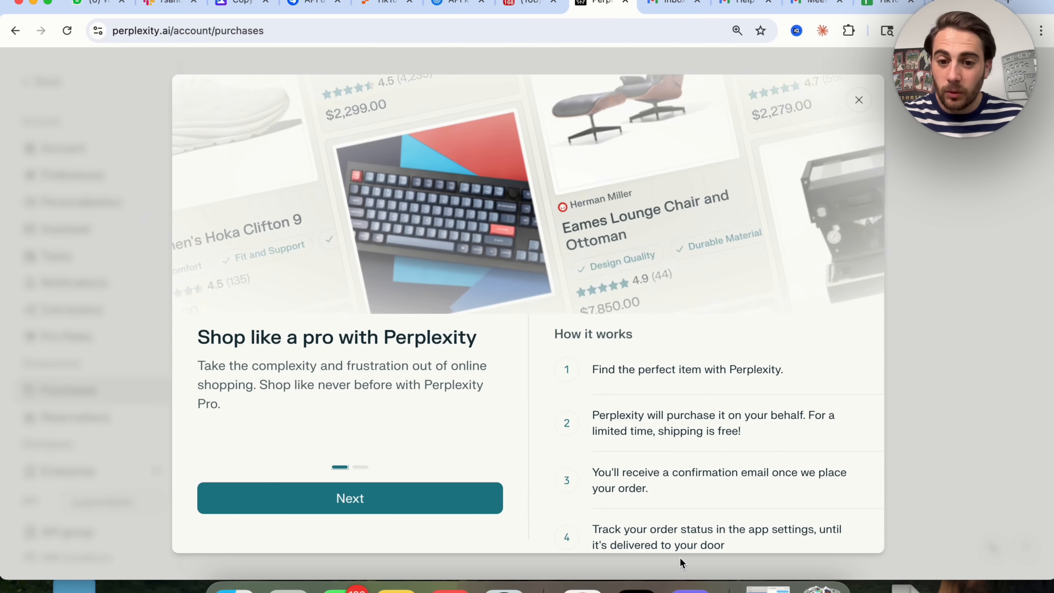
# Step: Close the 'Shop like a pro' promo and expand the account and settings menu on the home page
pyautogui.click(350, 498)
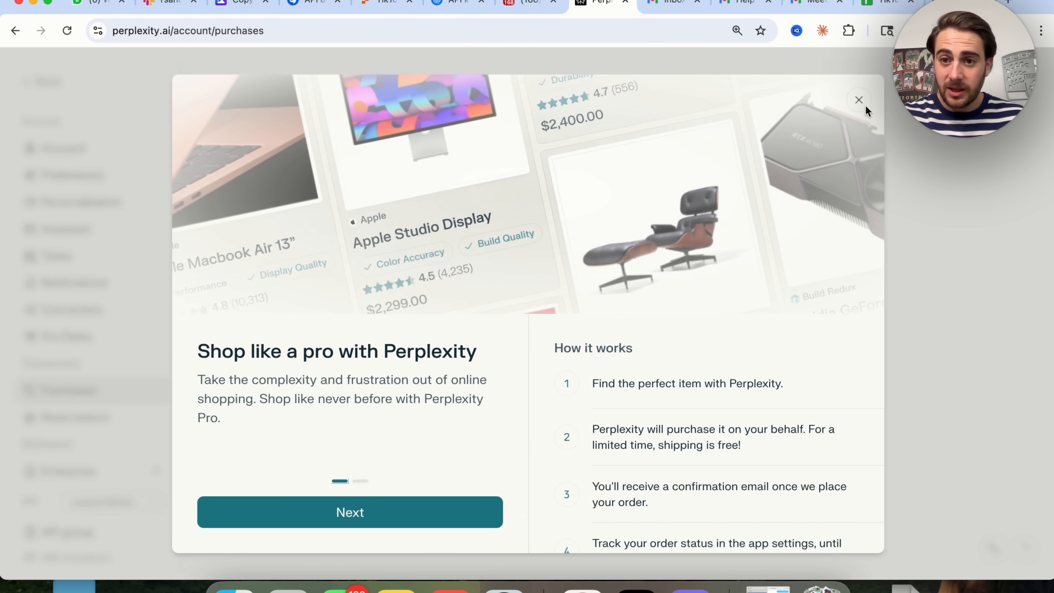
pyautogui.click(858, 99)
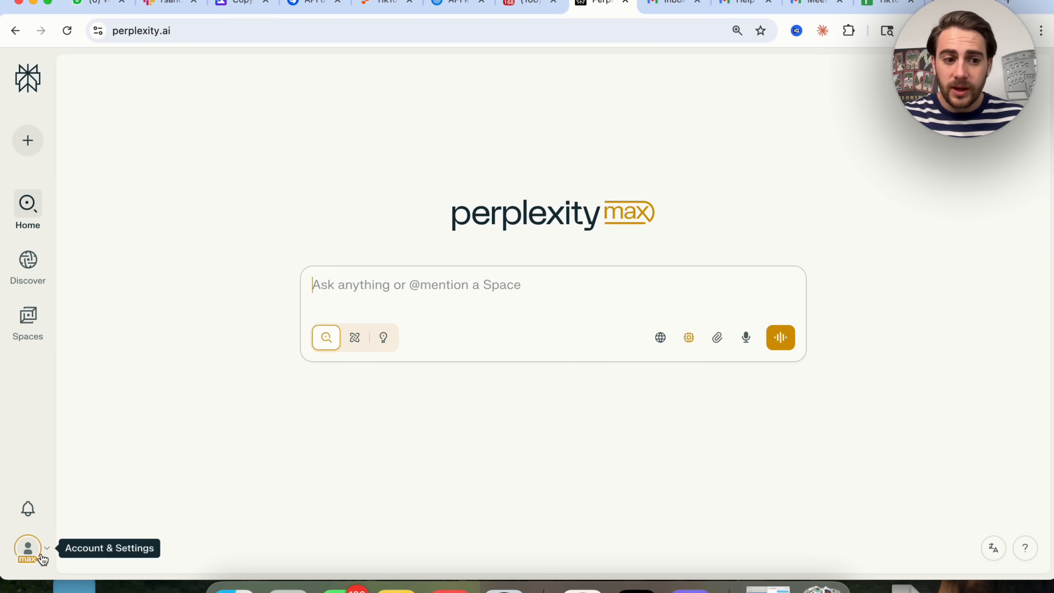
pyautogui.click(28, 547)
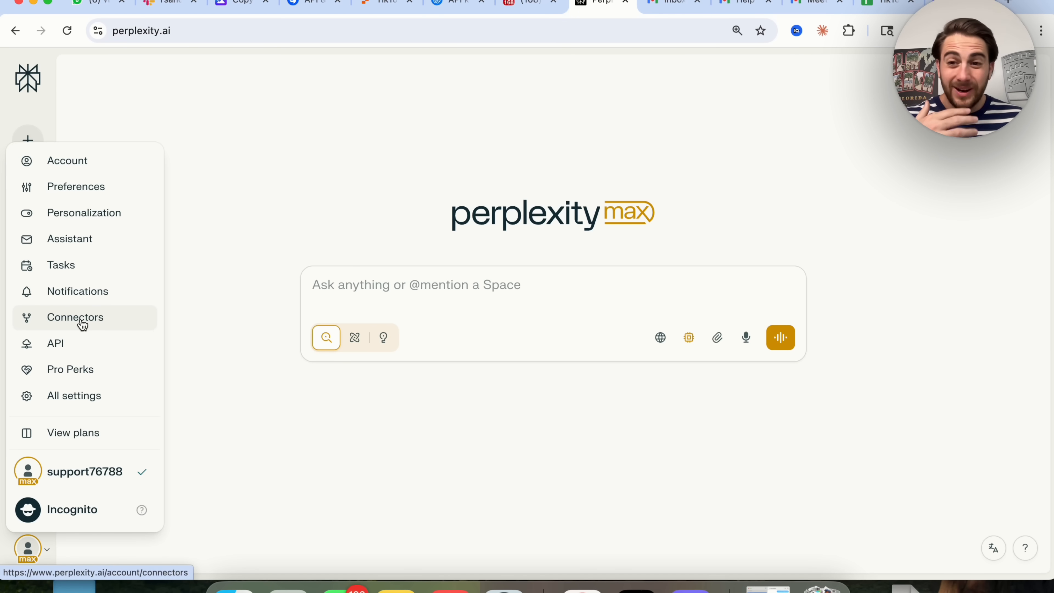
# Step: Browse the Pro Perks partner offers from Perplexity Travel and Headspace down to Perplexity Merch and back
pyautogui.click(69, 368)
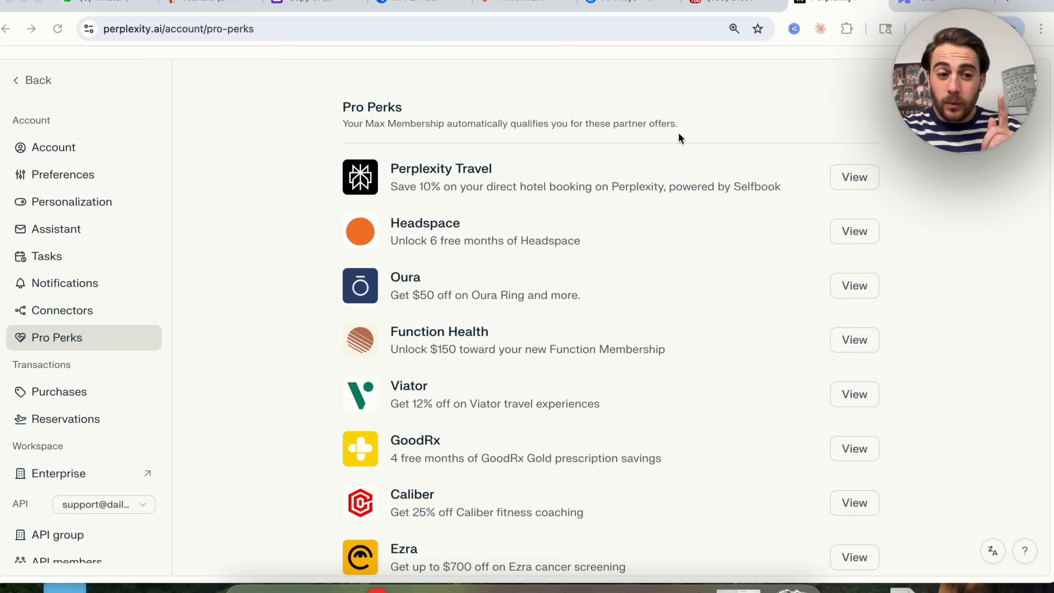
pyautogui.moveTo(513, 208)
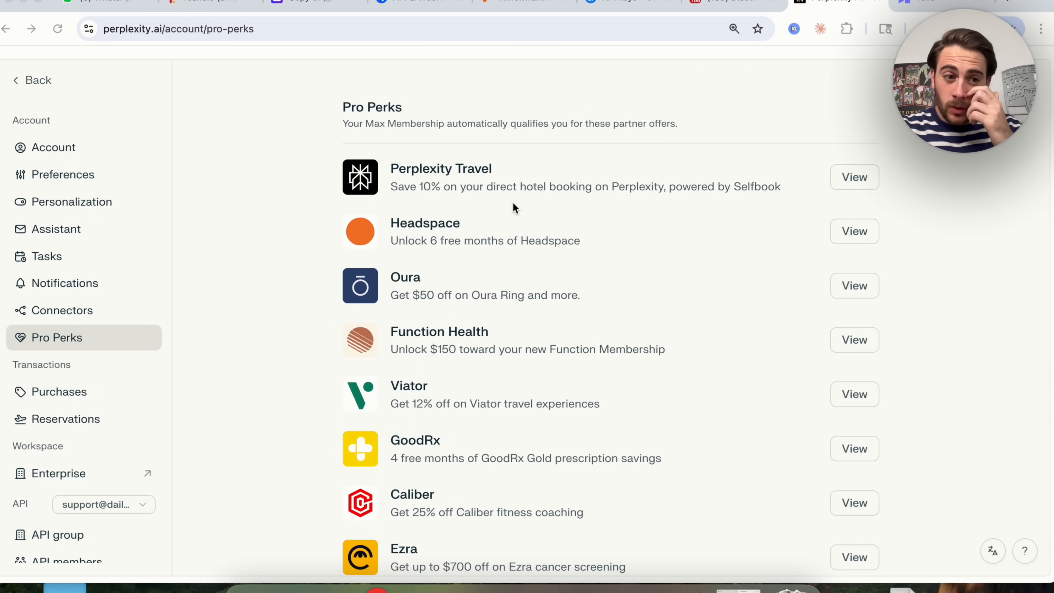
pyautogui.moveTo(411, 228)
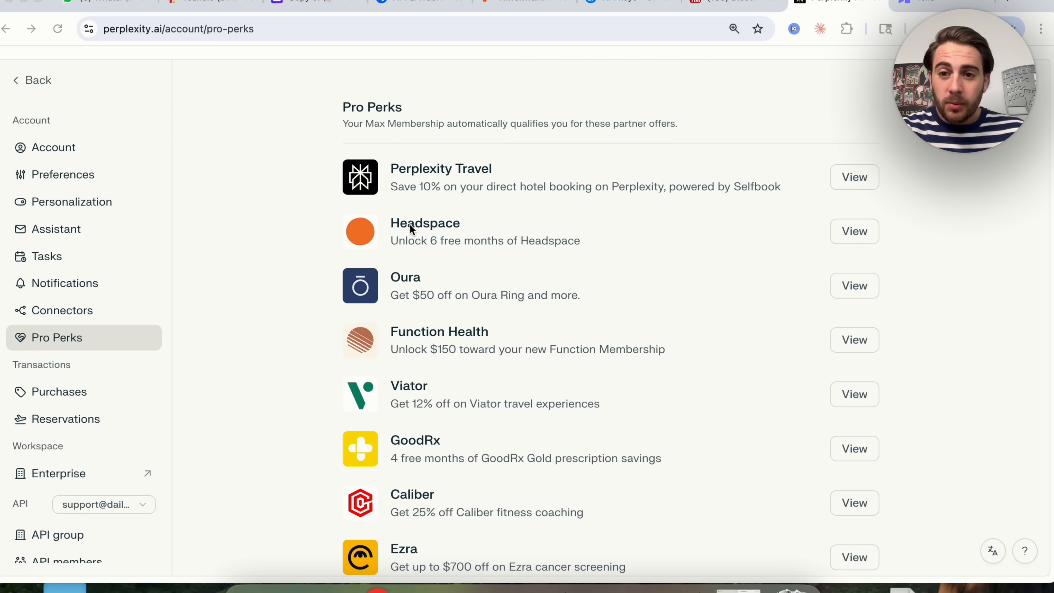
pyautogui.scroll(3)
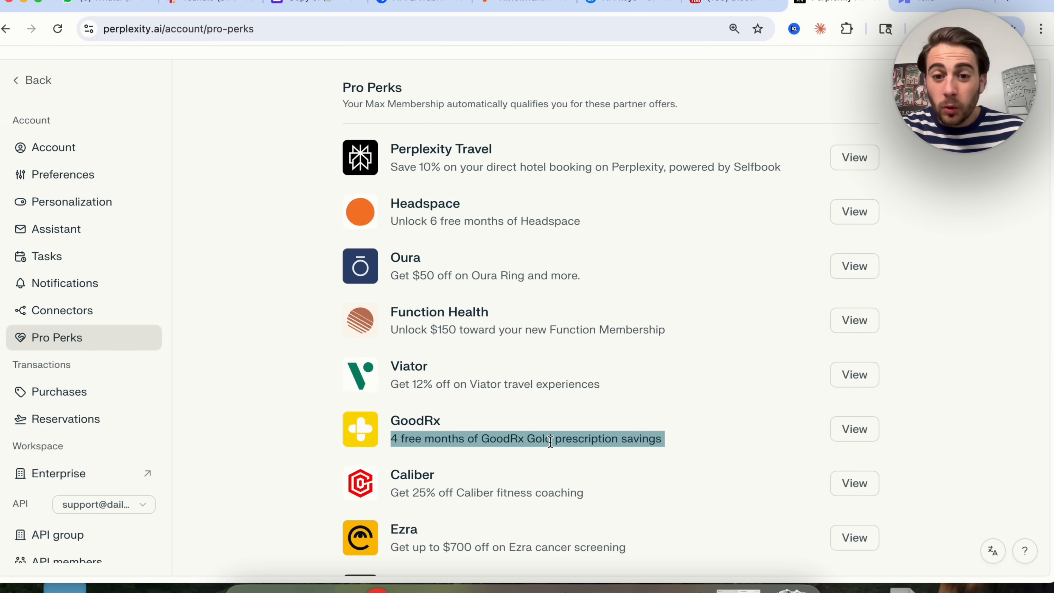
pyautogui.scroll(-3)
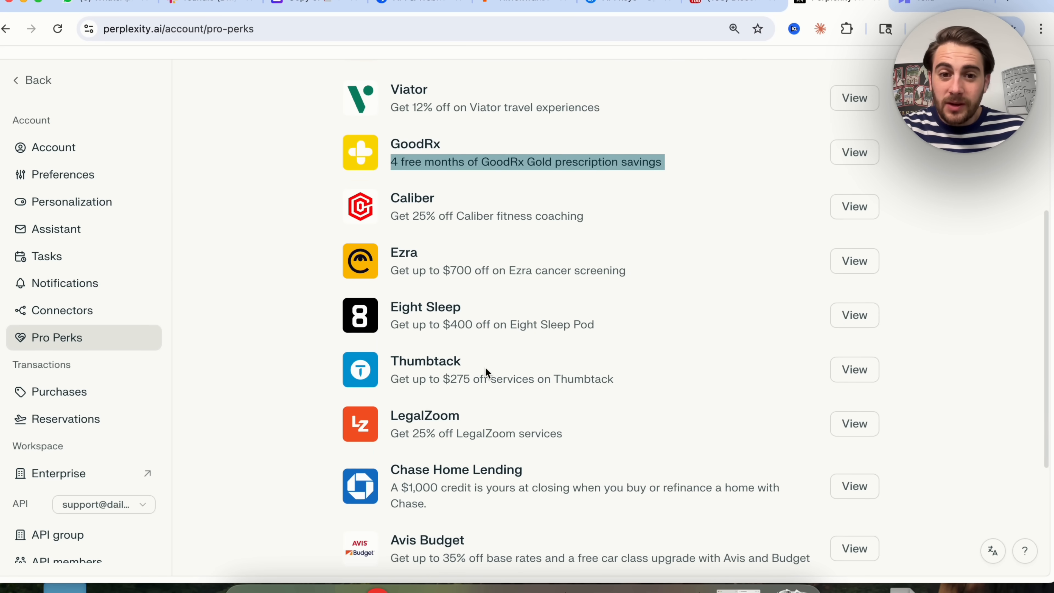
pyautogui.moveTo(454, 313)
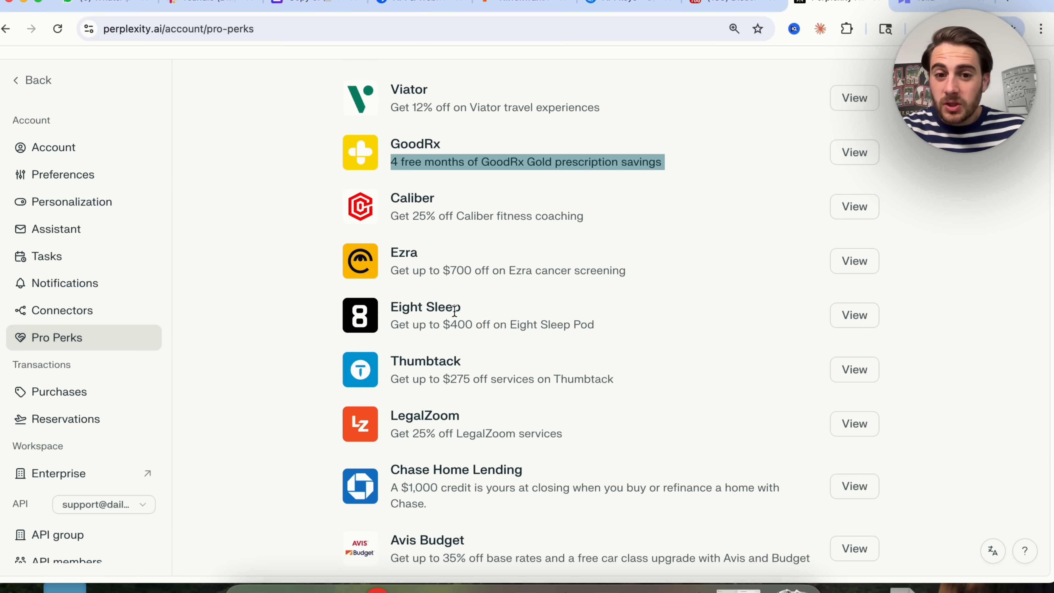
pyautogui.moveTo(468, 353)
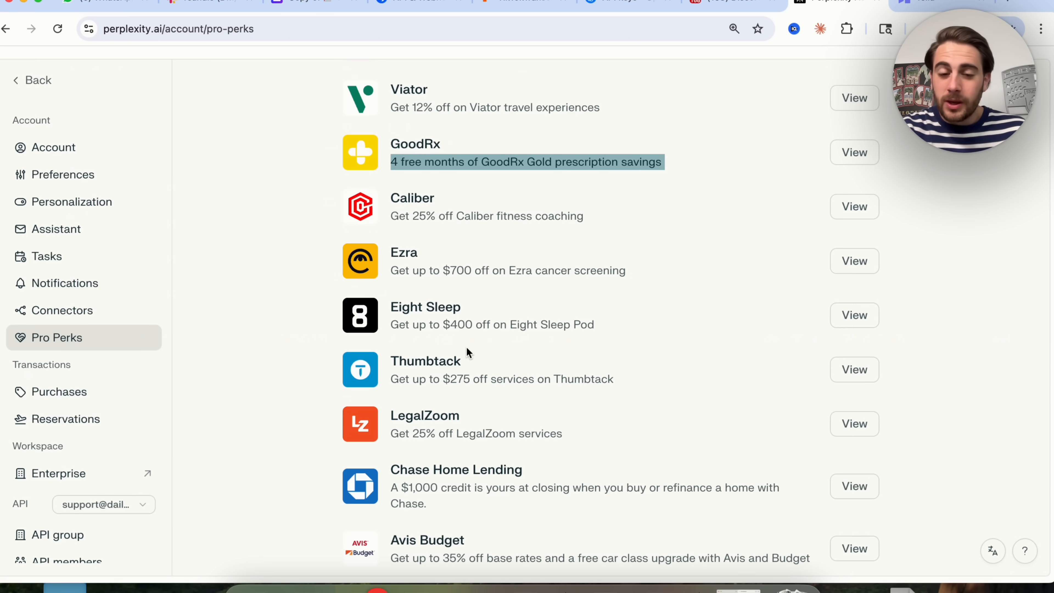
pyautogui.scroll(-3)
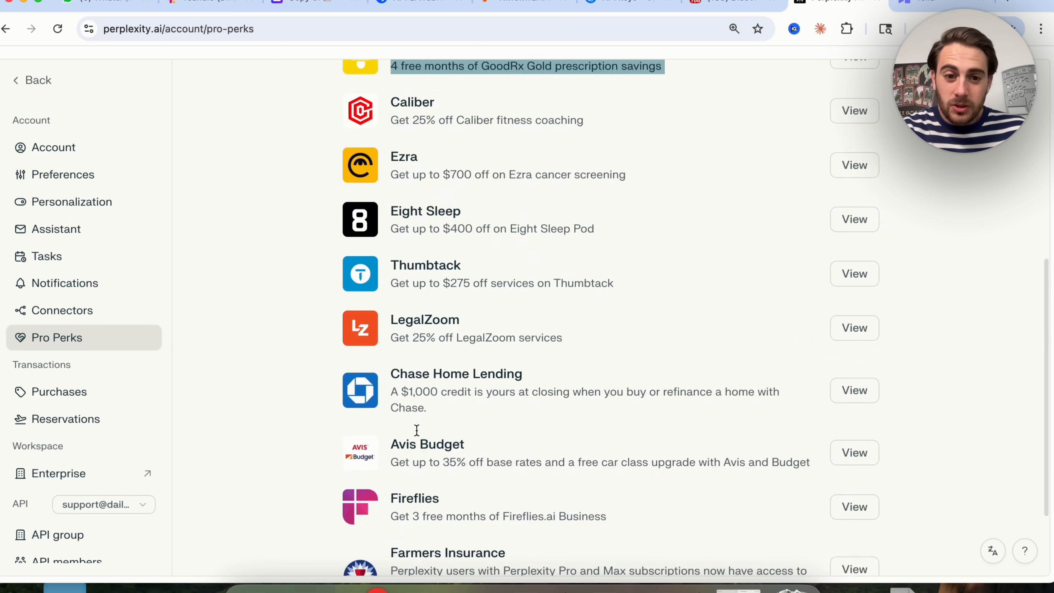
pyautogui.scroll(-3)
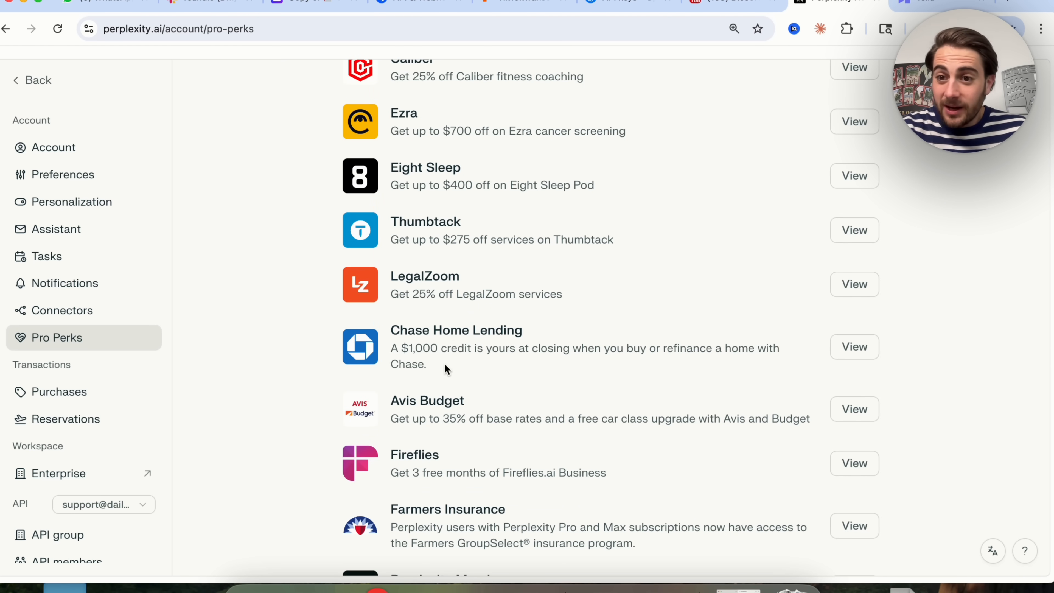
pyautogui.scroll(-3)
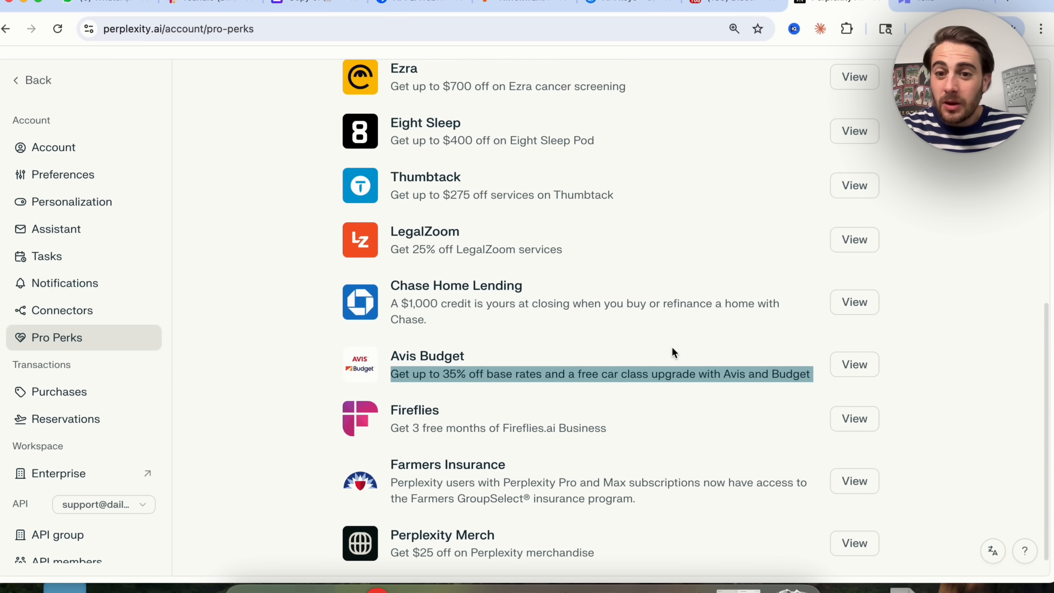
pyautogui.scroll(-3)
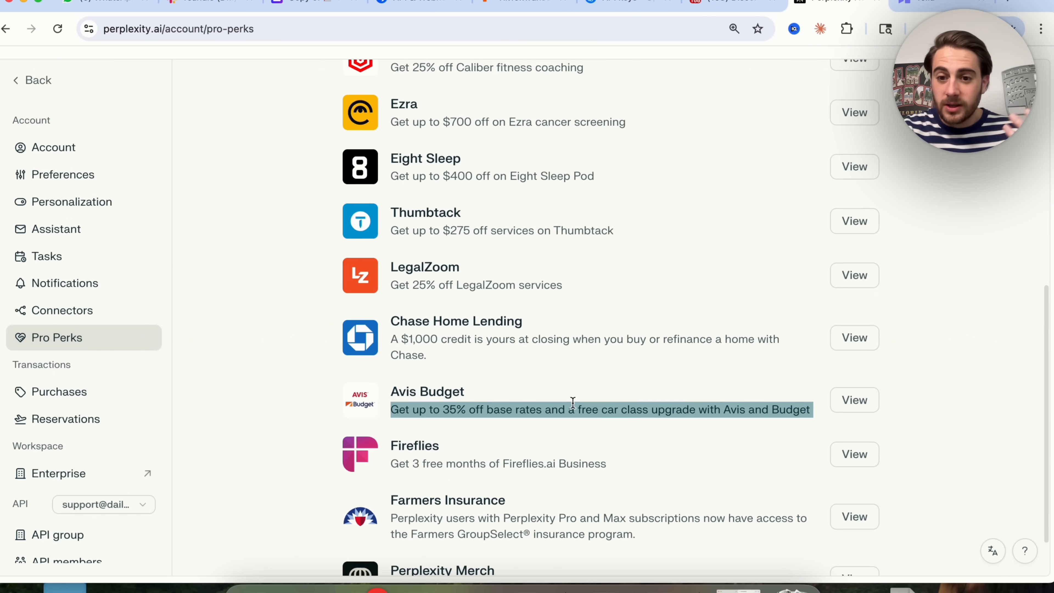
pyautogui.moveTo(845, 432)
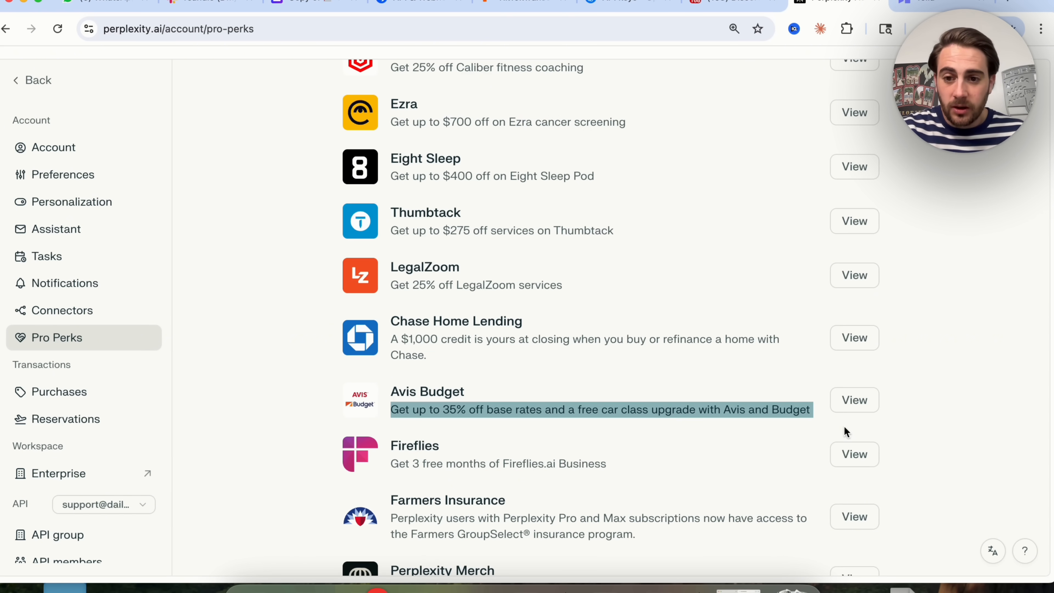
pyautogui.moveTo(853, 400)
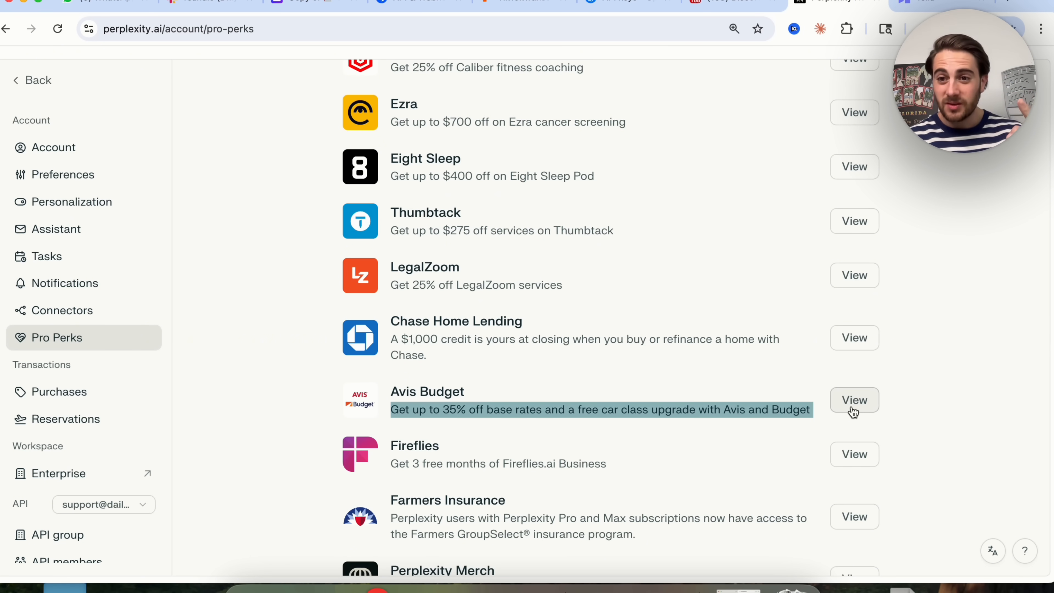
pyautogui.scroll(3)
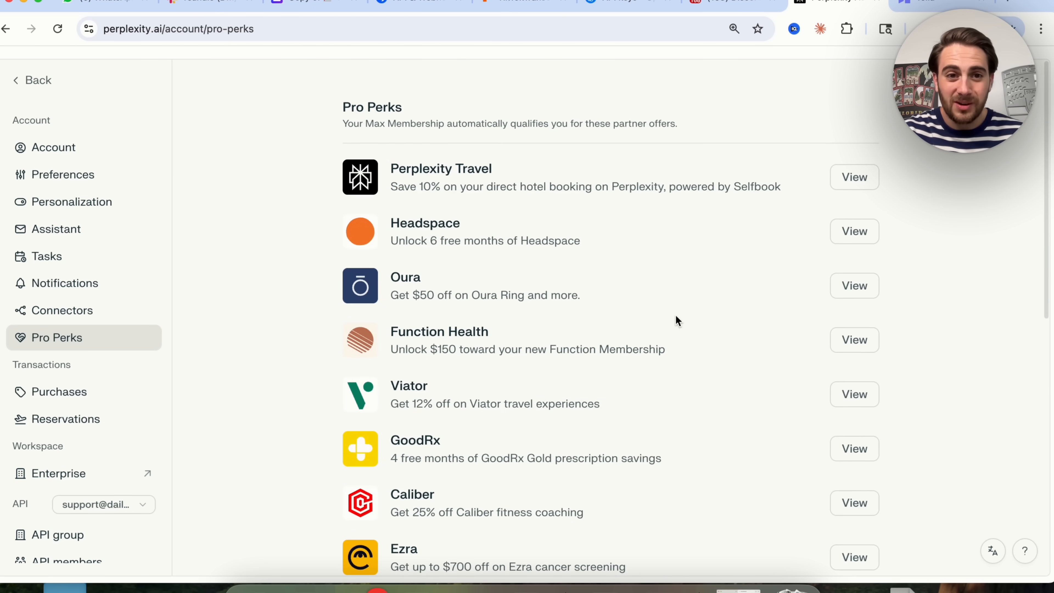
pyautogui.moveTo(494, 168)
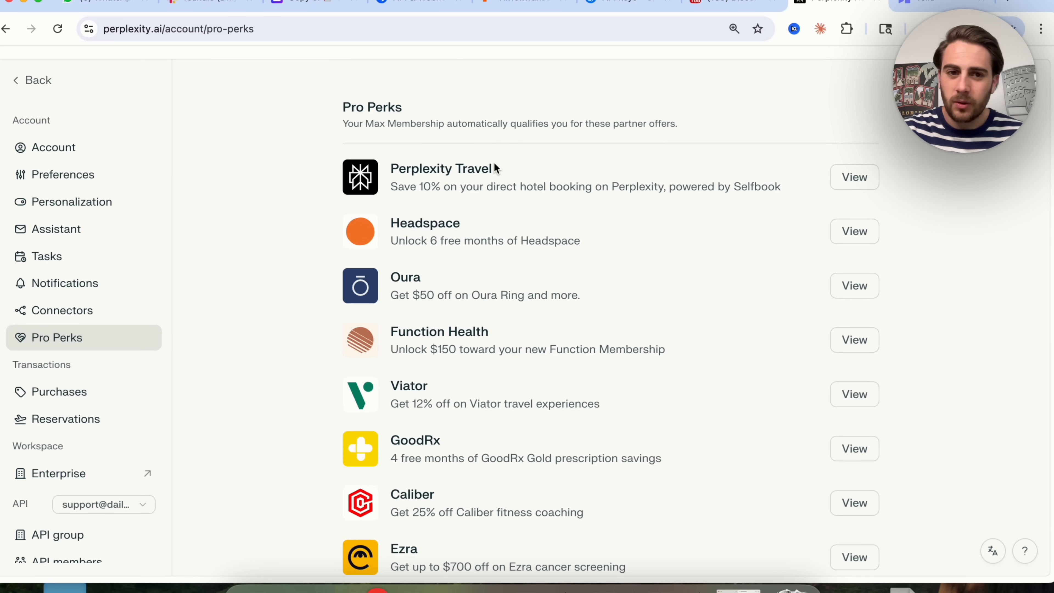
pyautogui.moveTo(462, 186)
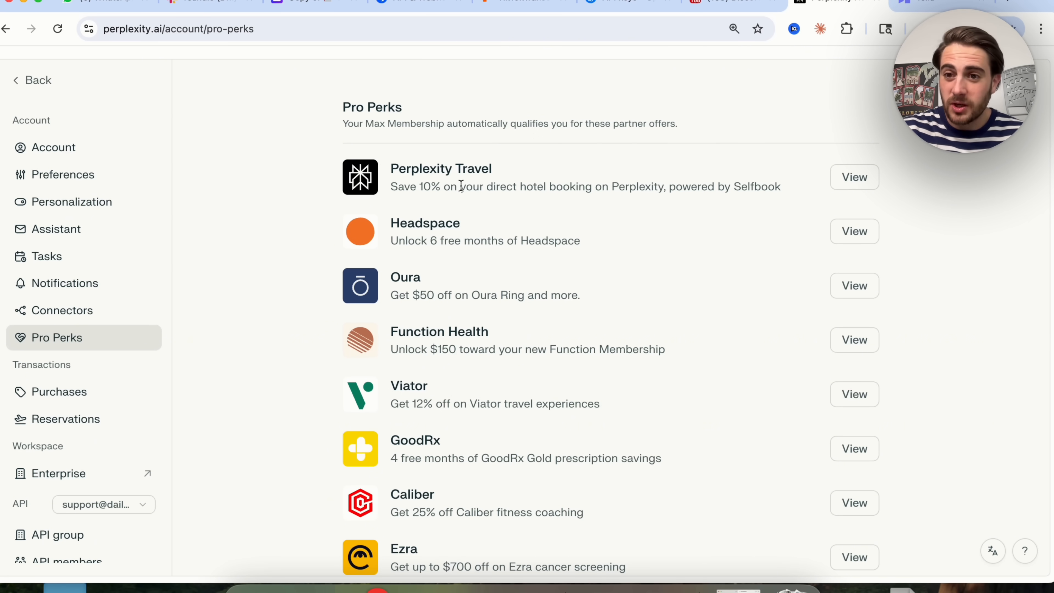
# Step: In Preferences, change the image generation model from Default to Nano Banana
pyautogui.click(62, 174)
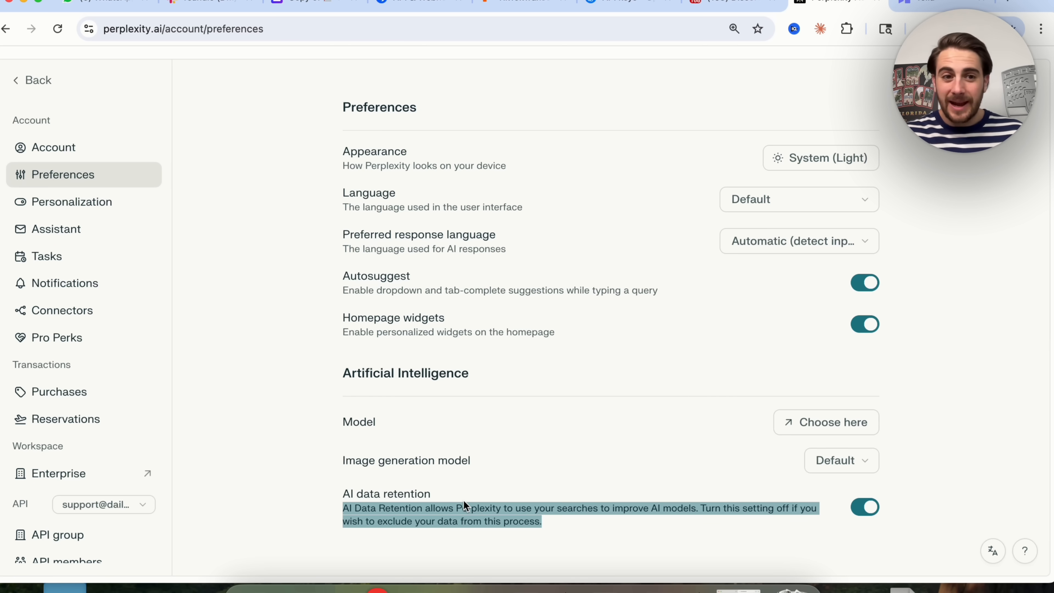
pyautogui.moveTo(92, 177)
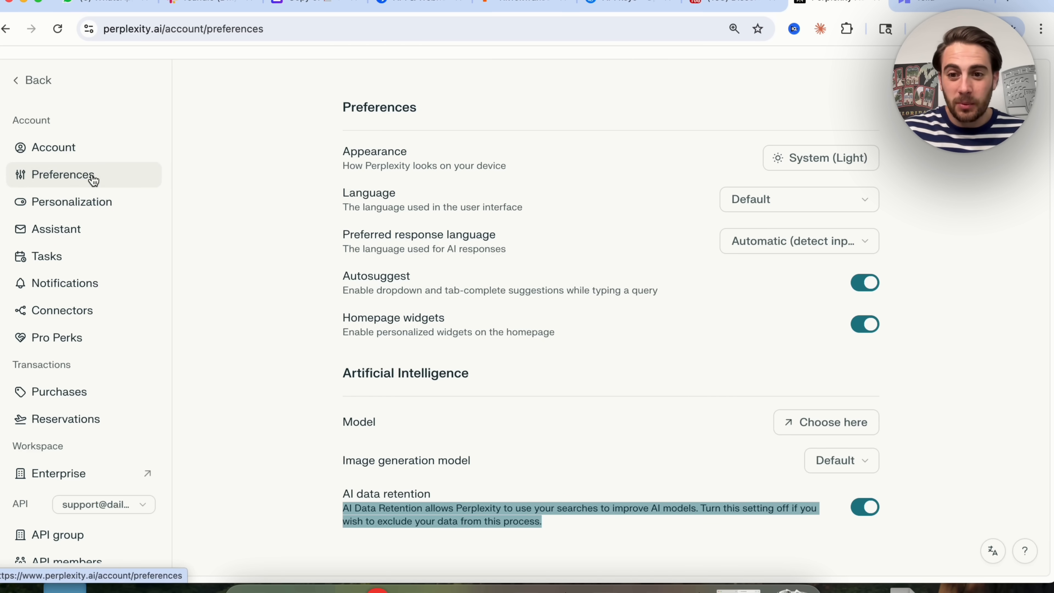
pyautogui.moveTo(687, 433)
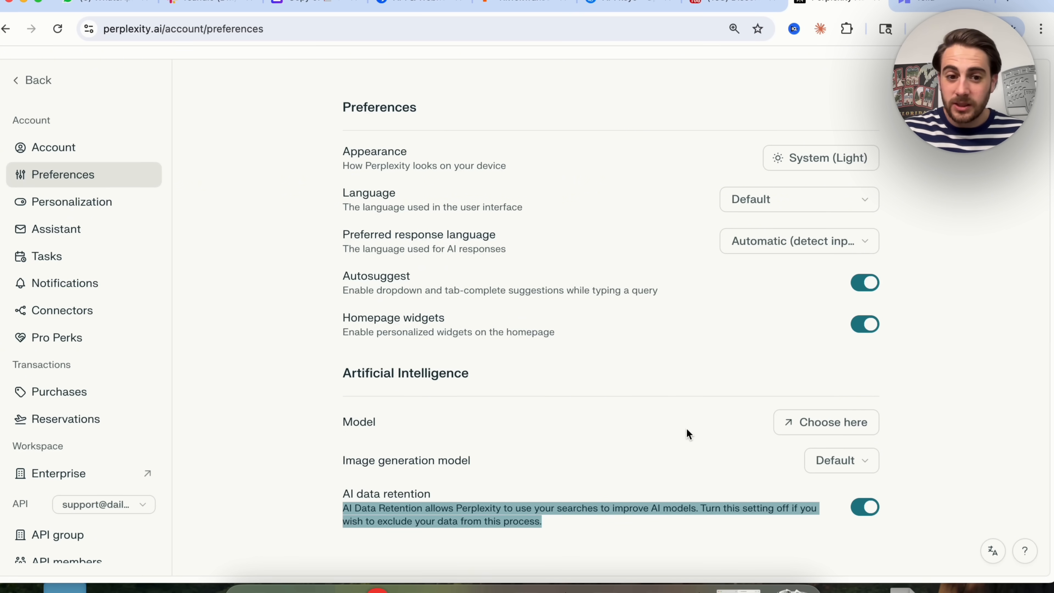
pyautogui.click(841, 461)
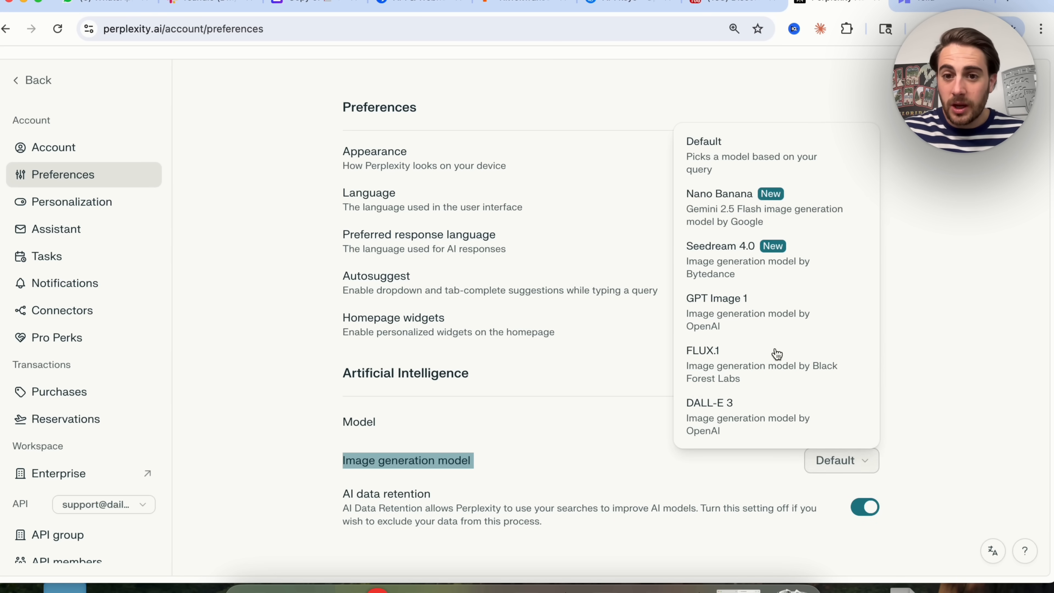
pyautogui.click(719, 194)
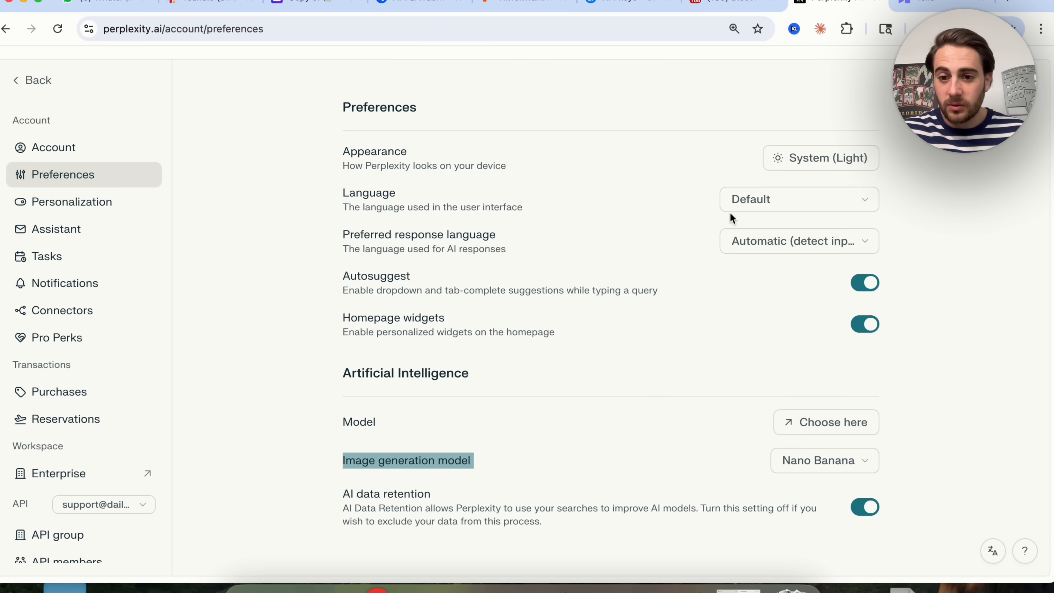
pyautogui.moveTo(722, 433)
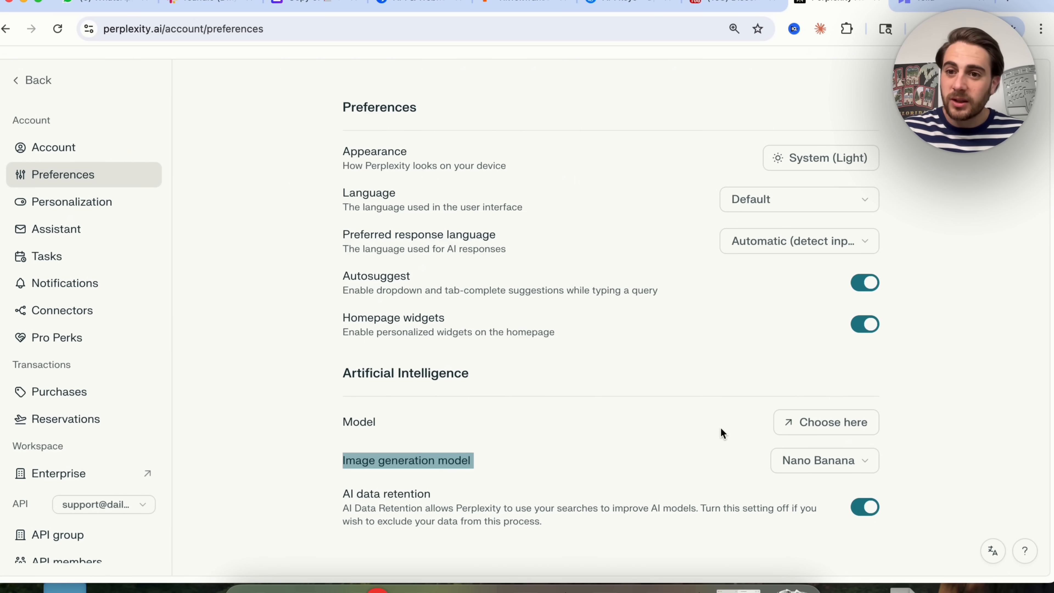